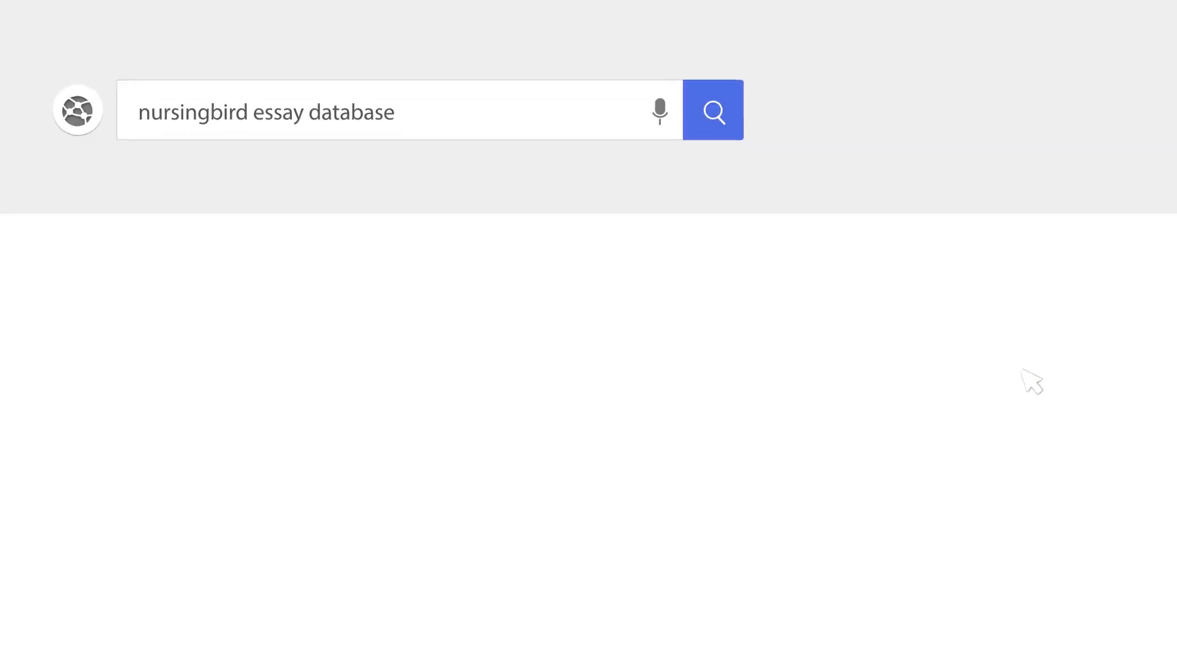
# Step: Run the Nursing Bird search for the essay database
pyautogui.click(712, 109)
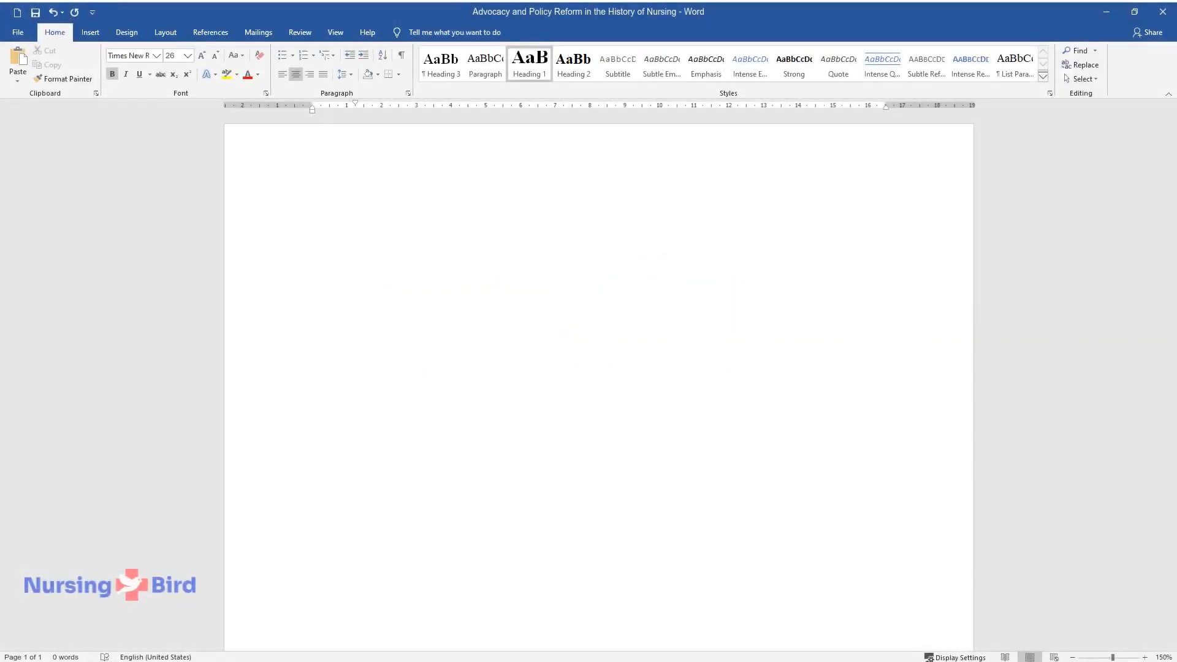
# Step: Add the title 'Advocacy and Policy Reform in the History of Nursing' and an 'Introduction' heading
pyautogui.write('Advocacy and')
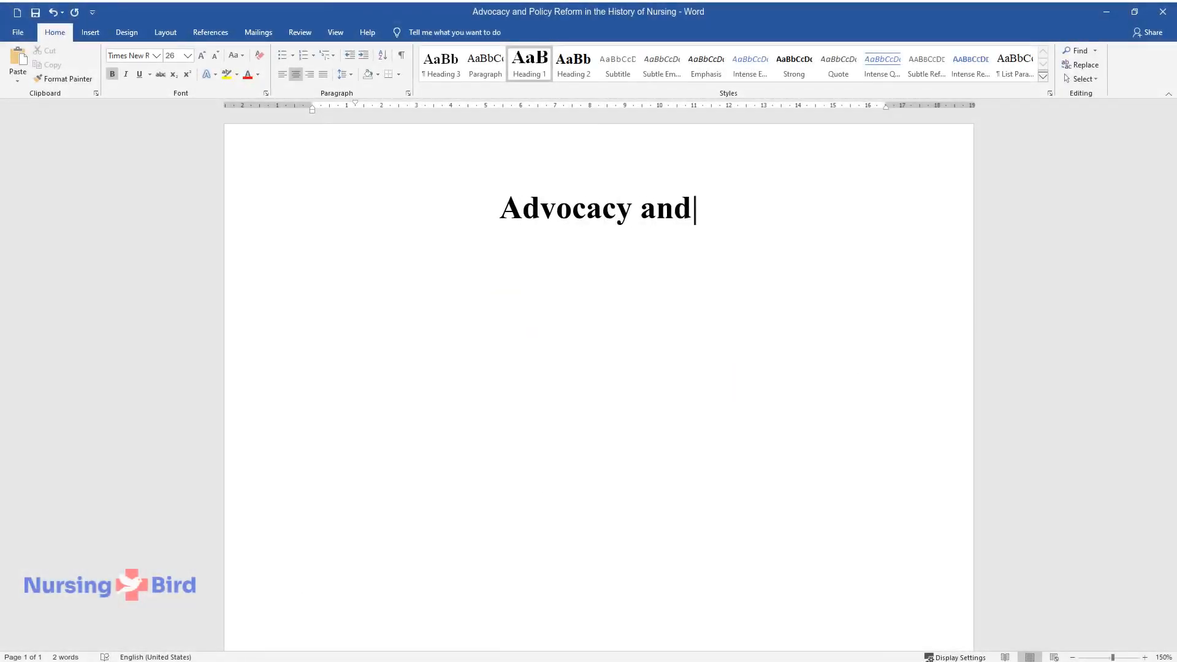
pyautogui.write('Policy Reform in the History of Nursing')
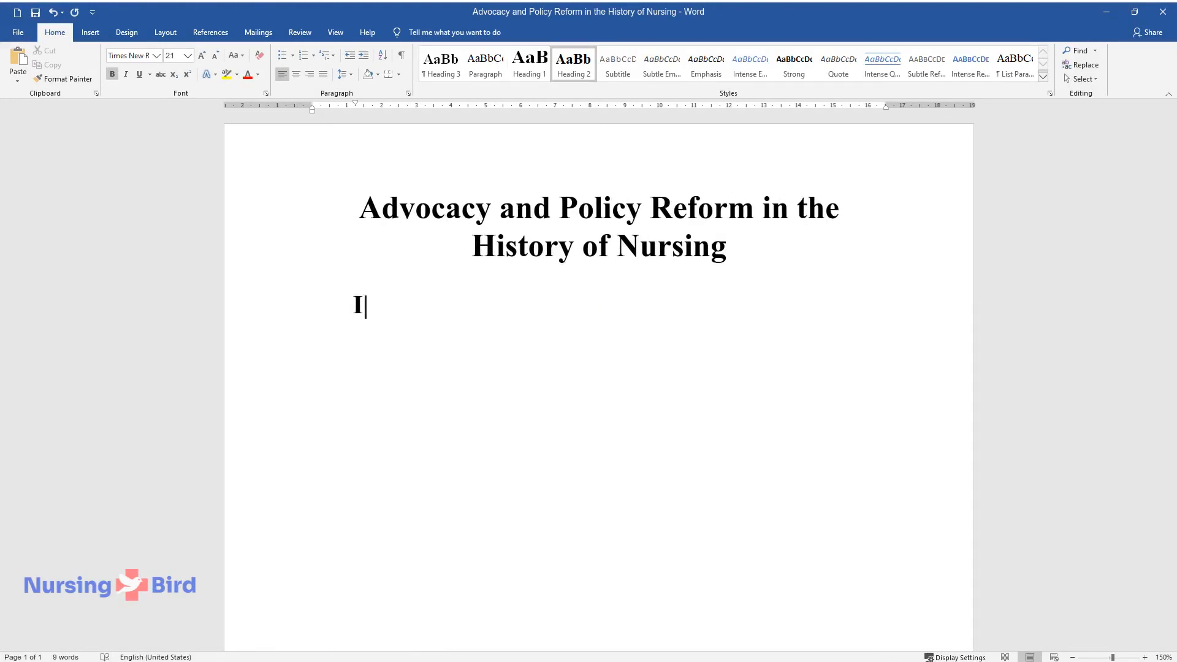
pyautogui.write('ntroduction')
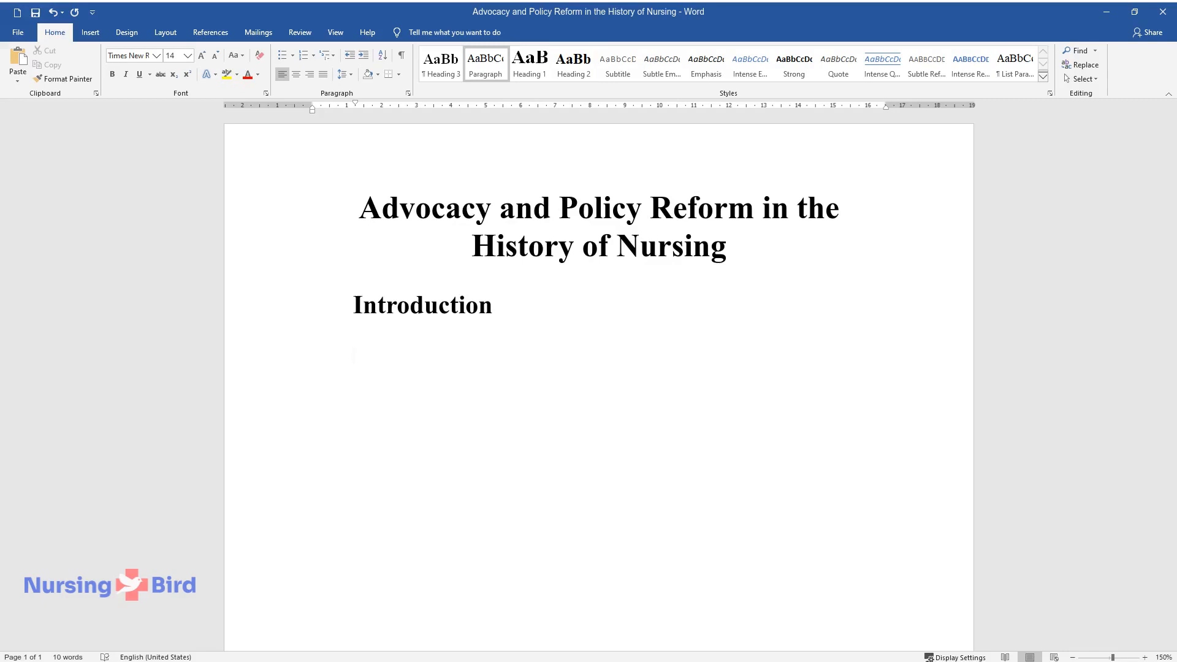
# Step: Write the opening sentence on every practitioner's impact on patients, communities and the health system
pyautogui.write('To be successful in the nursing')
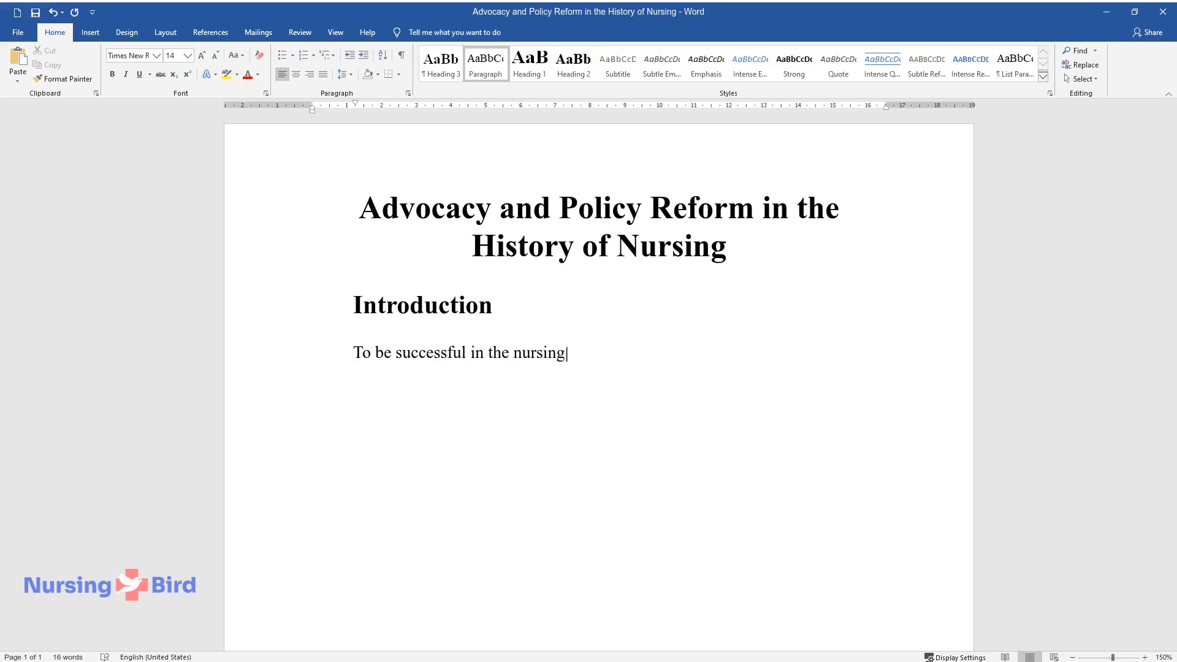
pyautogui.write('field, it is important to realize')
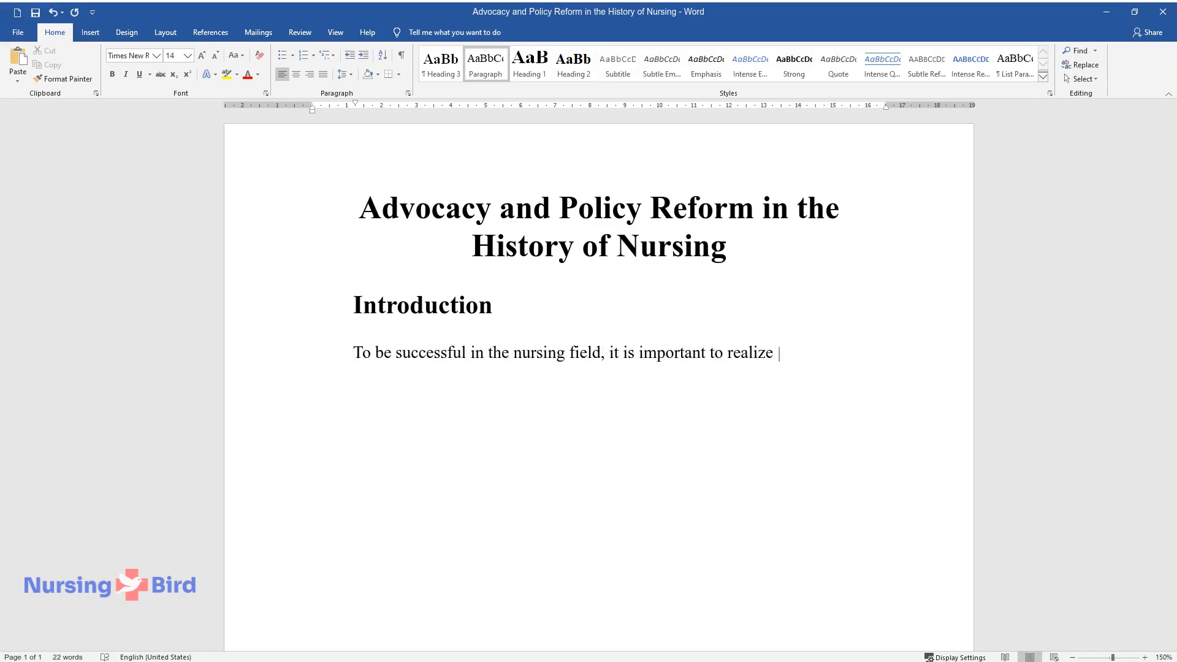
pyautogui.write('the impact that every single healt')
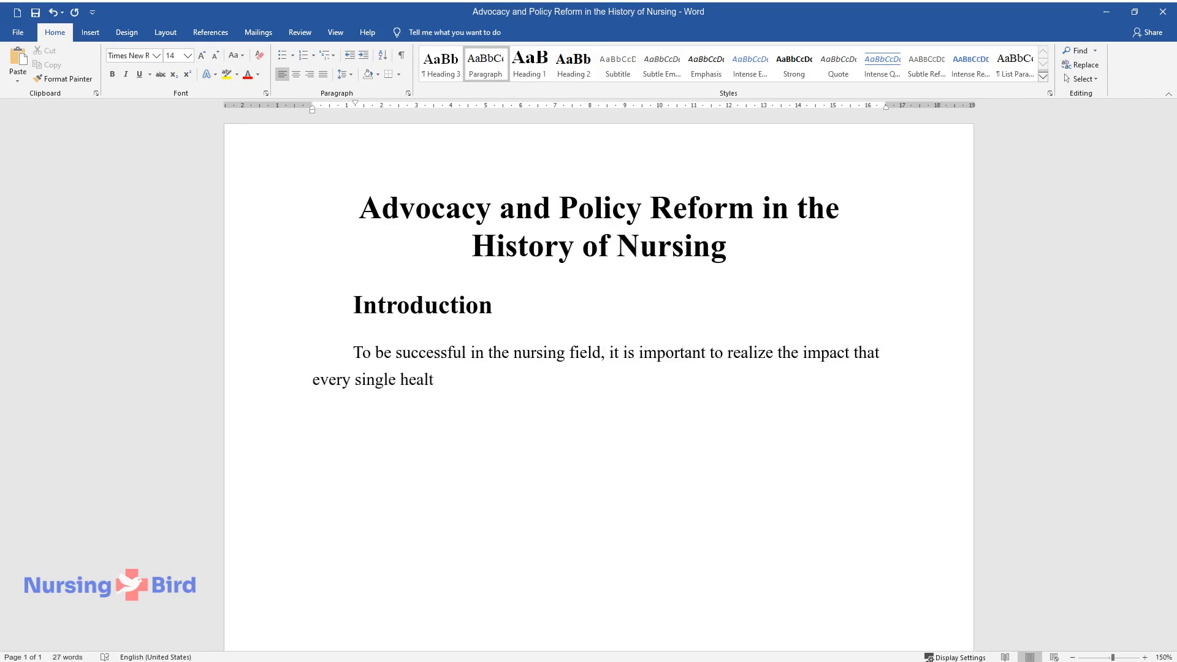
pyautogui.write('h practitioner might have on patien')
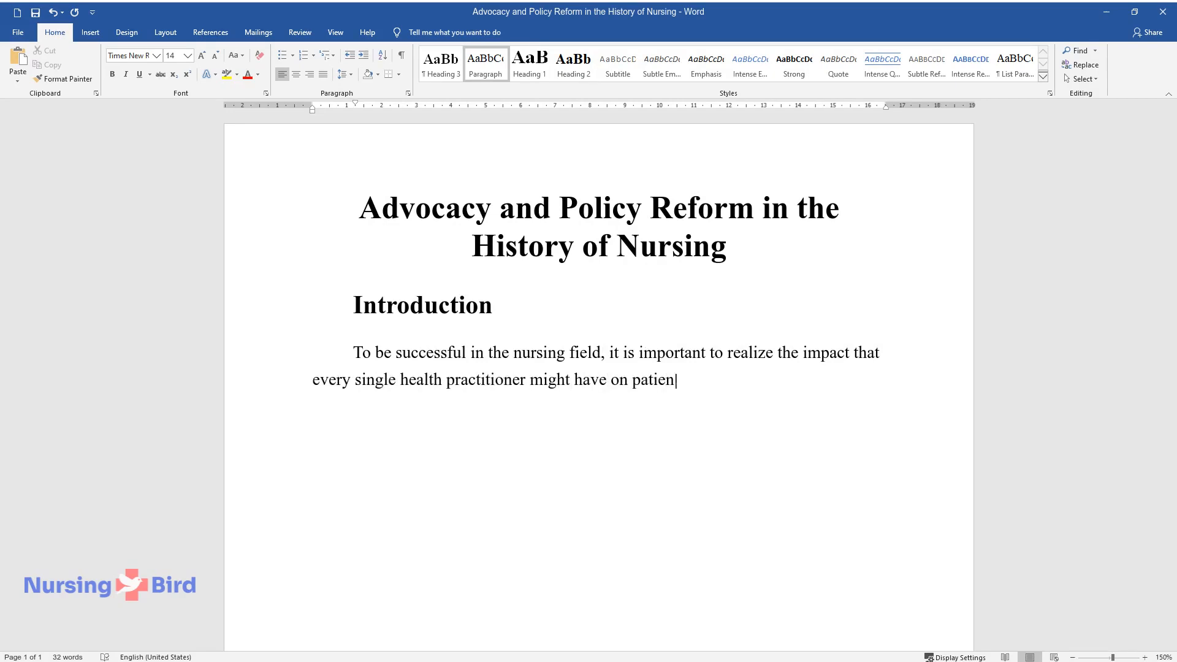
pyautogui.write("ts' lives, their communities, and")
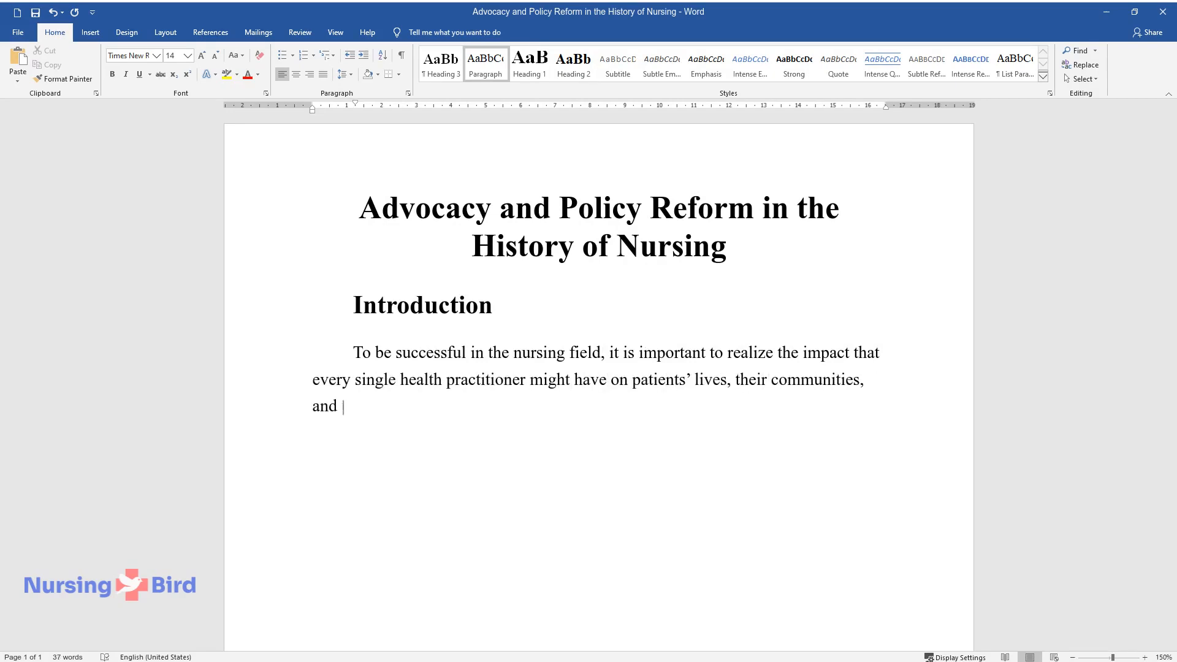
pyautogui.write('the health system as a whole. The')
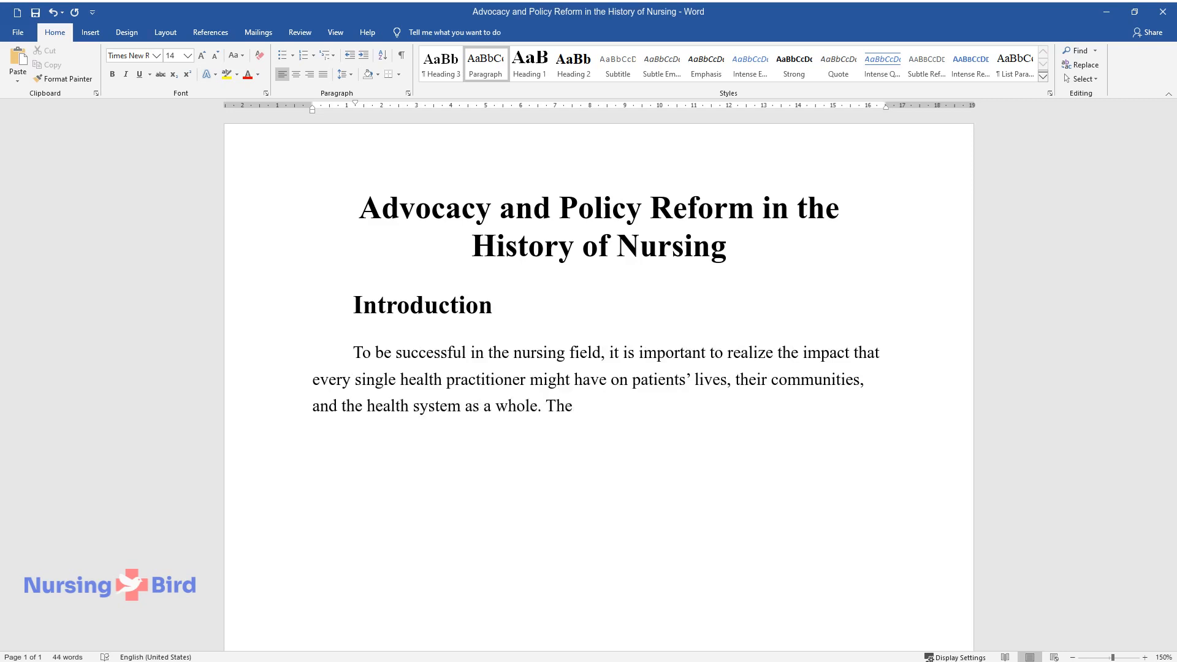
# Step: Continue on the profession's complexity and nurses' roles in care, healthy lifestyle and education
pyautogui.write('nursing profession is extraordinari')
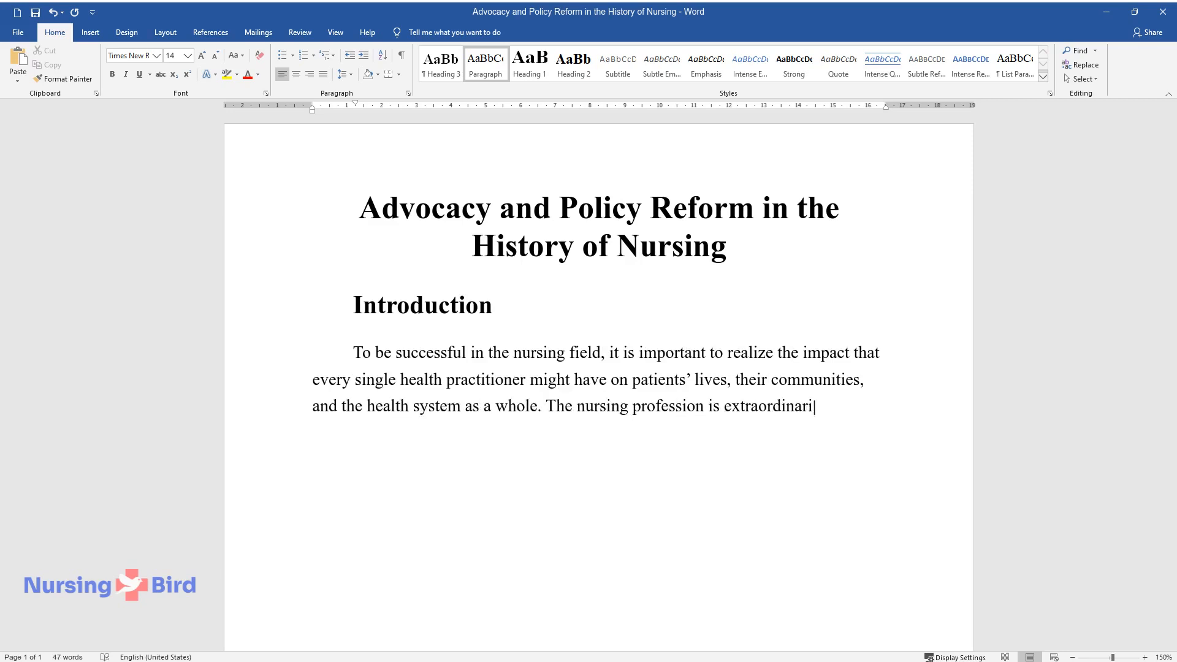
pyautogui.write('ly complex and requires not only ob')
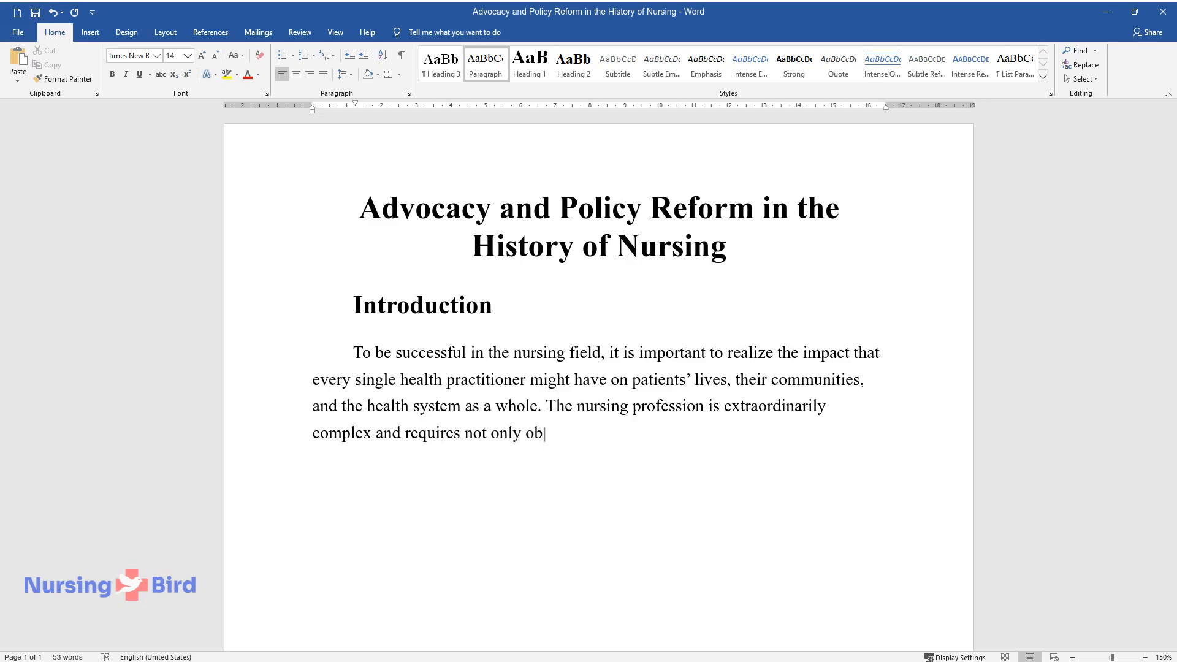
pyautogui.write('jective knowledge but also the fostering of')
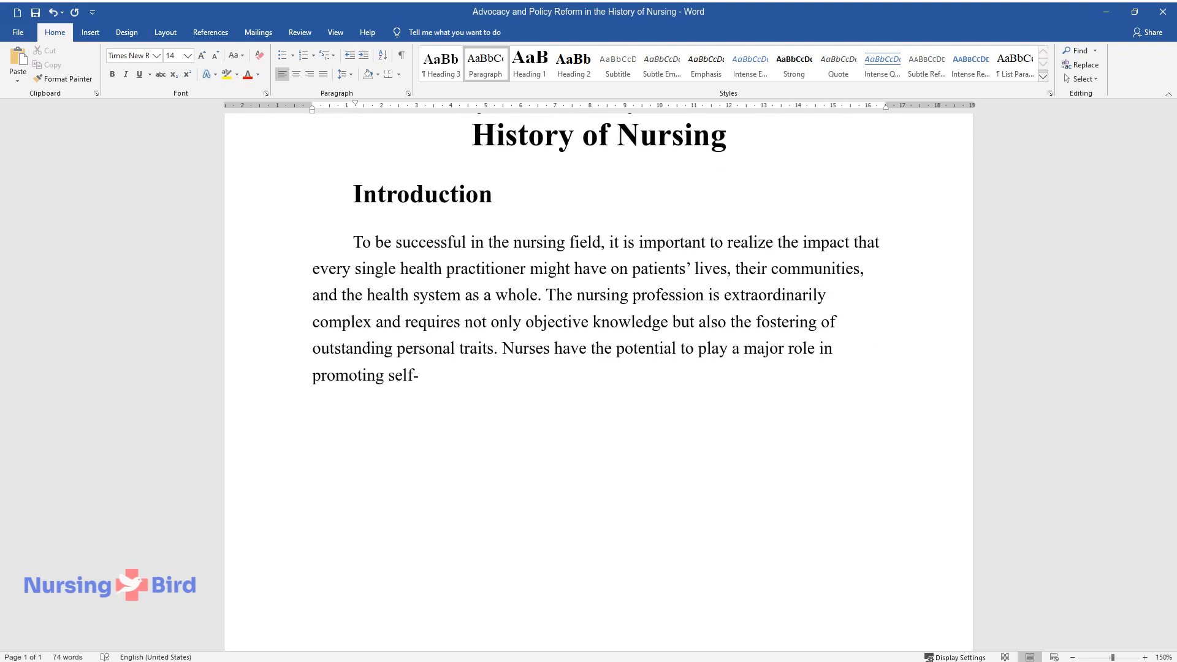
pyautogui.write('care, healthy lifestyle, and education.')
pyautogui.write('When resp')
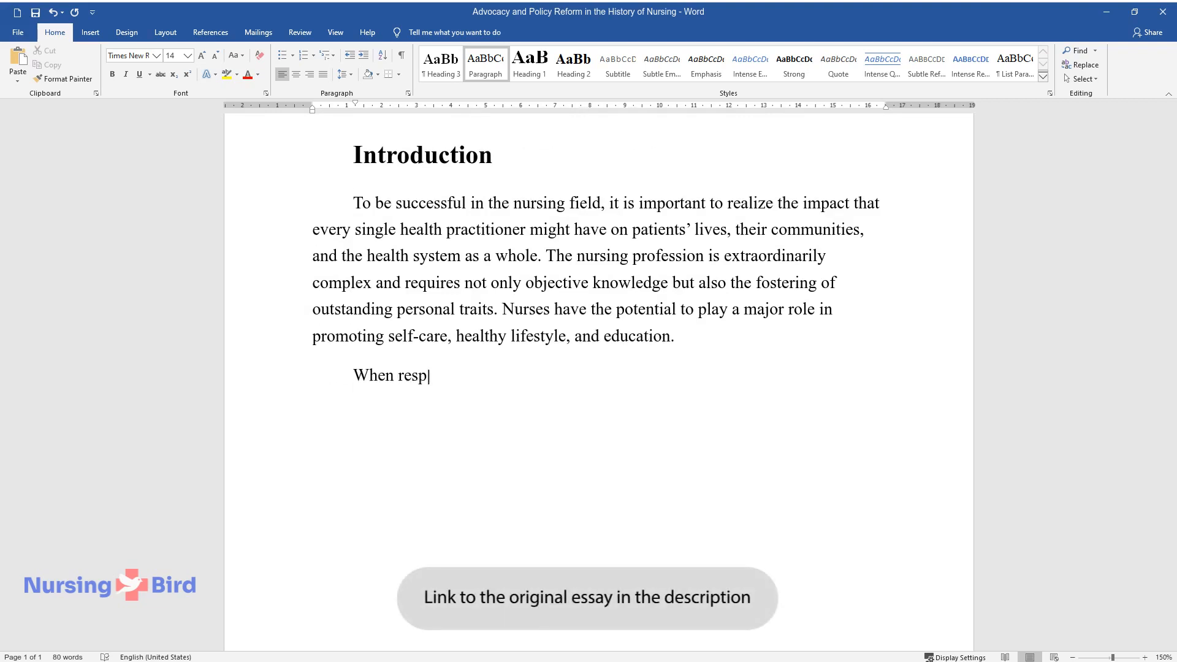
# Step: Finish the second paragraph on nurses advocating solutions, ending 'and discuss prospects.'
pyautogui.write('onding to the issues in their communities, health practitioners may')
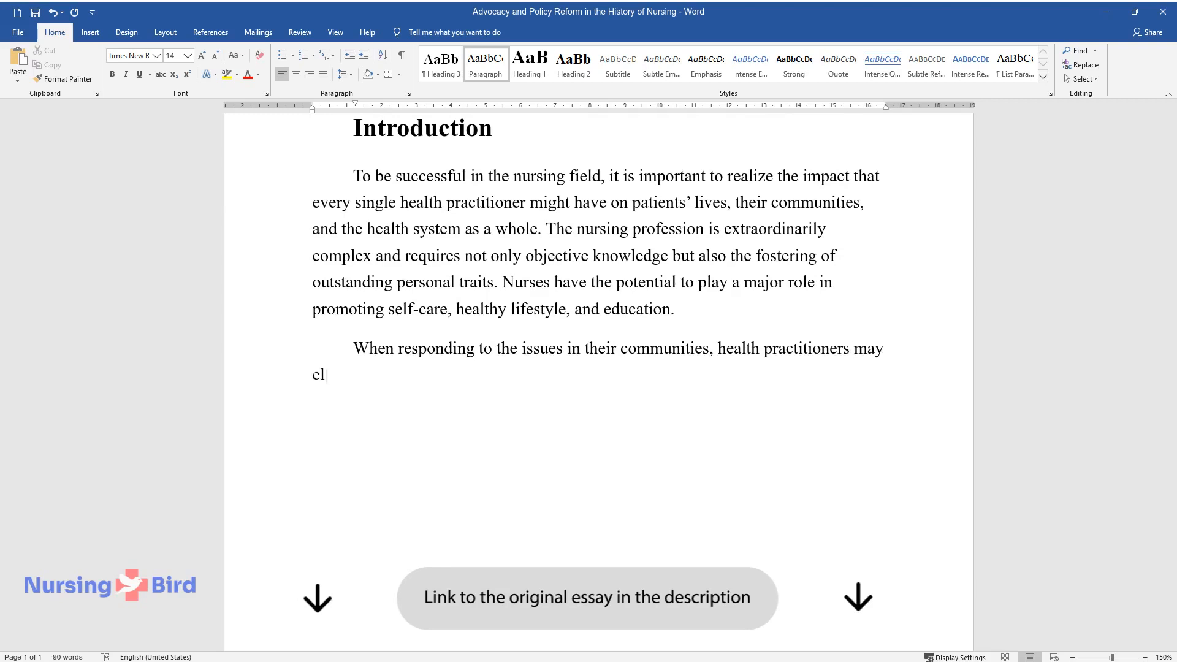
pyautogui.write('aborate on new, more effective solu')
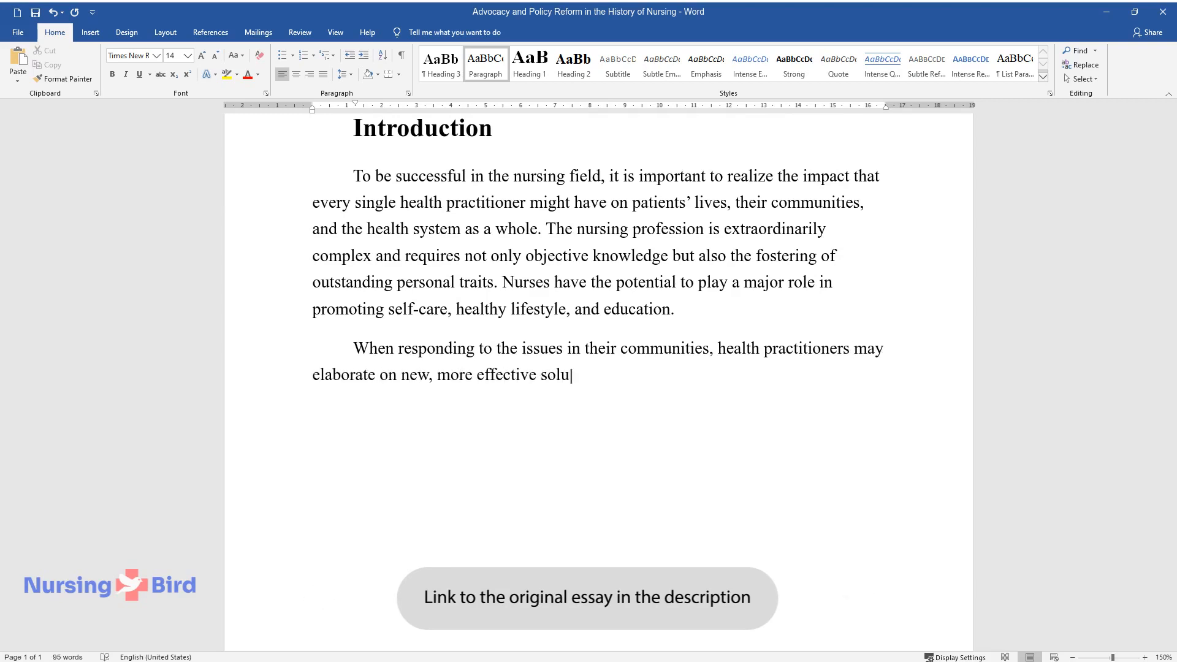
pyautogui.write('tions and advocate for them at the national')
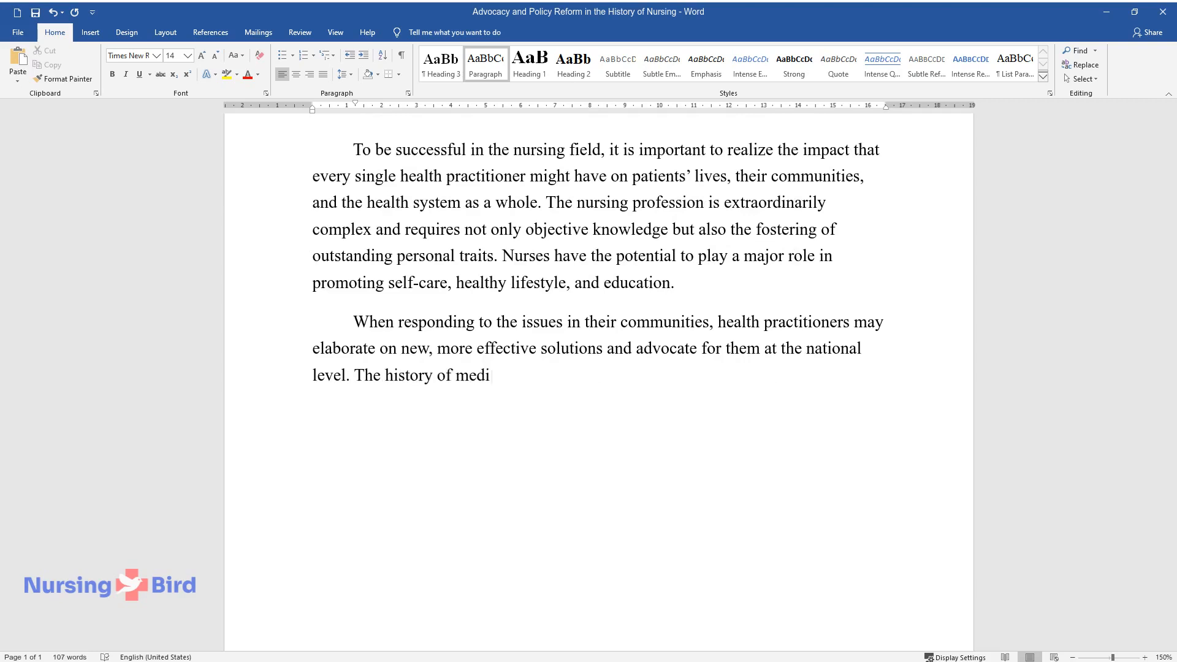
pyautogui.write('cine has seen quite a few exceptional women who')
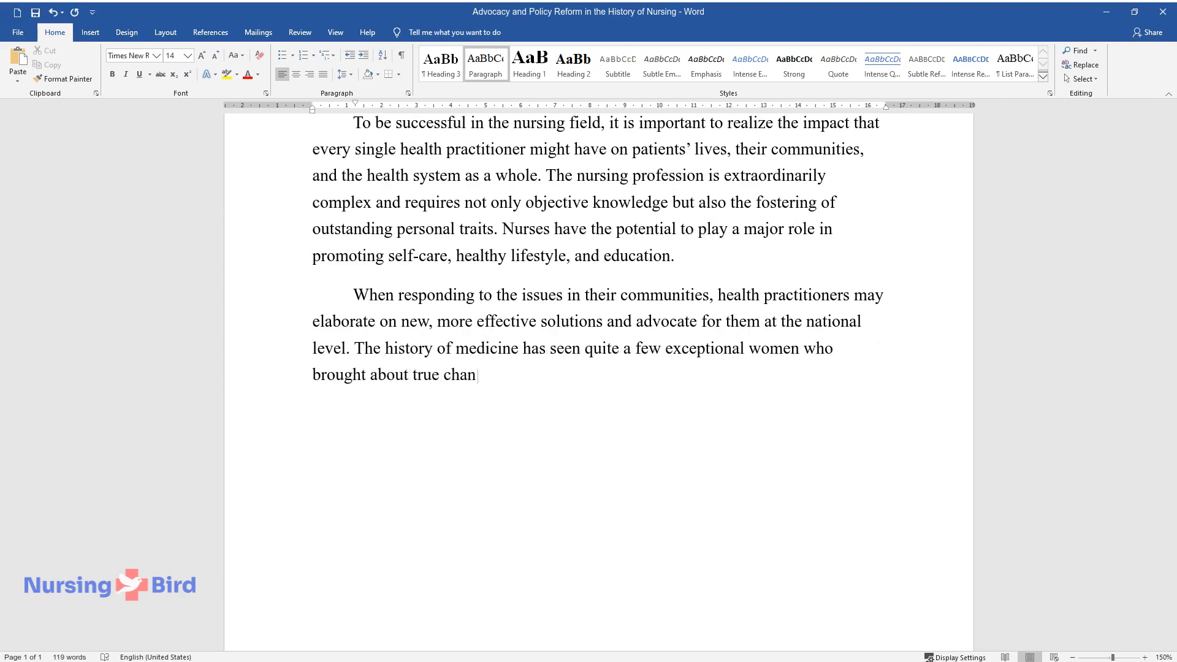
pyautogui.write('ges. This essay will provide key facts from their')
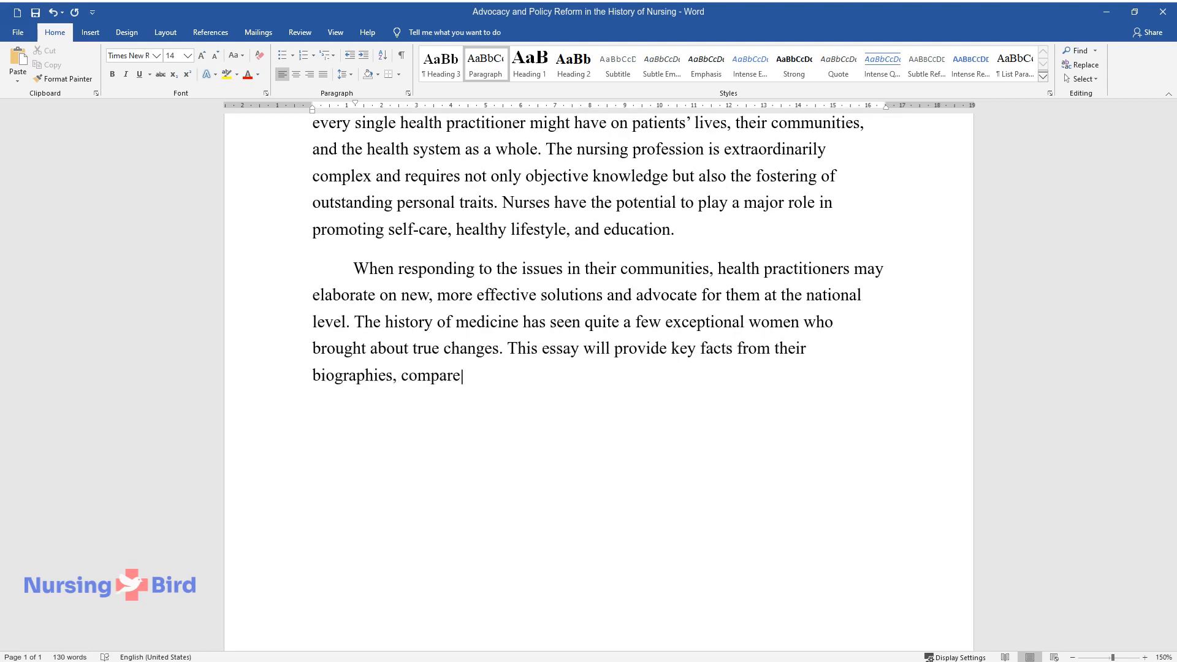
pyautogui.write('and contrast their contributions,')
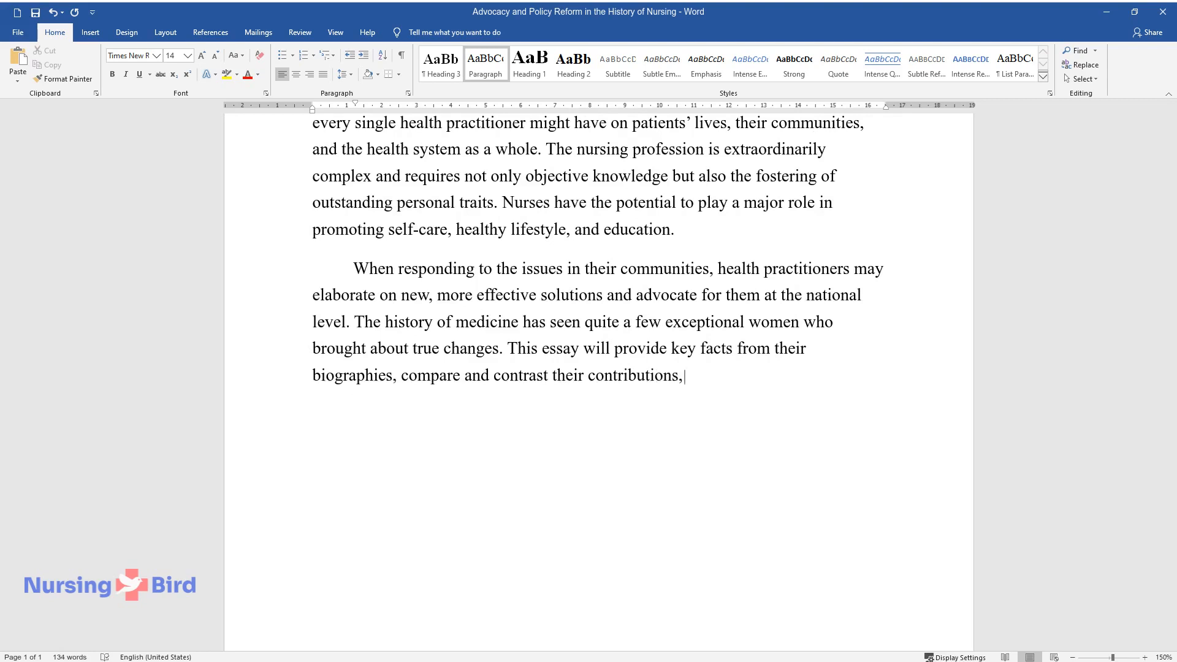
pyautogui.write('and discuss prospects.')
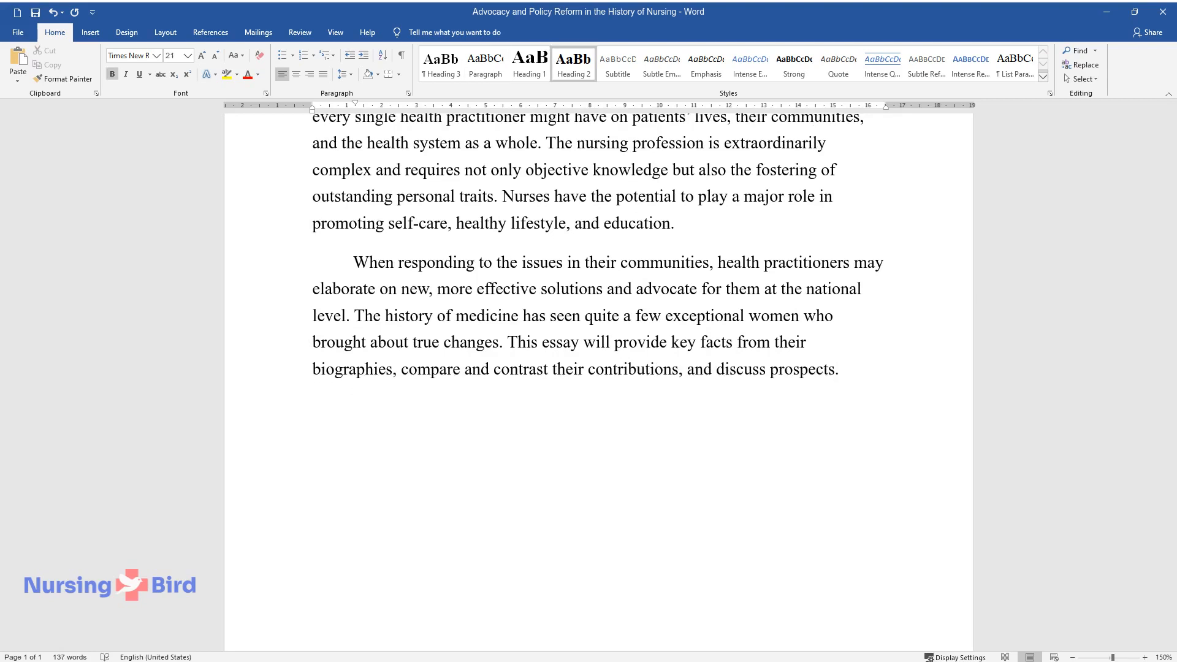
# Step: Add the Florence Nightingale heading and open on her as founder of nursing caring for wounded soldiers
pyautogui.write('Florence Nightingale')
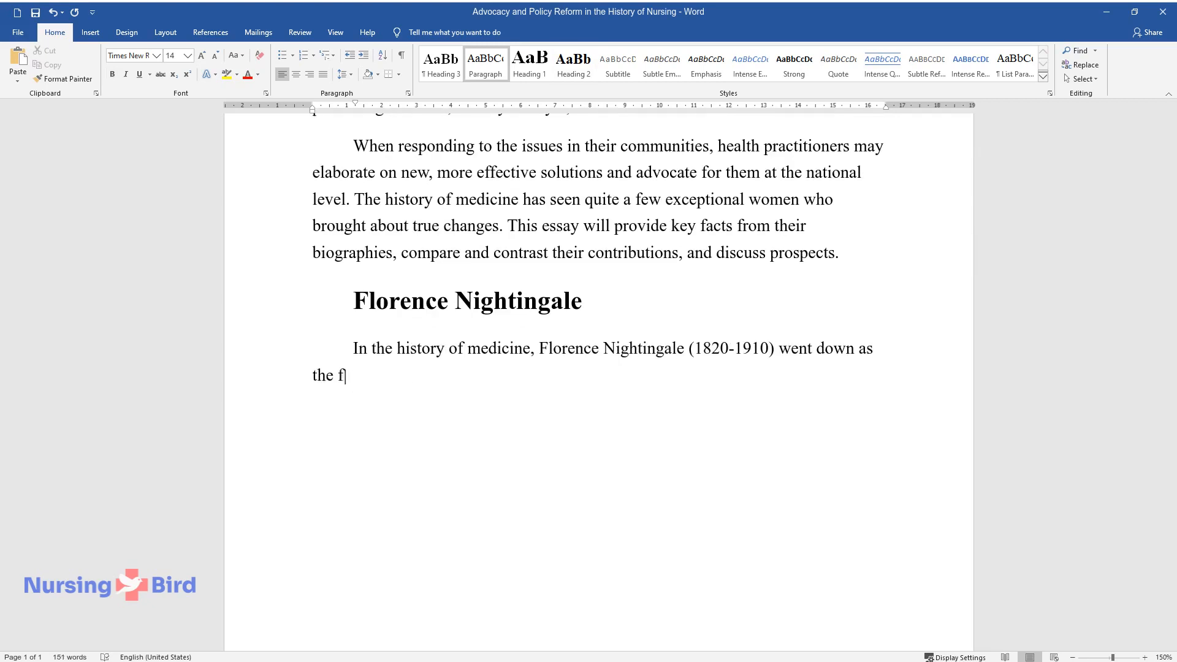
pyautogui.write('ounder of contemporary nursing. S')
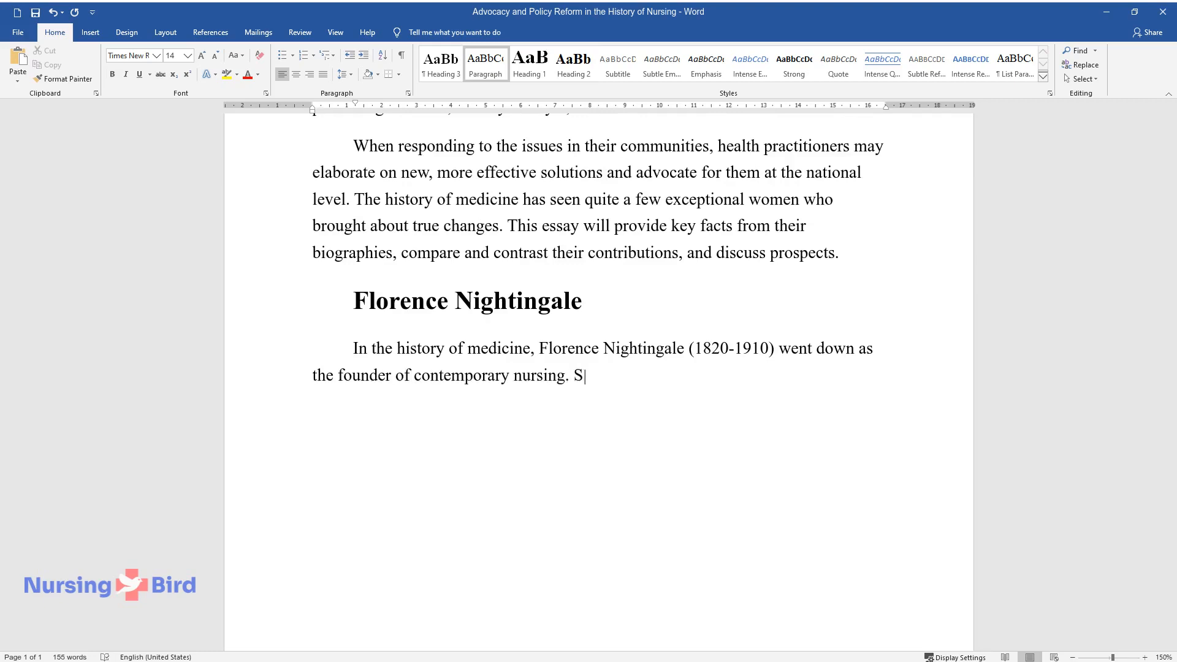
pyautogui.write('he became a prominent figure during th')
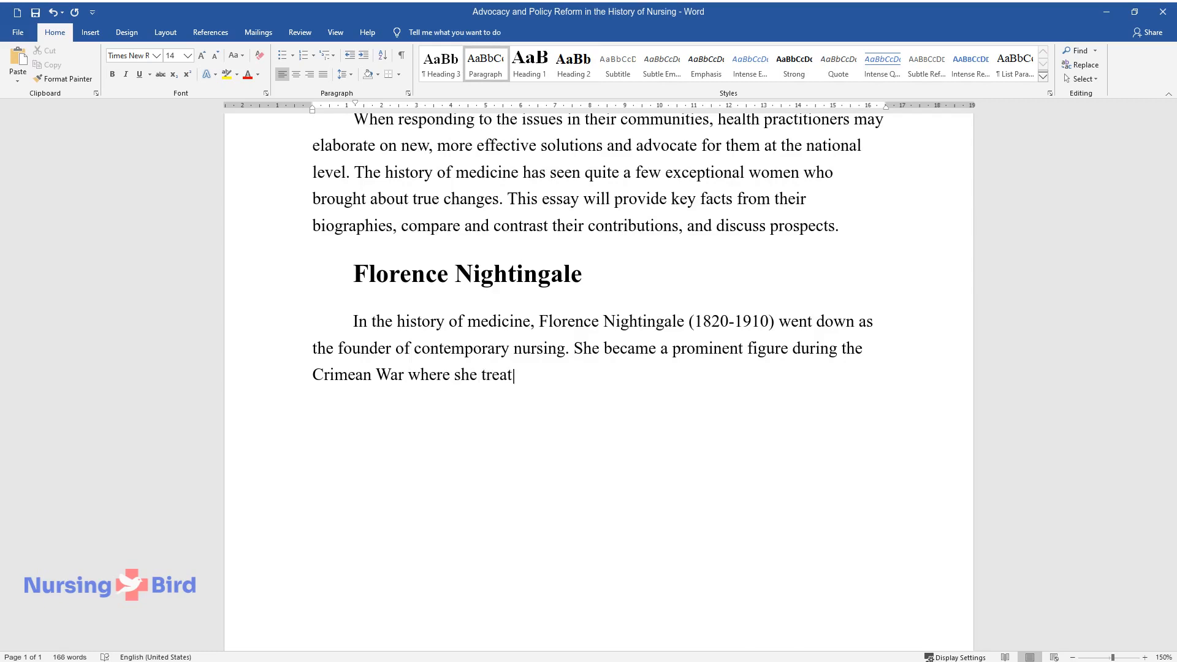
pyautogui.write('ed and cared for wounded soldiers. During her')
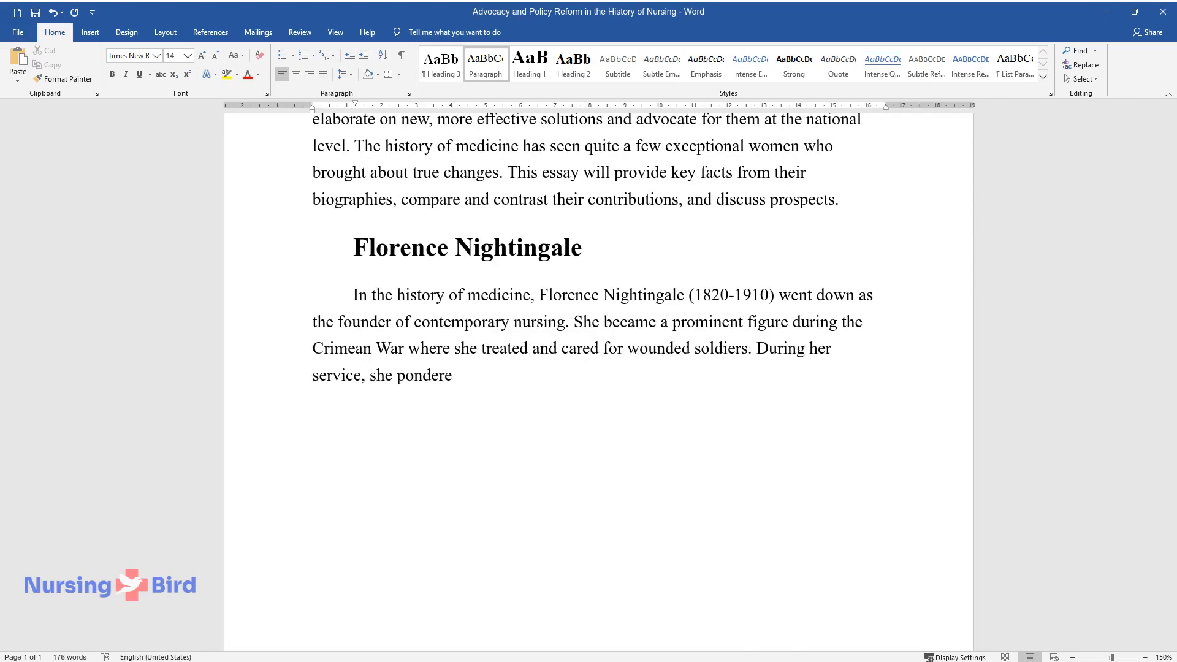
# Step: Describe her investigation of military mortality rates and conclusion about sanitary conditions
pyautogui.write('d as to what caused the high morta')
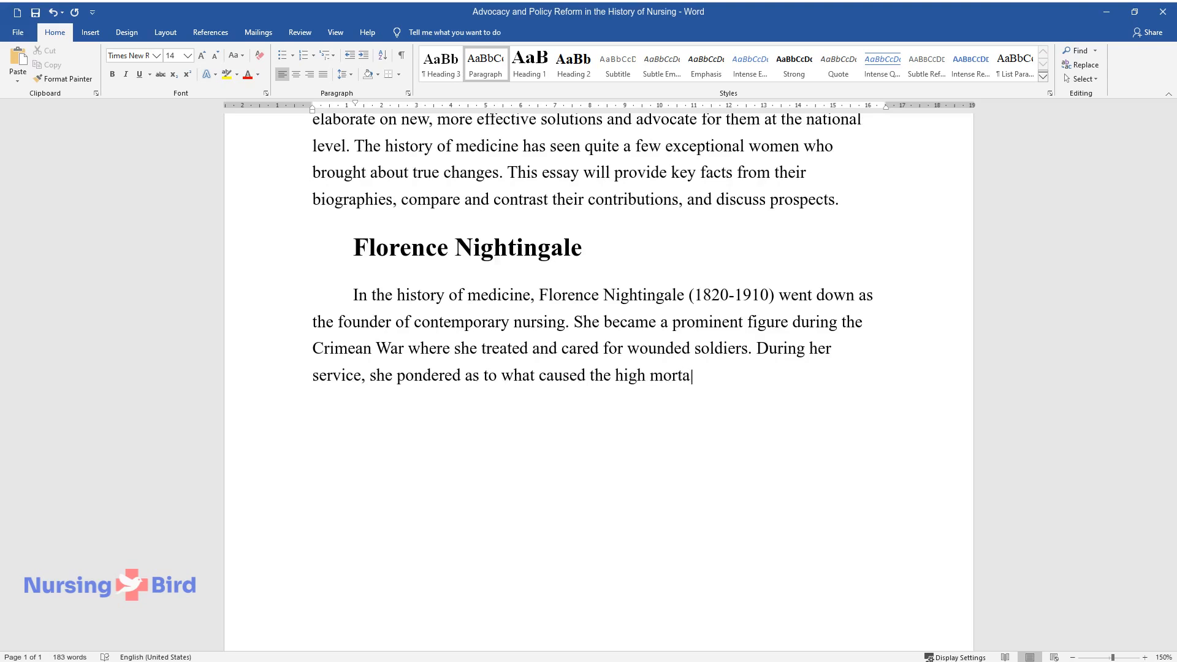
pyautogui.write('lity rates in the military. Night')
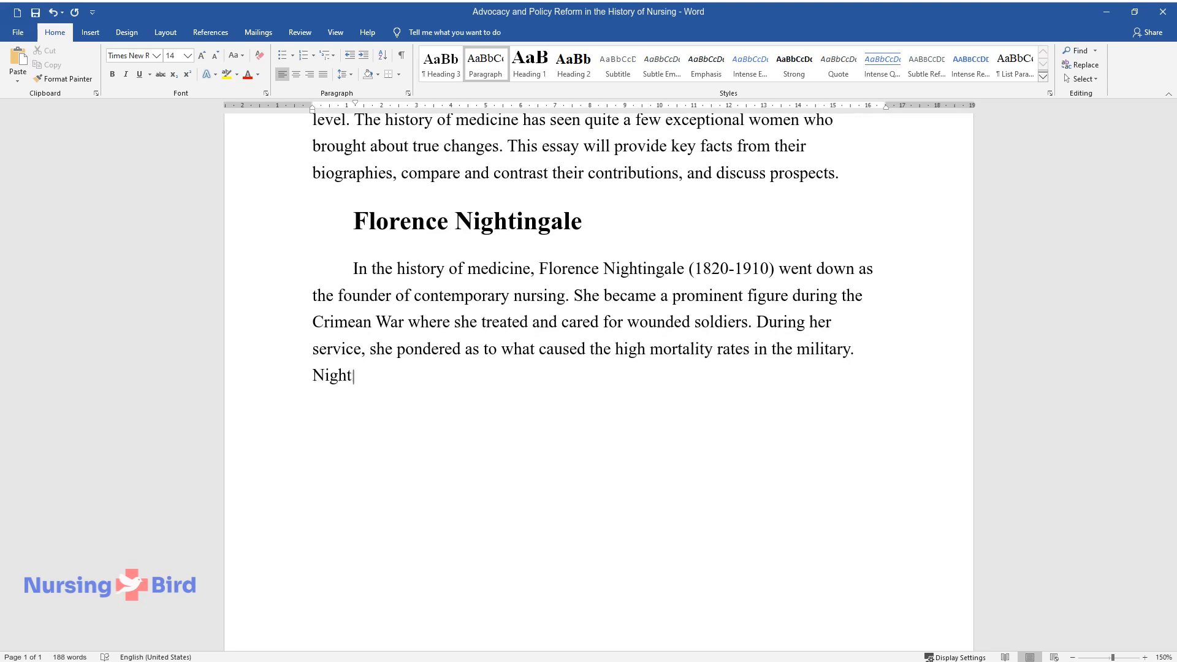
pyautogui.write('ingale expanded the scope of her')
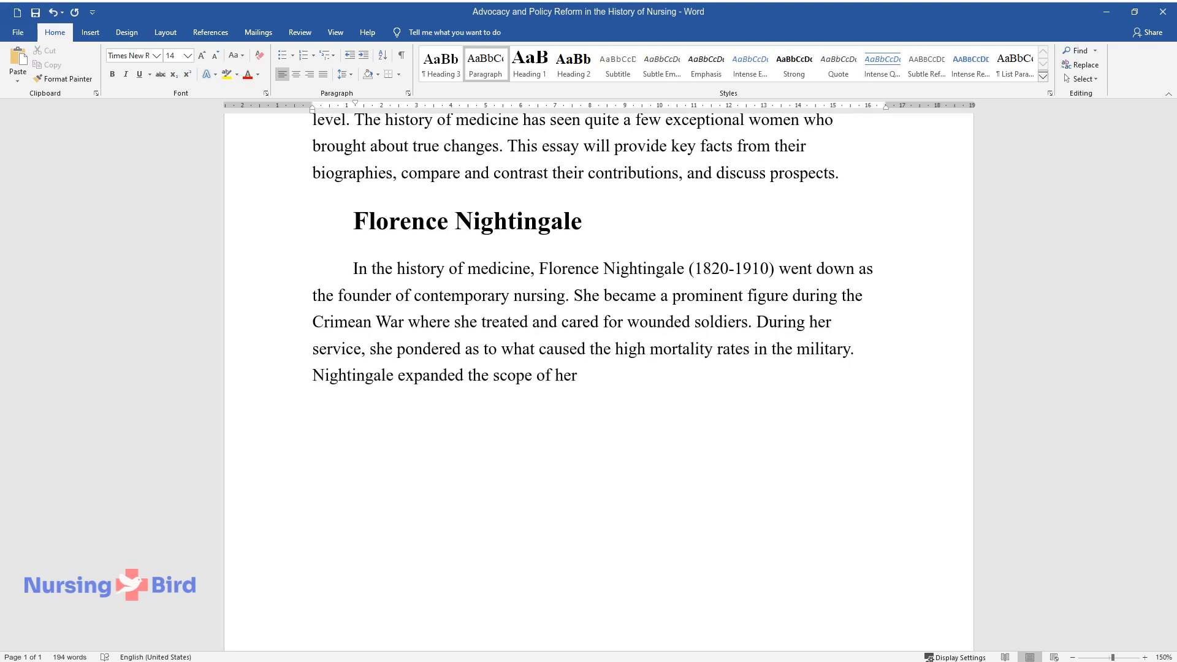
pyautogui.write('practice beyond addressing the consequences and using statistical m')
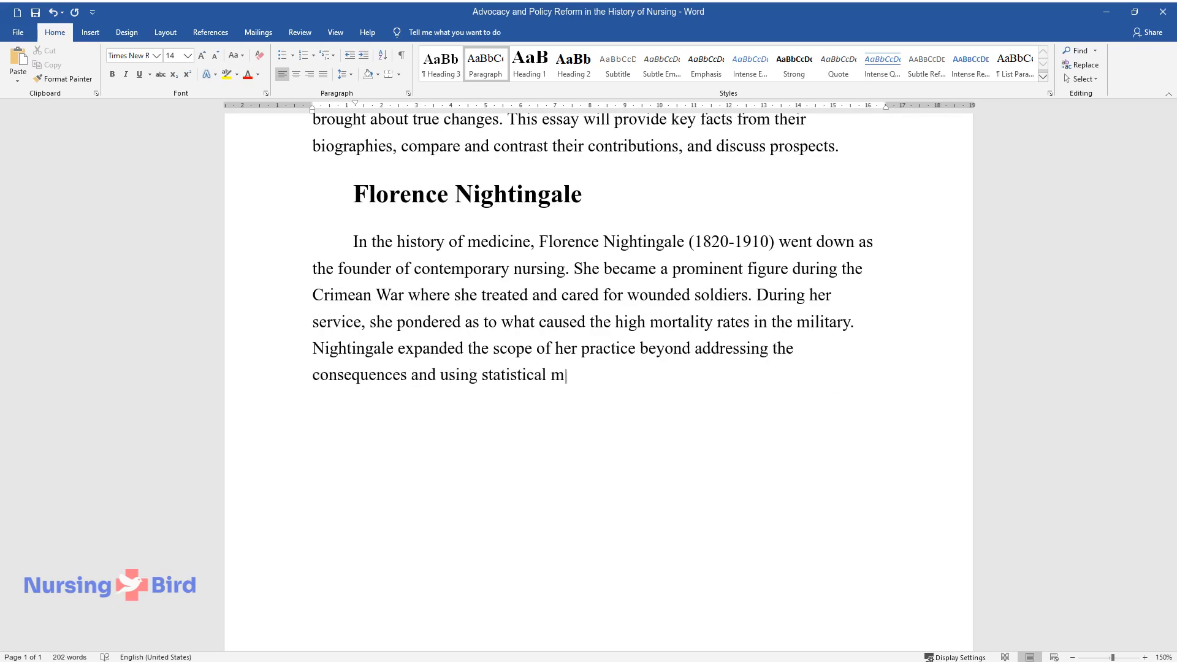
pyautogui.write('ethods, to establish underlying r')
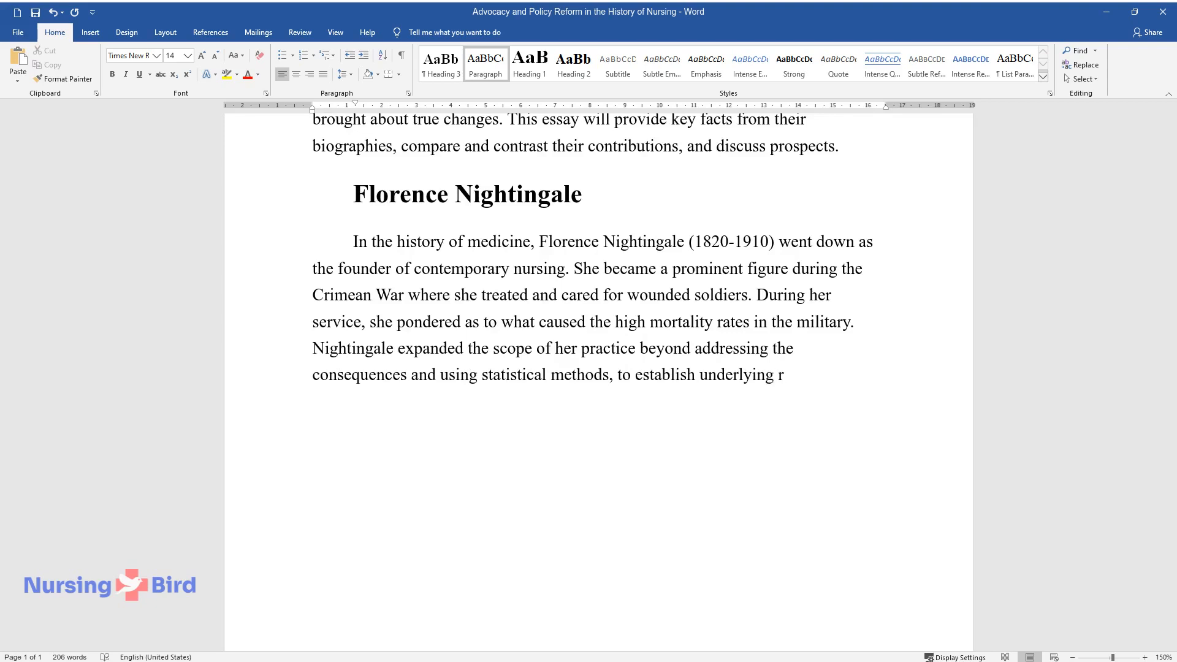
pyautogui.write('easons for deaths and diseases. Sh')
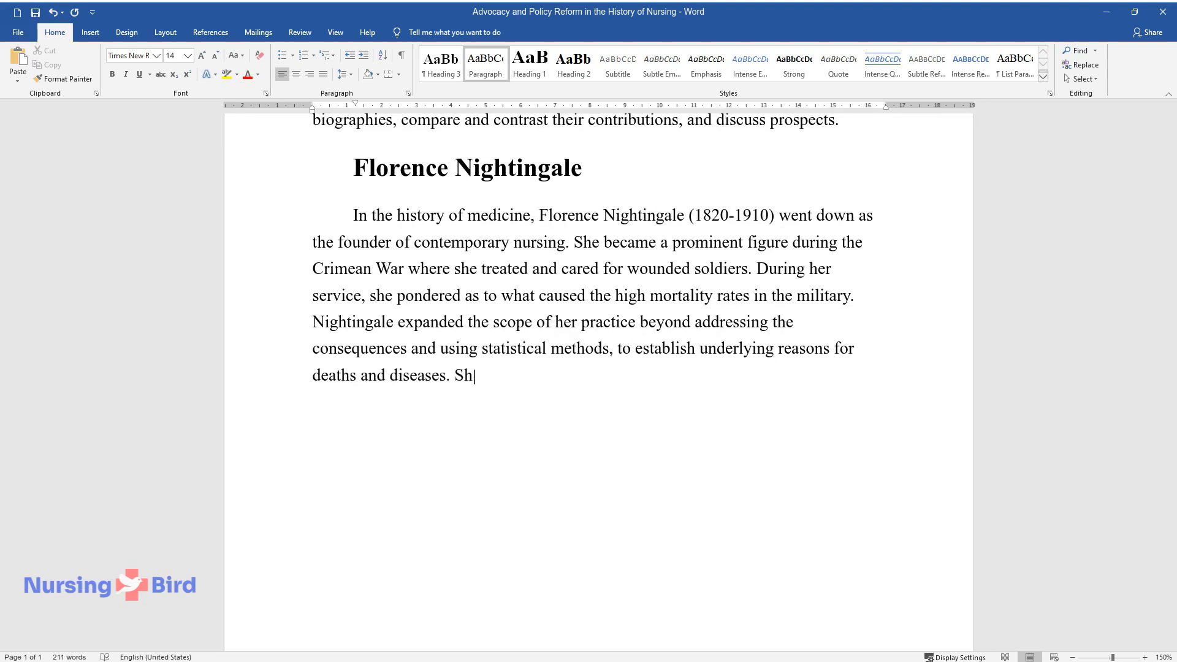
pyautogui.write('e concluded that sanitary conditions were to be improv')
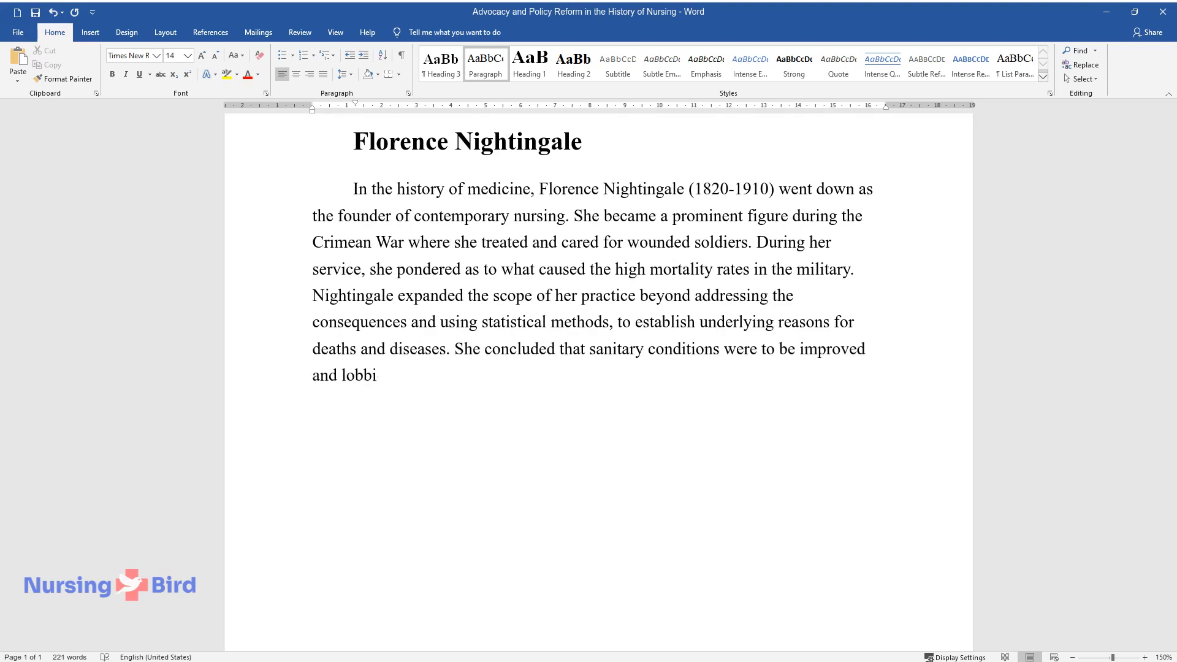
# Step: Cover the British Army sanitation reforms and the first secular nursing school at St. Thomas' Hospital
pyautogui.write('ed the British Army to address poo')
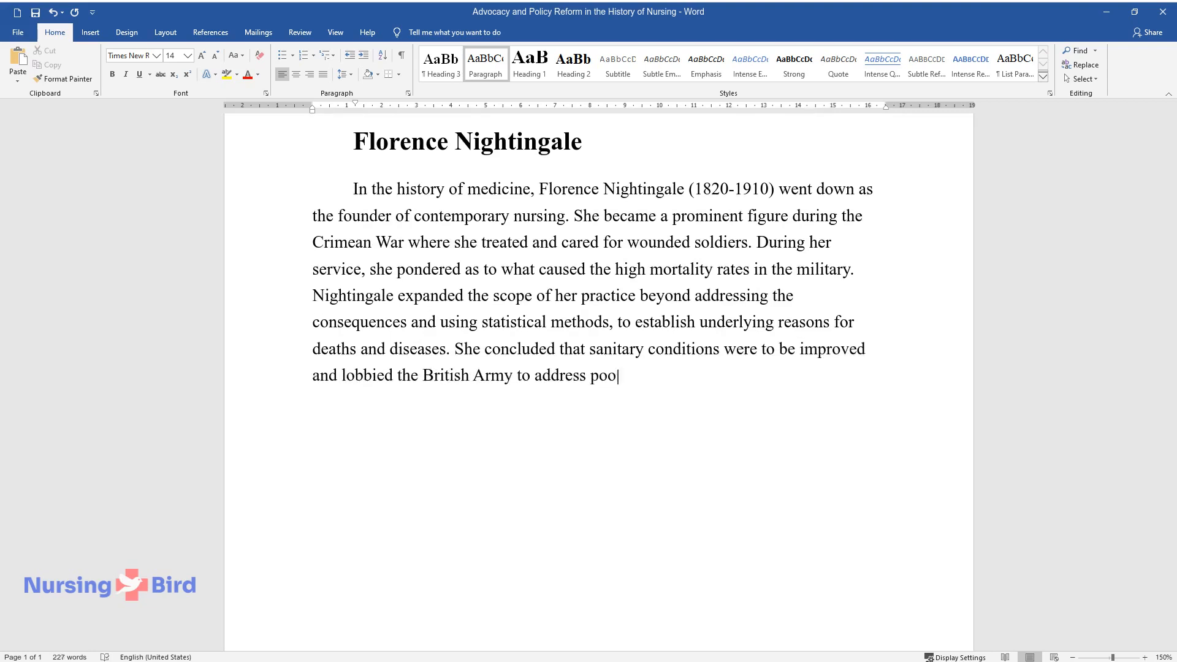
pyautogui.write('r ventilation, contaminated water, and')
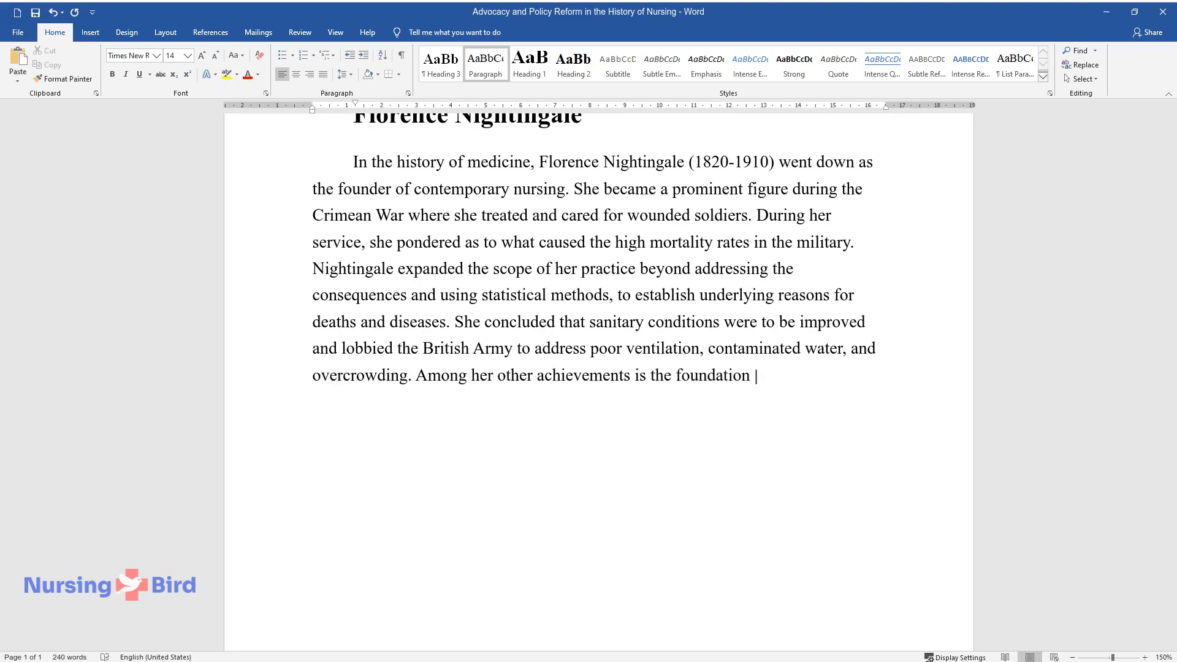
pyautogui.write('of the first secular nursing scho')
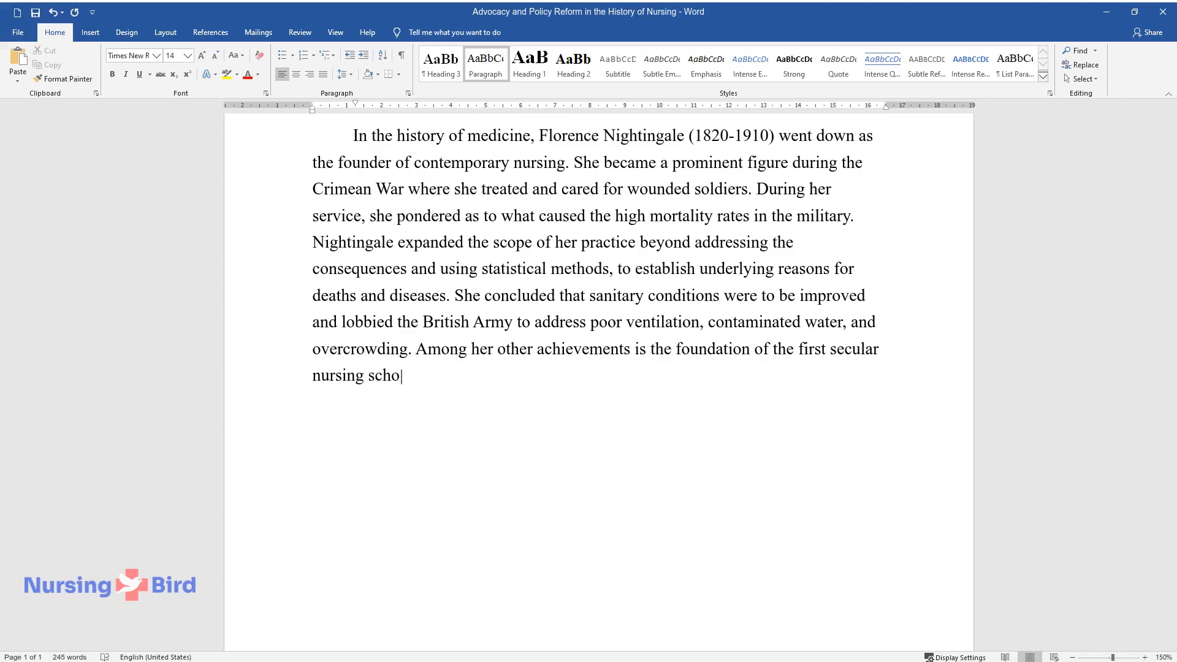
pyautogui.write("ol in the world, St. Thomas' Hospital in London.")
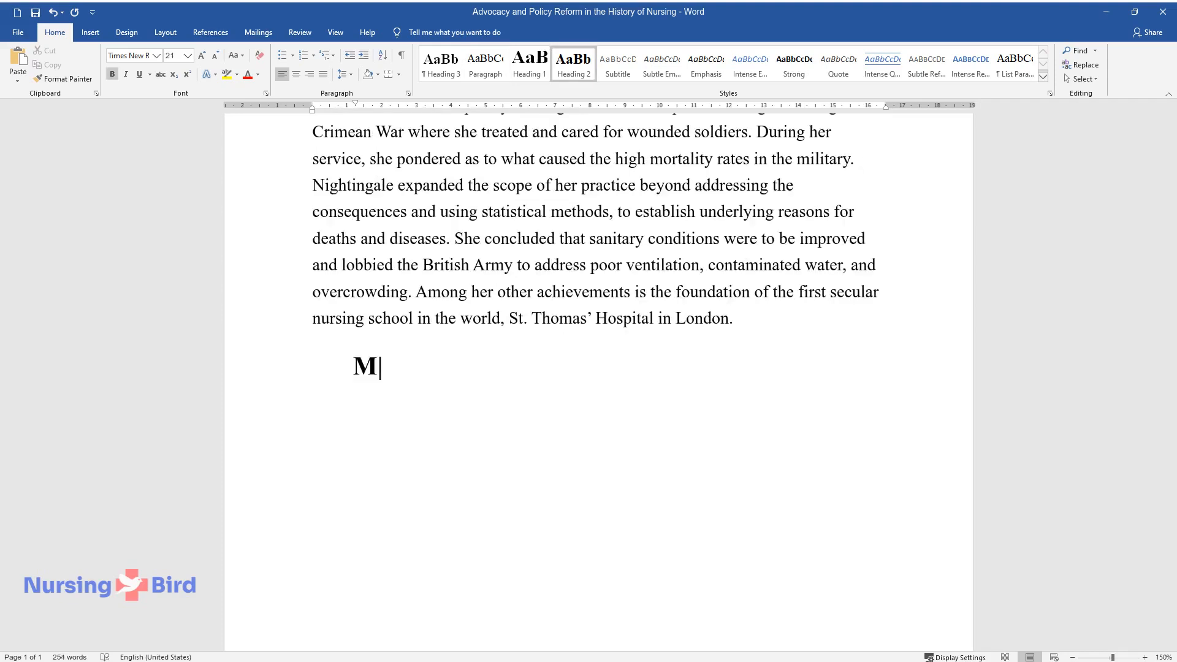
# Step: Add the Mary Eliza Mahoney heading and her introduction as the first Black graduate nurse (1845-1926)
pyautogui.write('ary Eliza Mahoney')
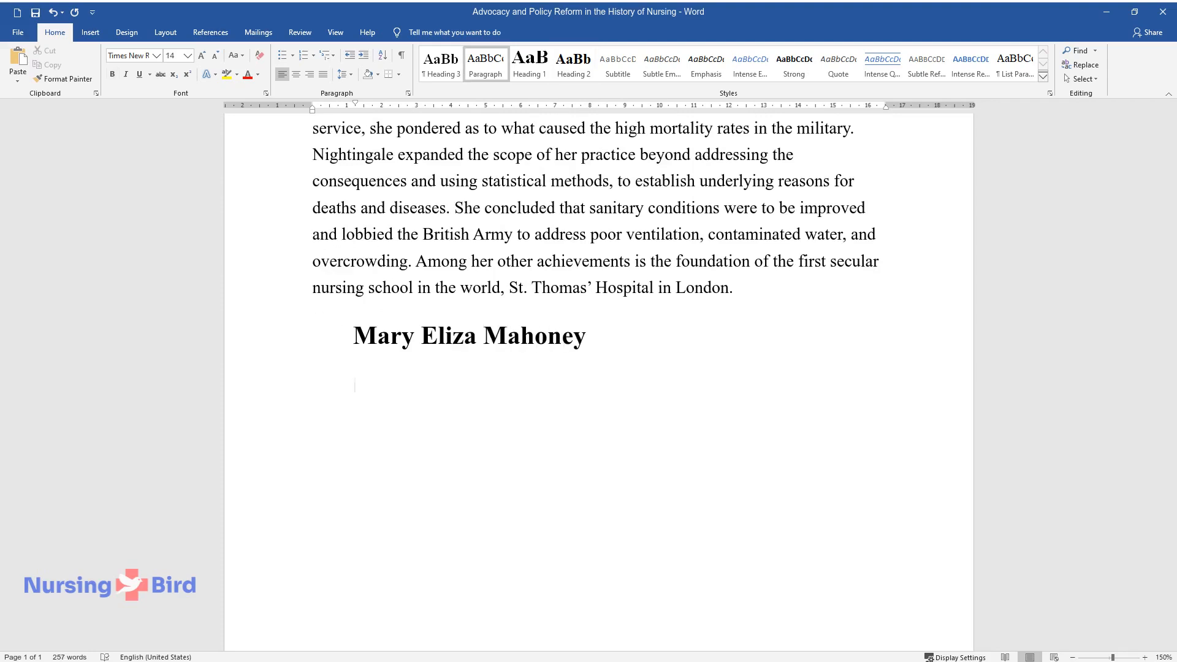
pyautogui.write('Mary Eliza')
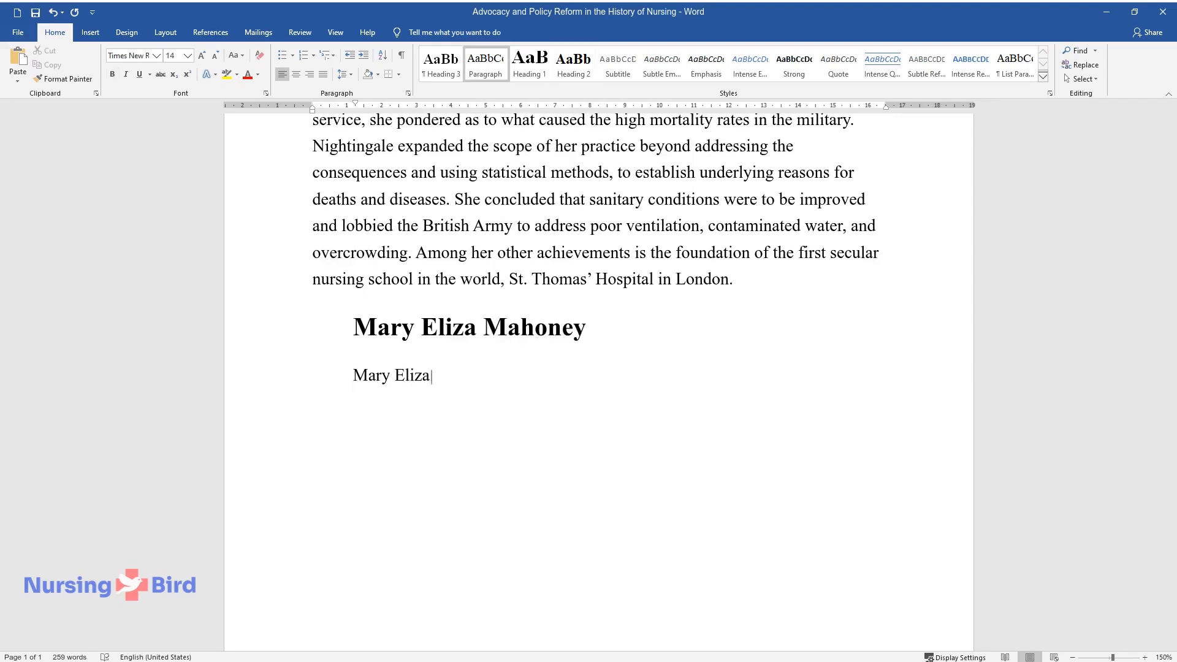
pyautogui.write('Mahoney (1845-1926) not only defied social expectations by')
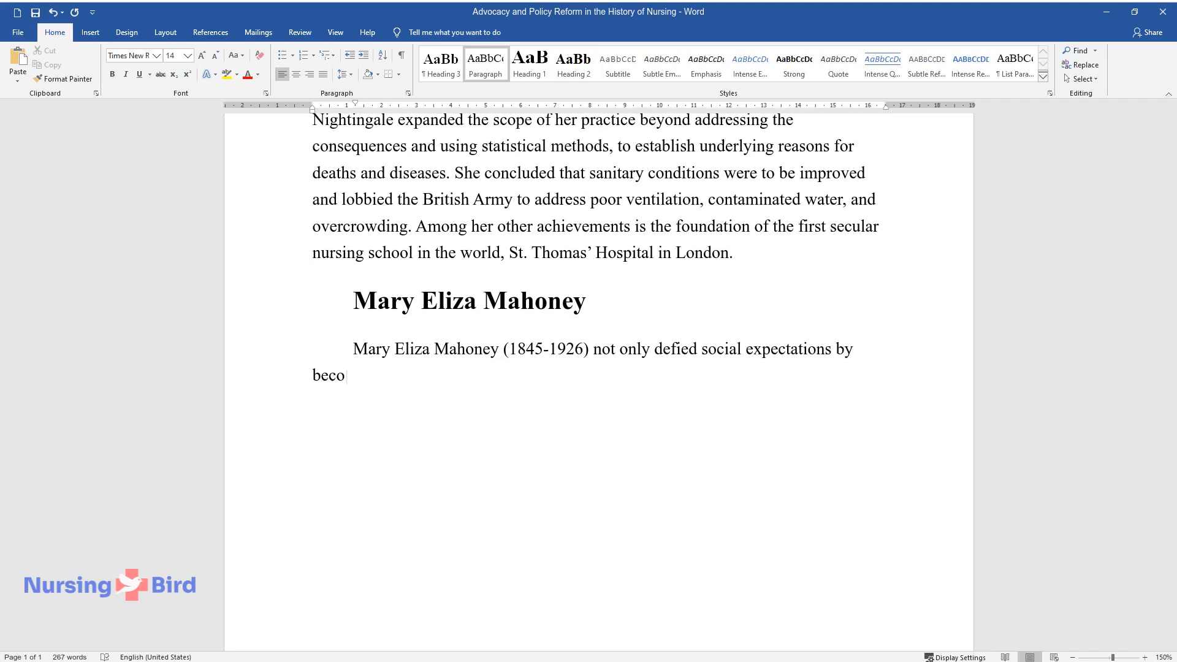
pyautogui.write('ming the first Black graduate nu')
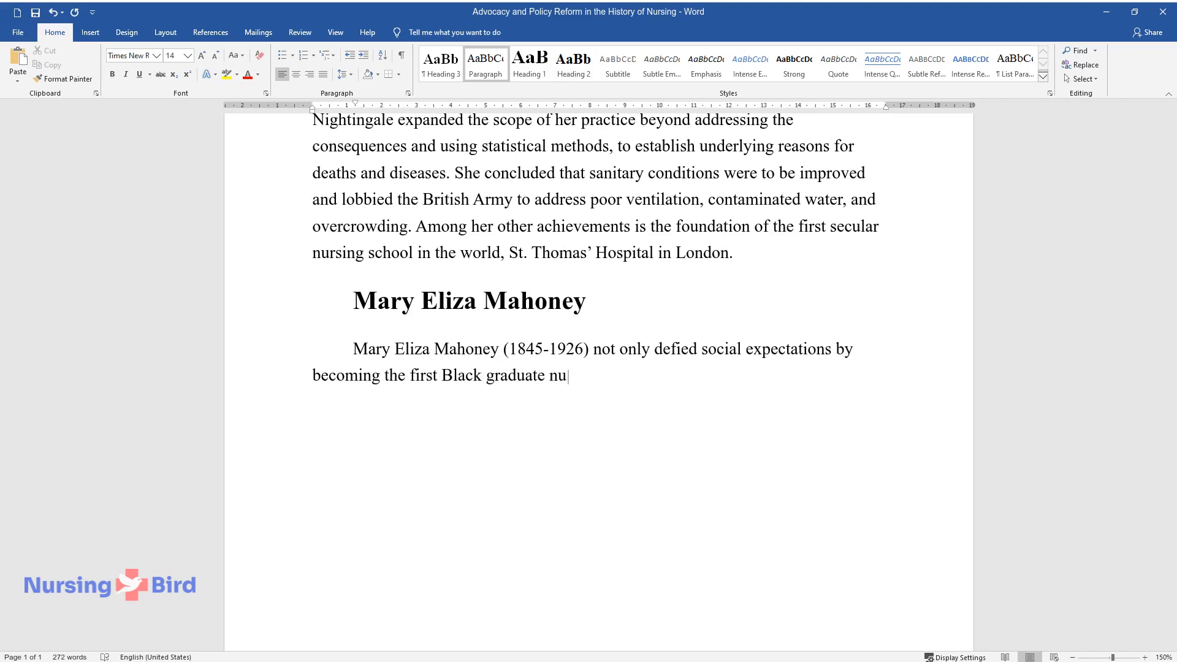
pyautogui.write('rse in the United States but also thrived and')
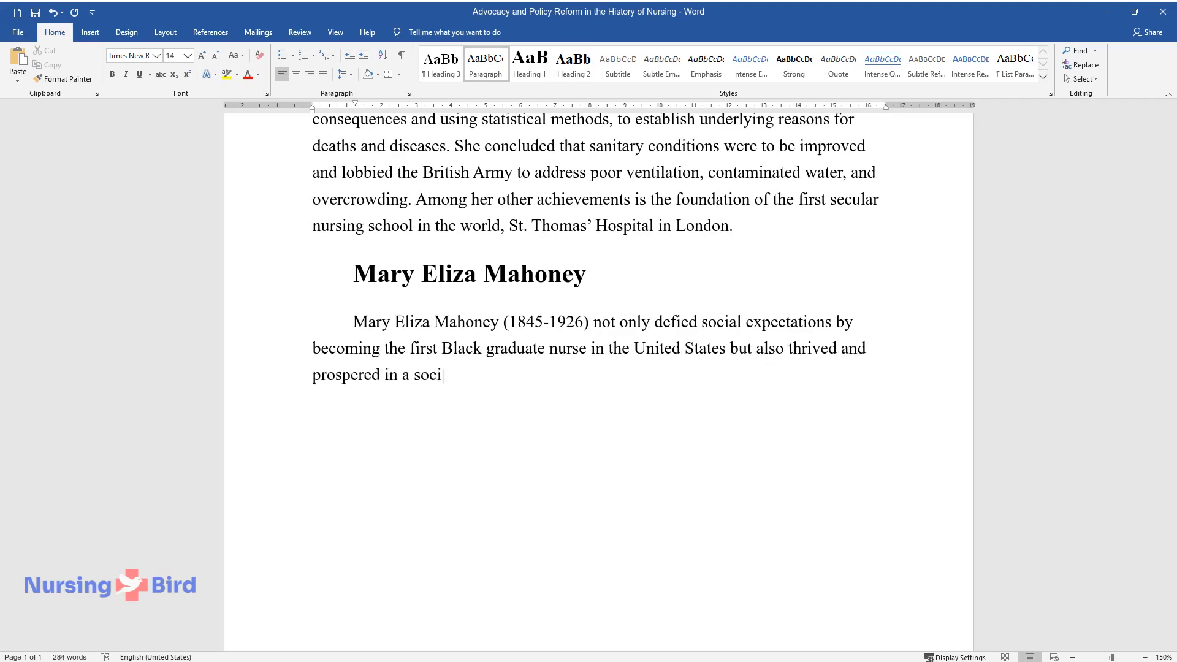
pyautogui.write('ety plagued by white supremacy.')
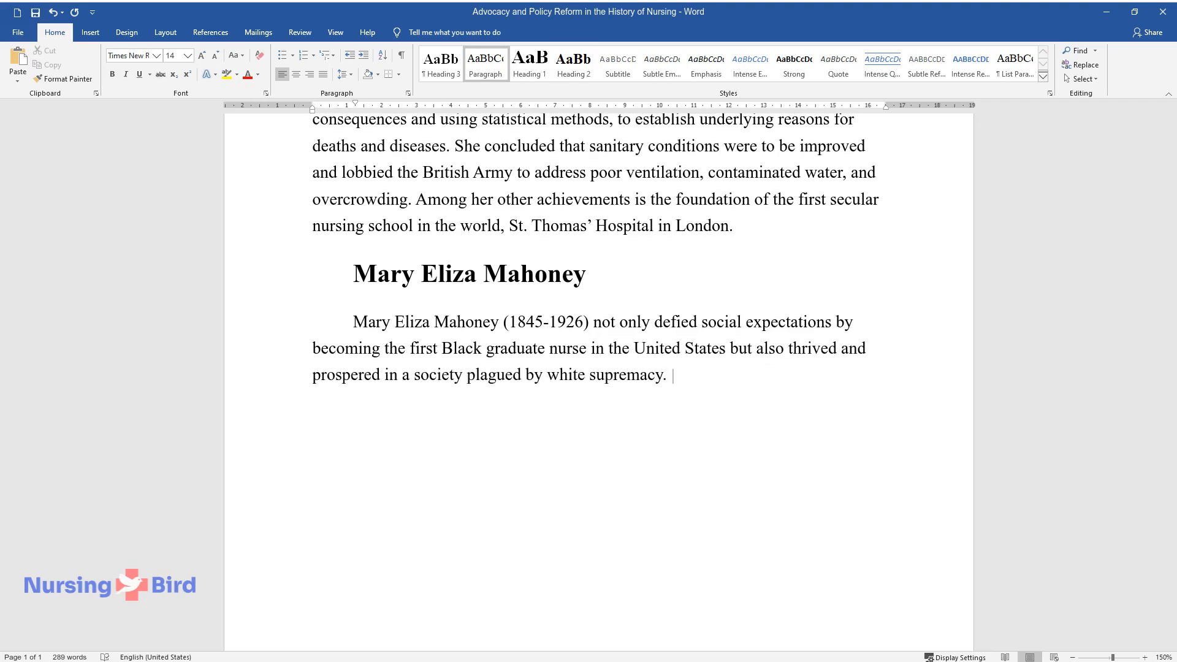
# Step: Describe the racial discrimination she faced and Black nurses joining the Nurses Associated Alumnae
pyautogui.write('In her practice, Mahoney was oft')
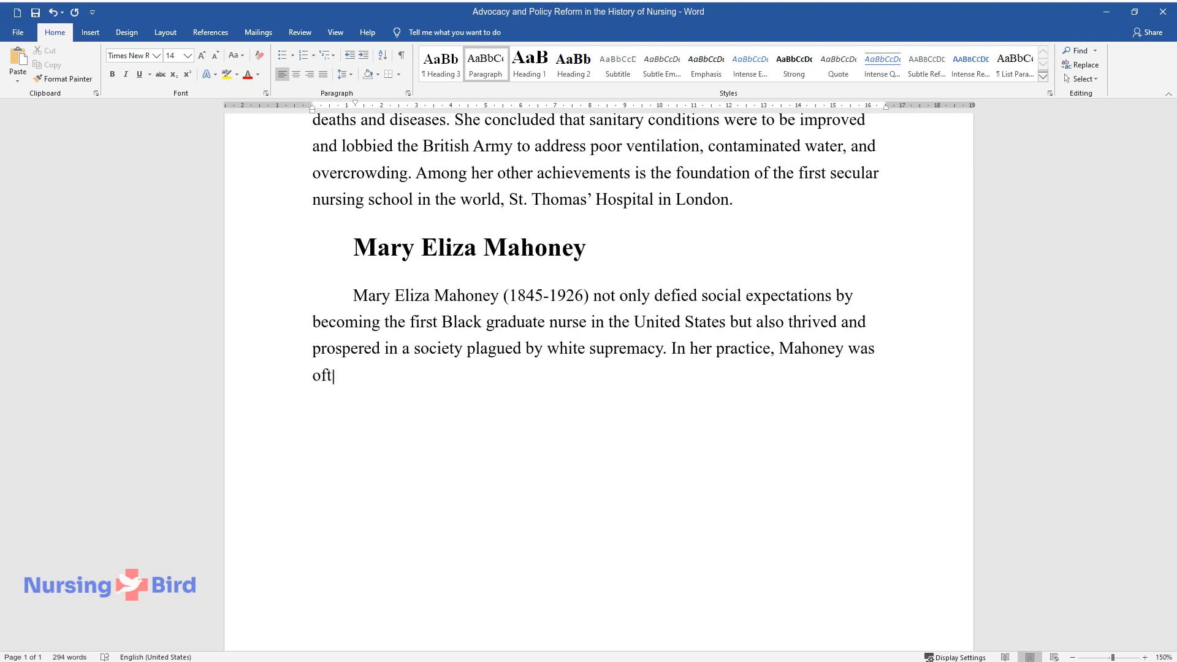
pyautogui.write('en confronted with racial discri')
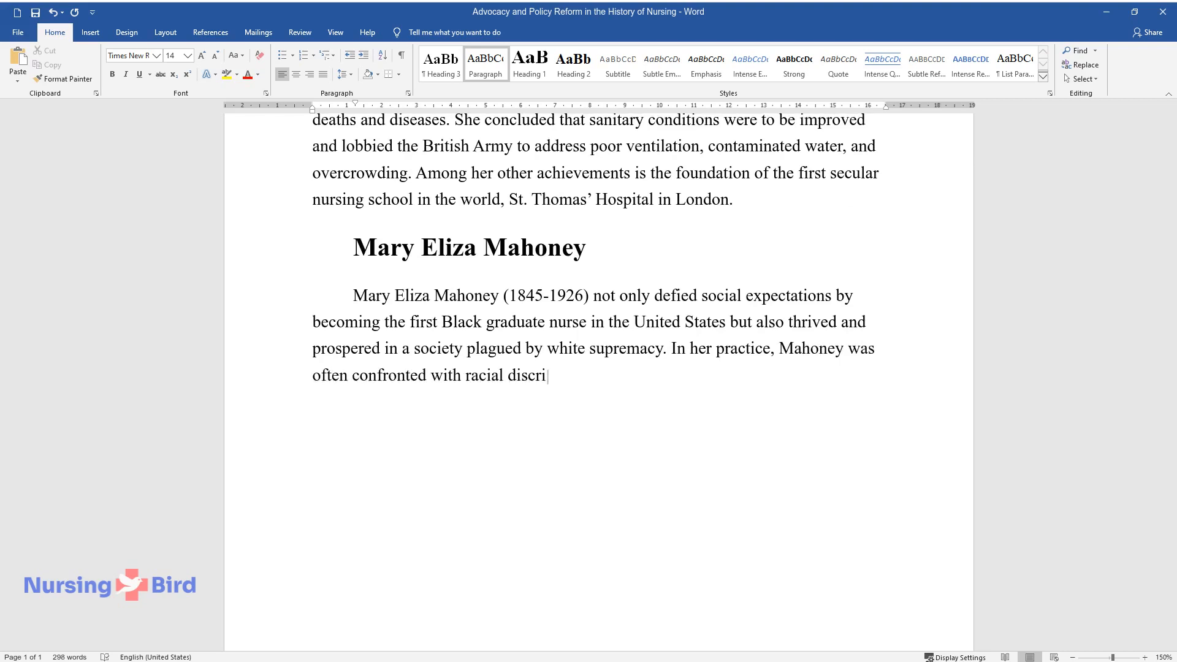
pyautogui.write('mination. Moreover, she observed')
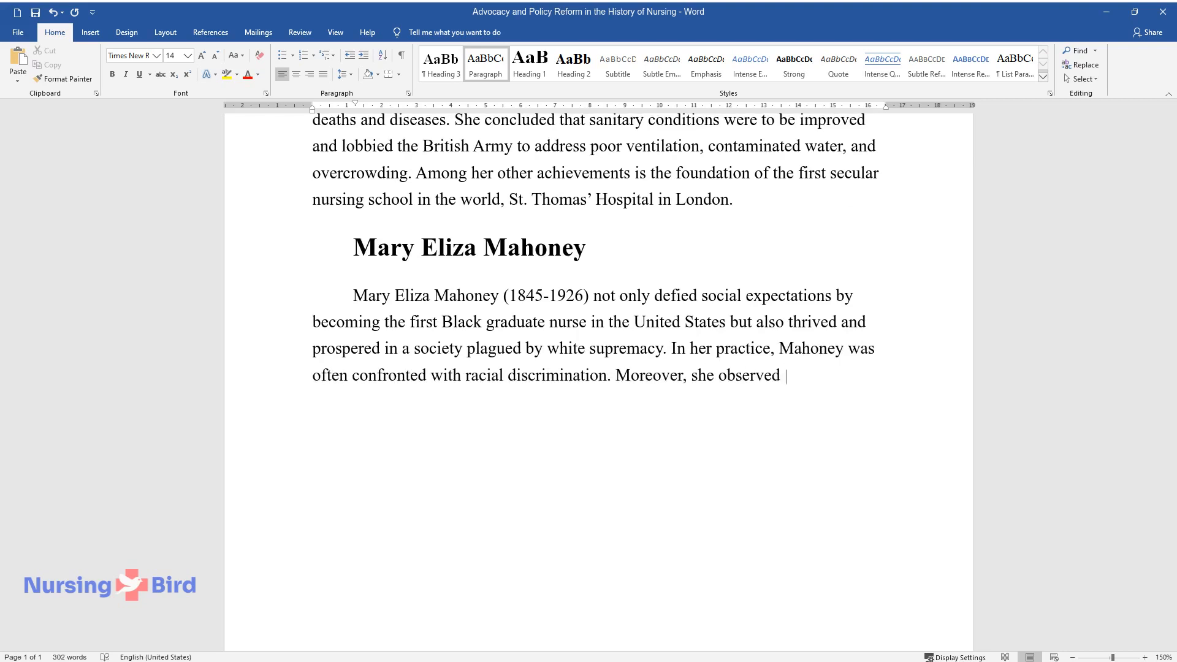
pyautogui.write('how other African American gradu')
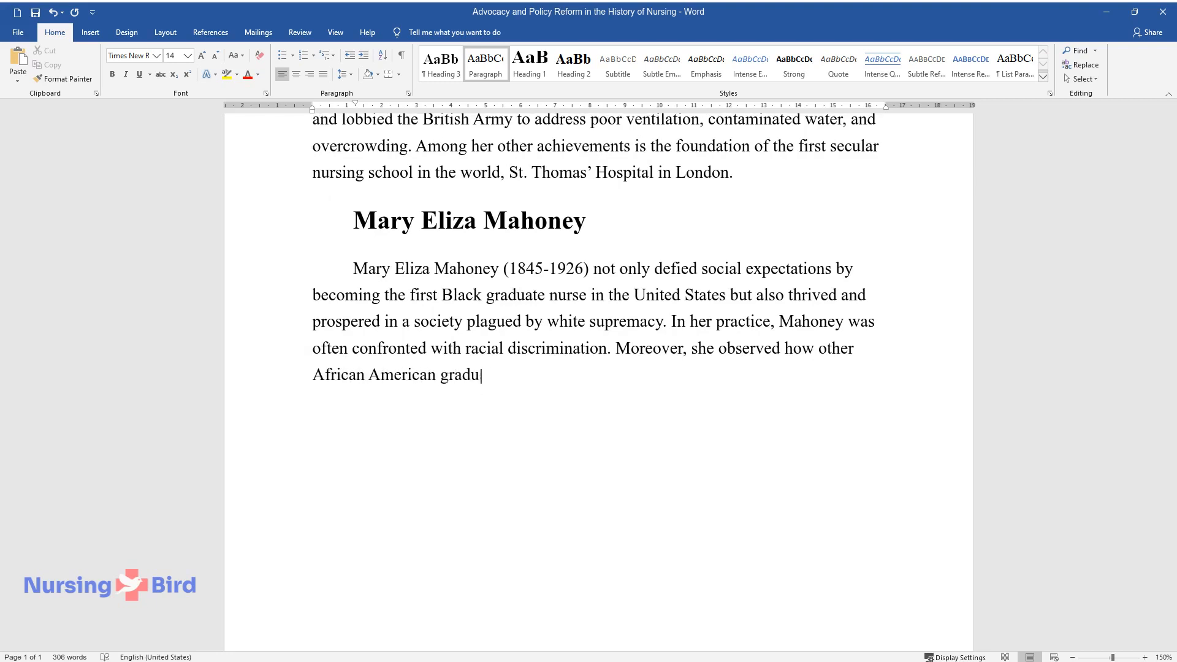
pyautogui.write('ates struggled to find employment. Mahoney was one of')
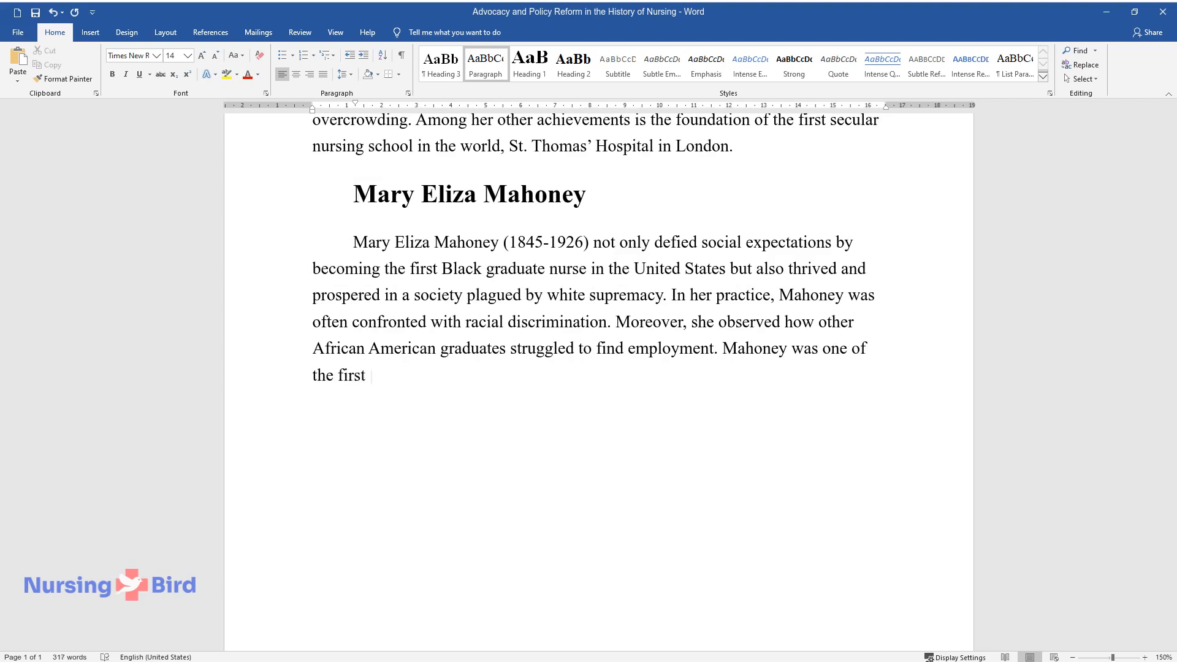
pyautogui.write('Black individuals to join the Nur')
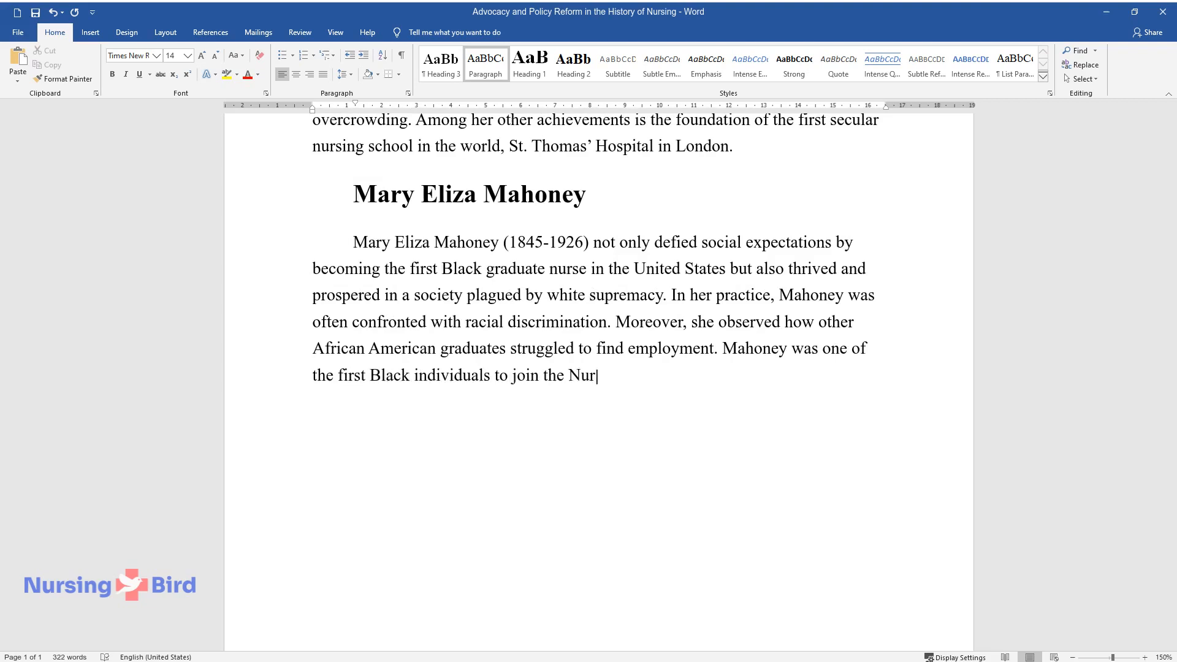
pyautogui.write('ses Associated Alumnae of the United')
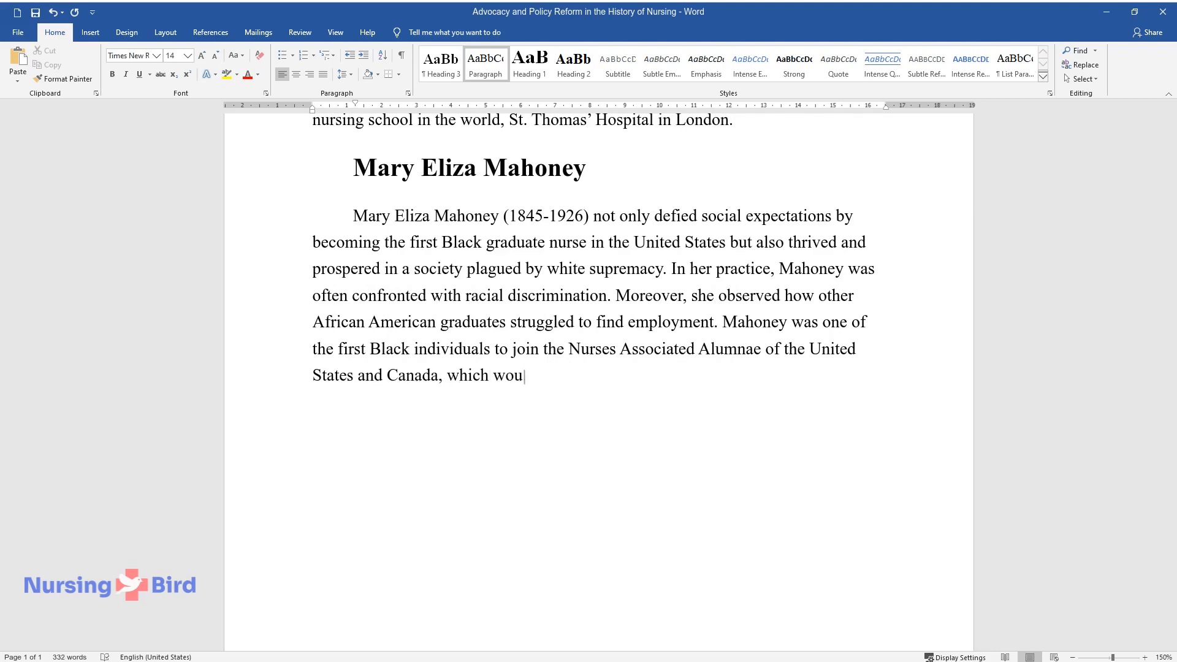
# Step: Explain the predominantly white association's discrimination and her founding of the more diverse NACGN
pyautogui.write('ld later become the American Nurses Association.')
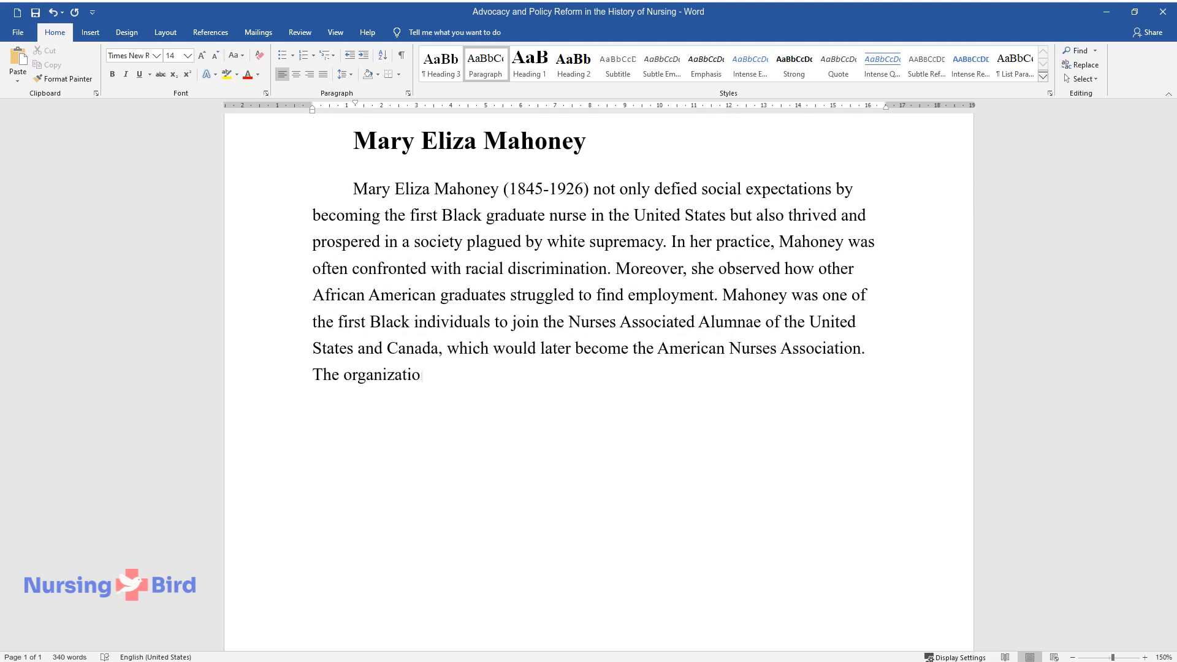
pyautogui.write('n was predominantly white and di')
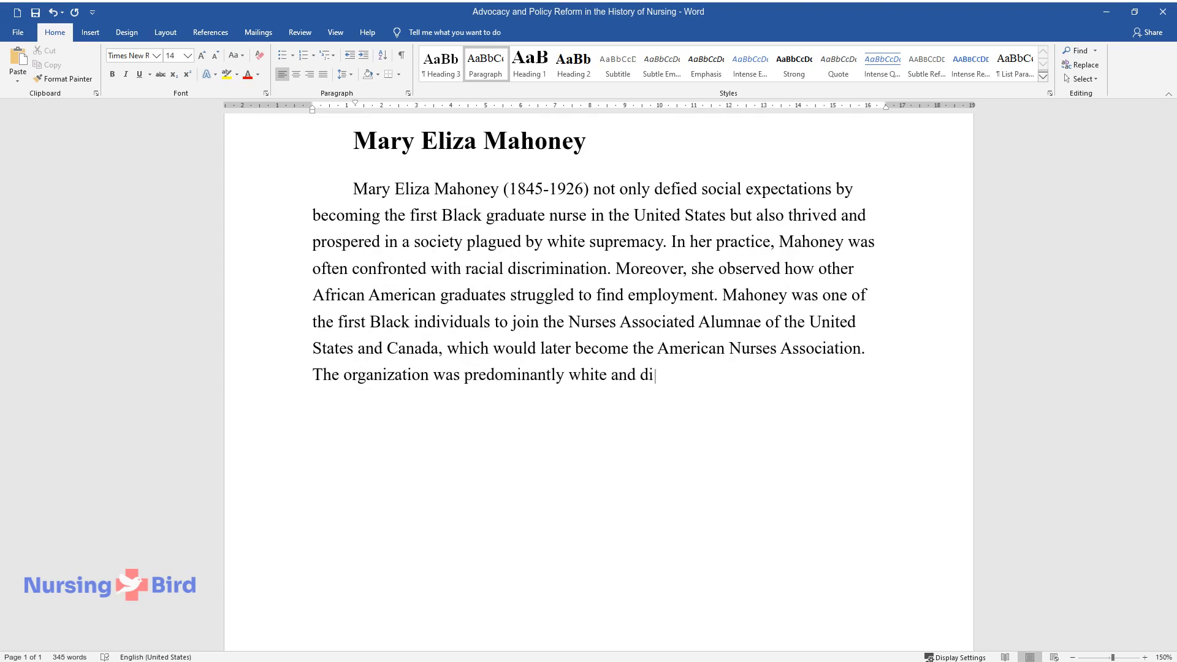
pyautogui.write('scriminated against people of col')
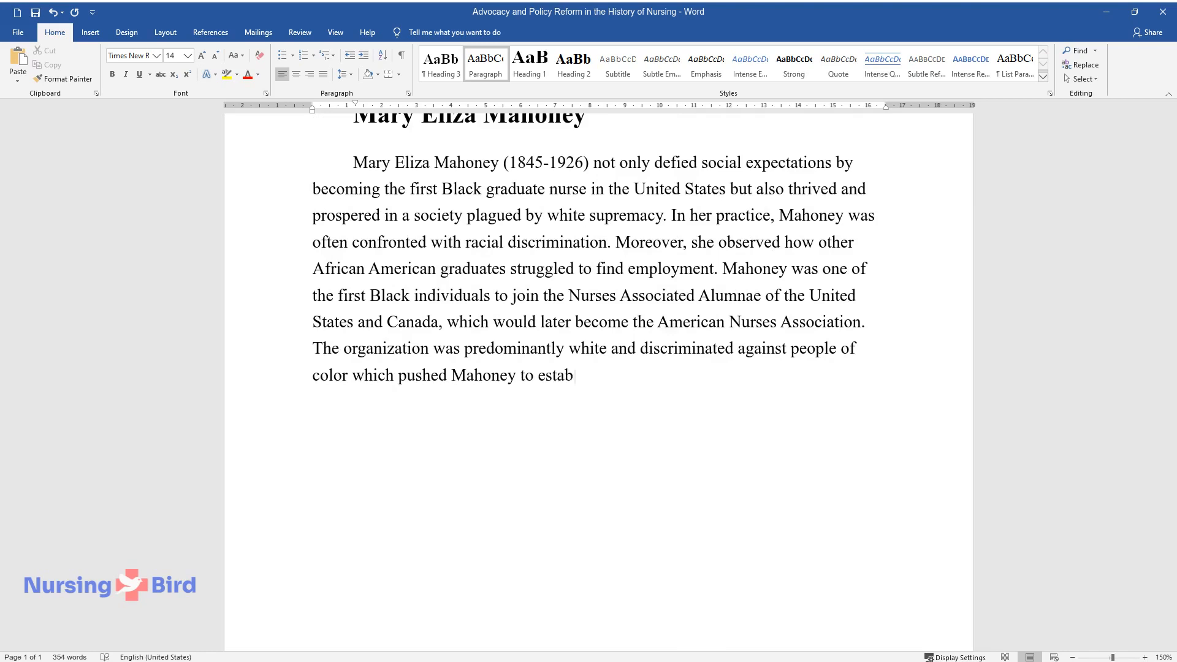
pyautogui.write('lish a more diverse National Association of')
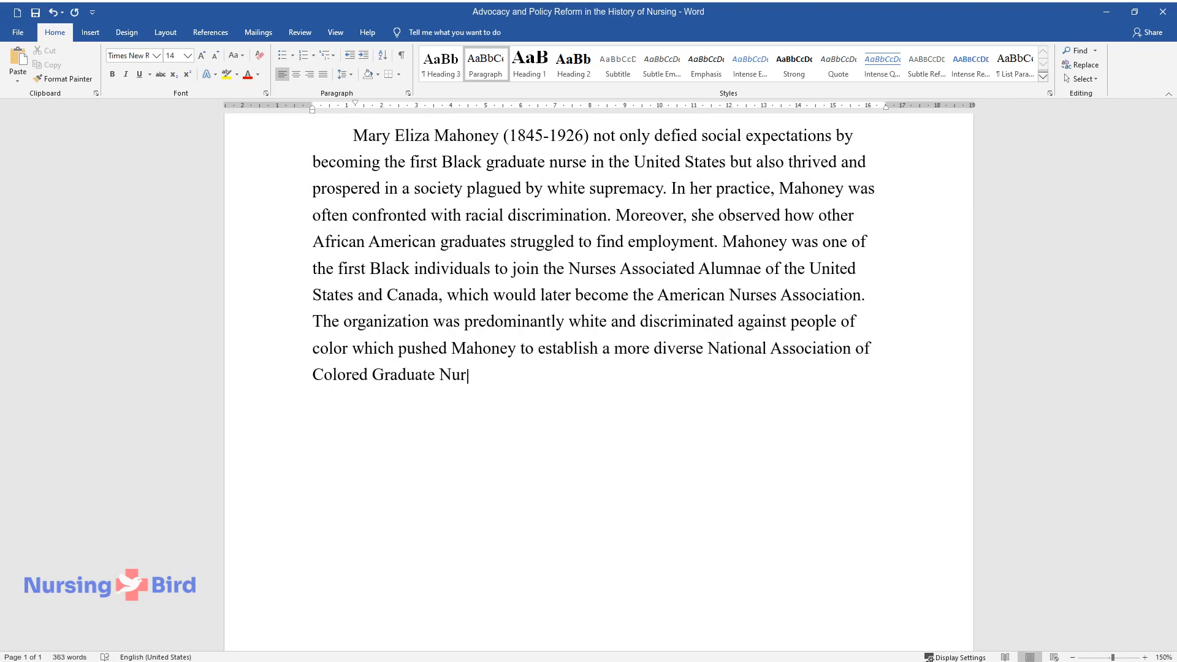
pyautogui.write('ses (NACGN). NACGN provided support for nurses of color')
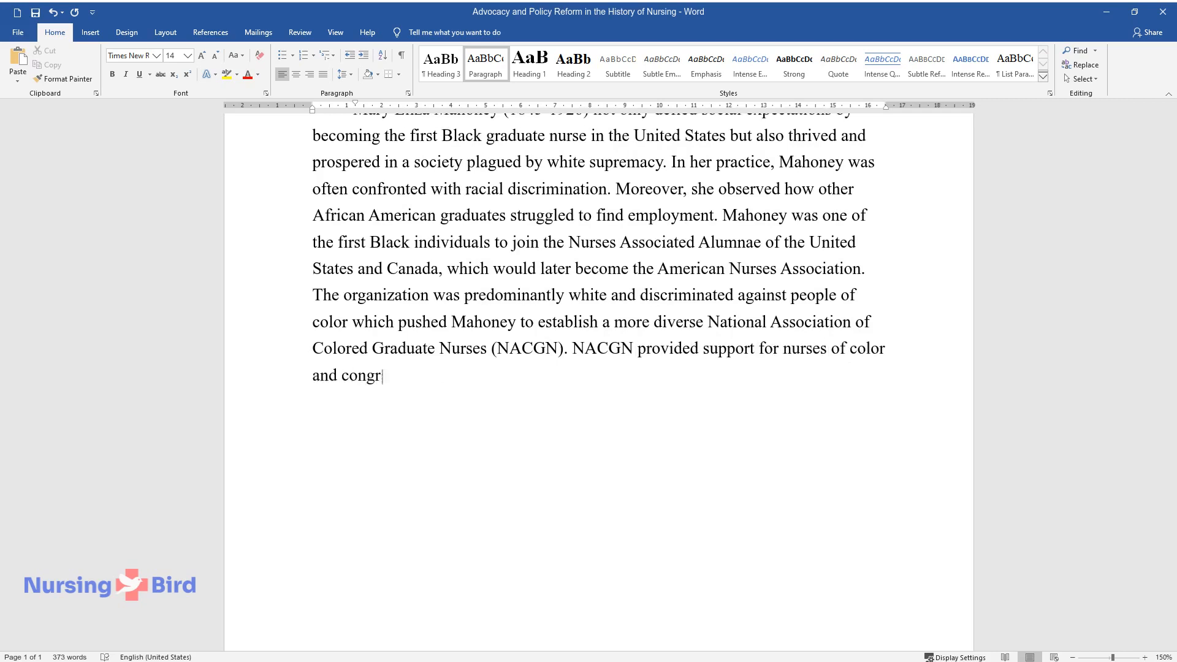
pyautogui.write('atulated them on their accomplishments.')
pyautogui.write('Marga')
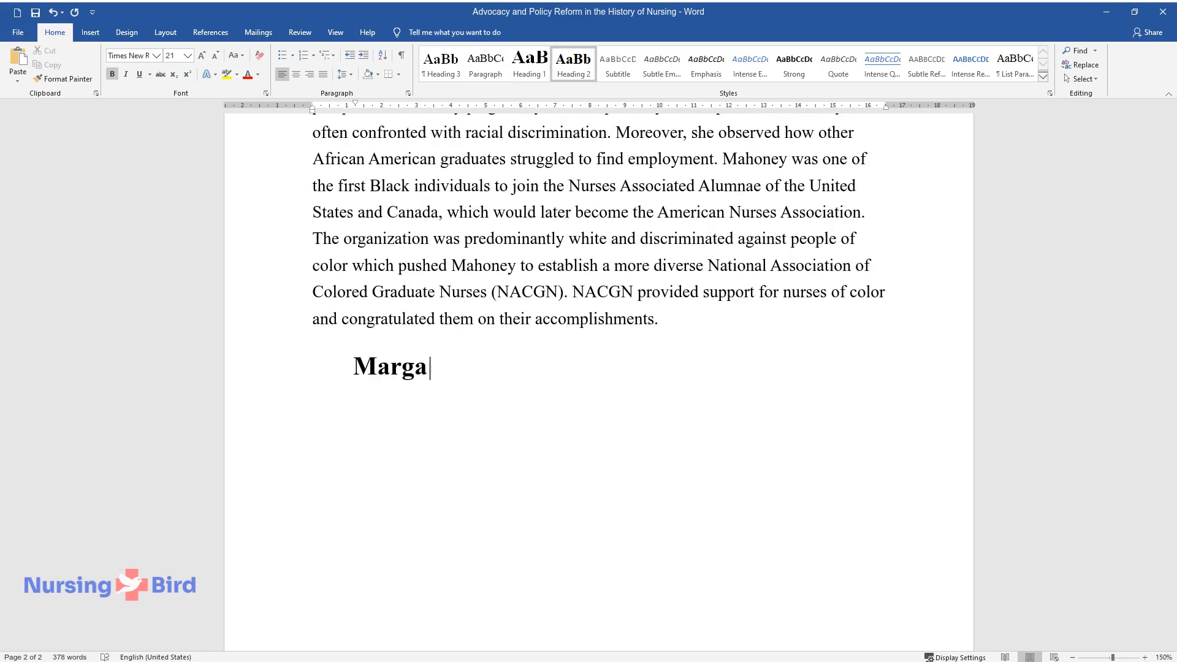
# Step: Add the Margaret Sanger heading and her role leading the US birth control movement amid illegal abortion
pyautogui.write('ret Sanger')
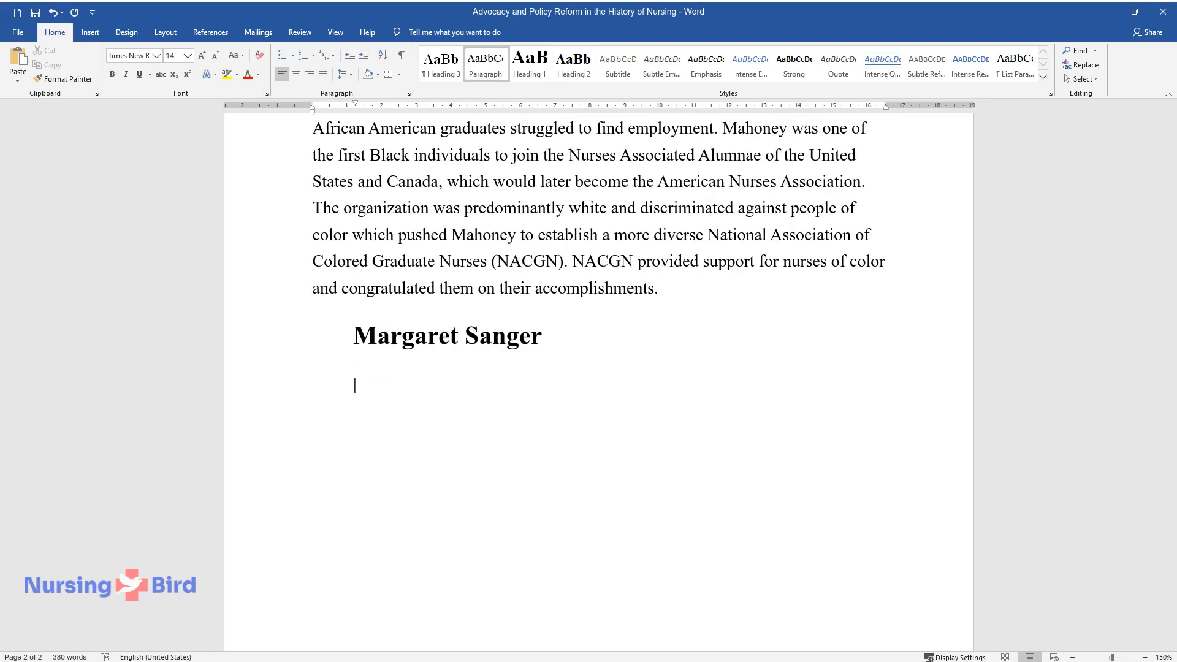
pyautogui.write('Margaret Sanger (1879-1966) w')
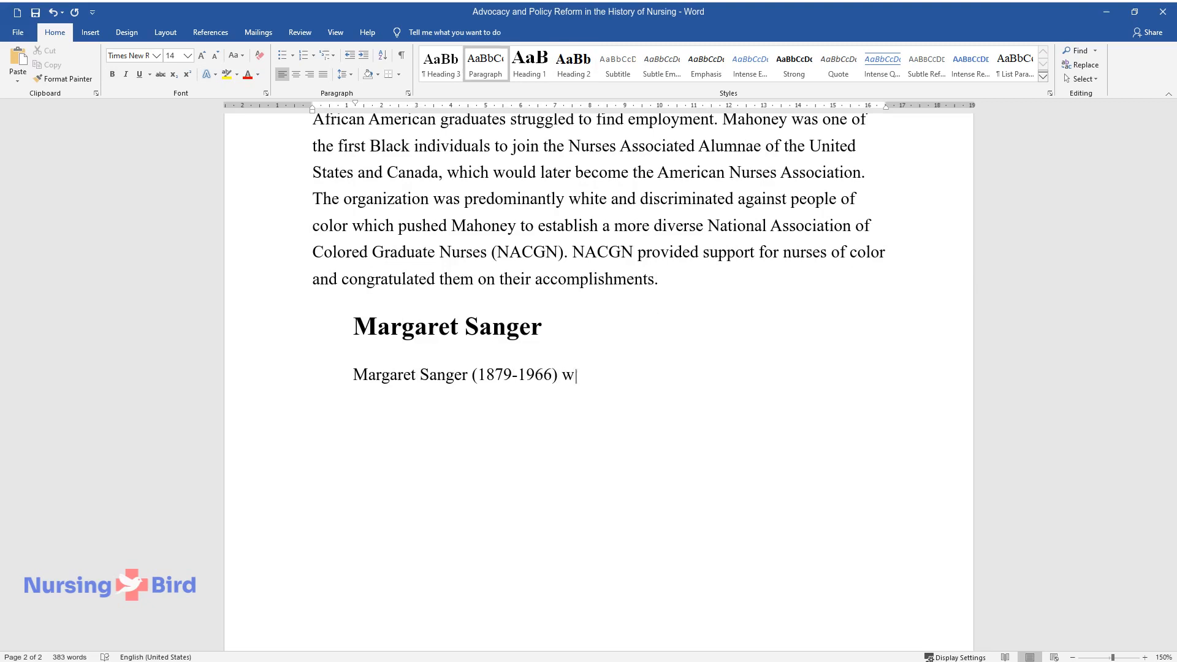
pyautogui.write('as at the forefront of the birth')
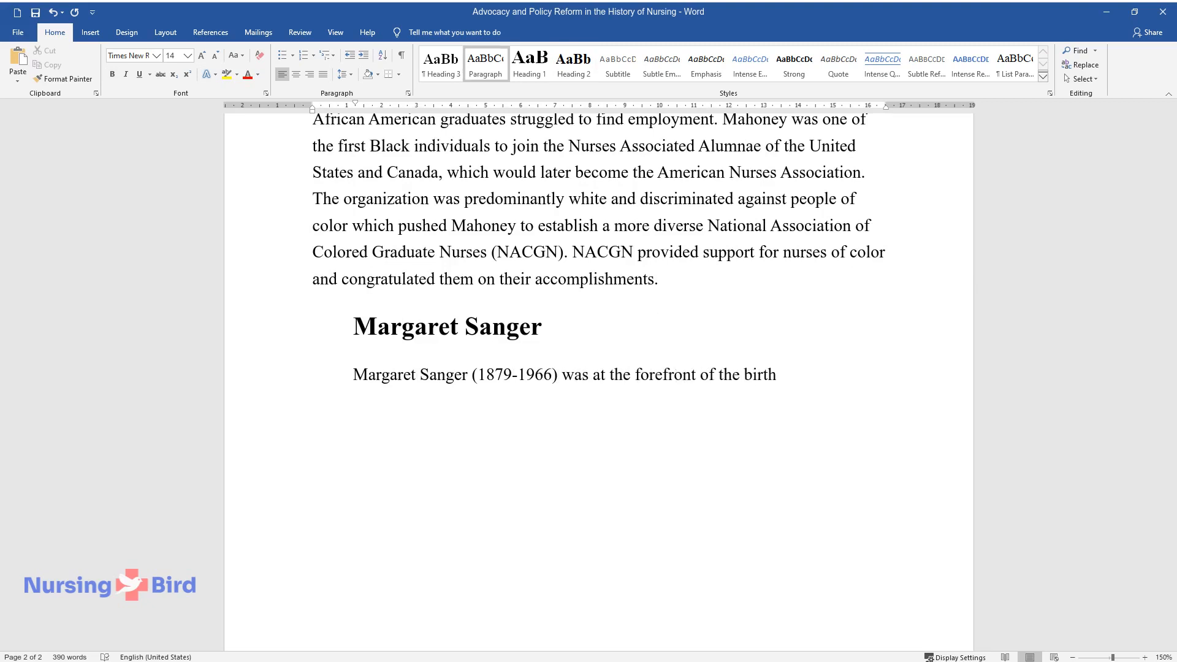
pyautogui.write('control movement in the United S')
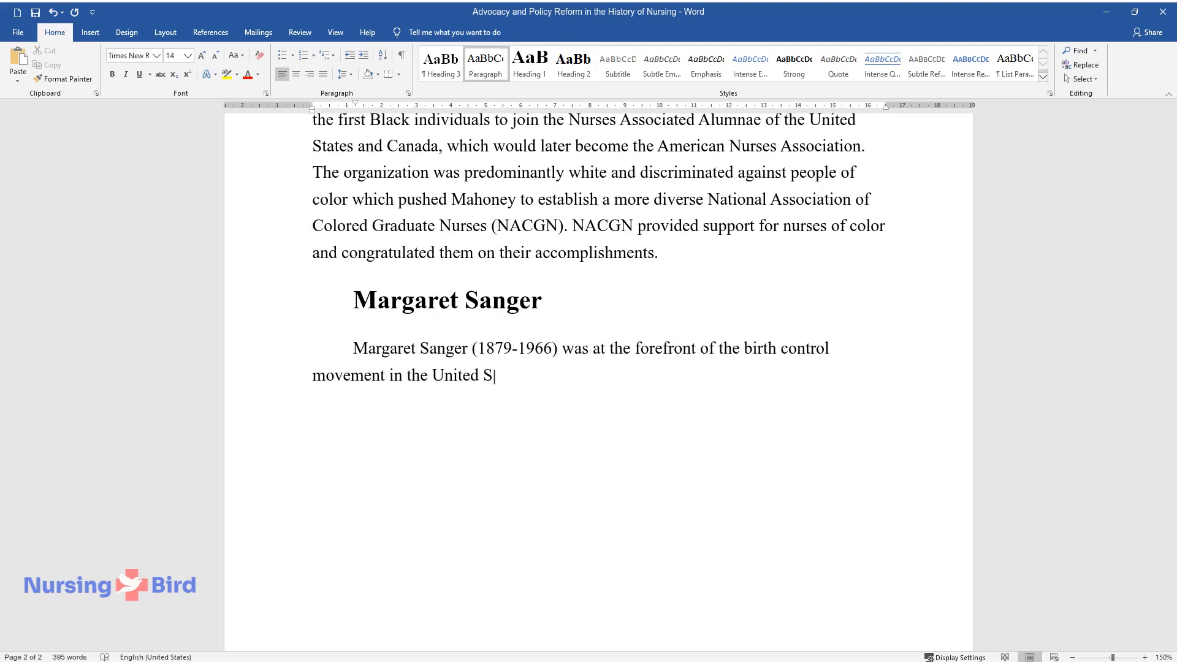
pyautogui.write('tates. Back then, abortion was il')
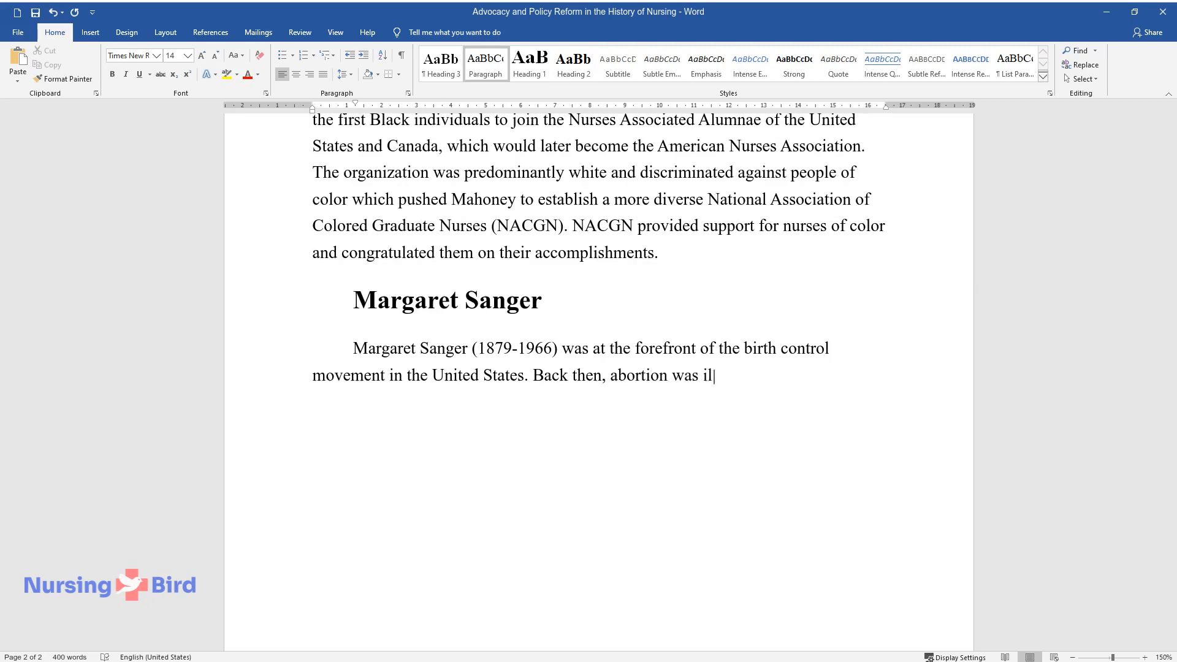
pyautogui.write('legal, and contraception was inac')
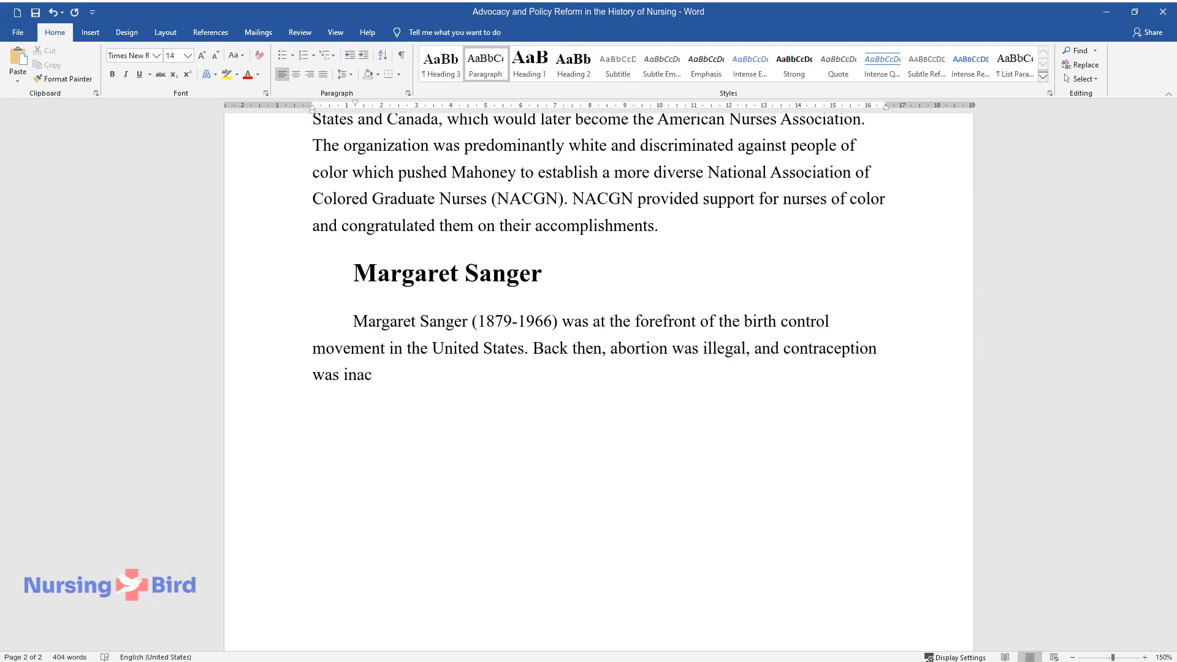
pyautogui.write('cessible, ineffective, or stigmat')
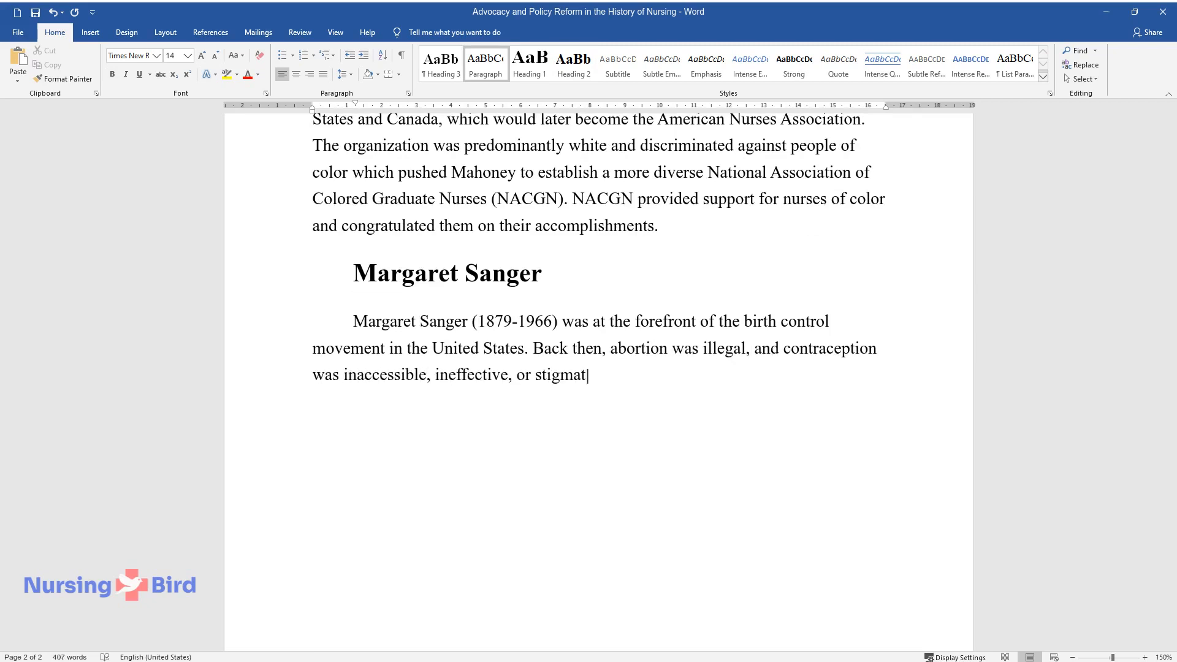
pyautogui.write('ized. Sanger had the experience of living')
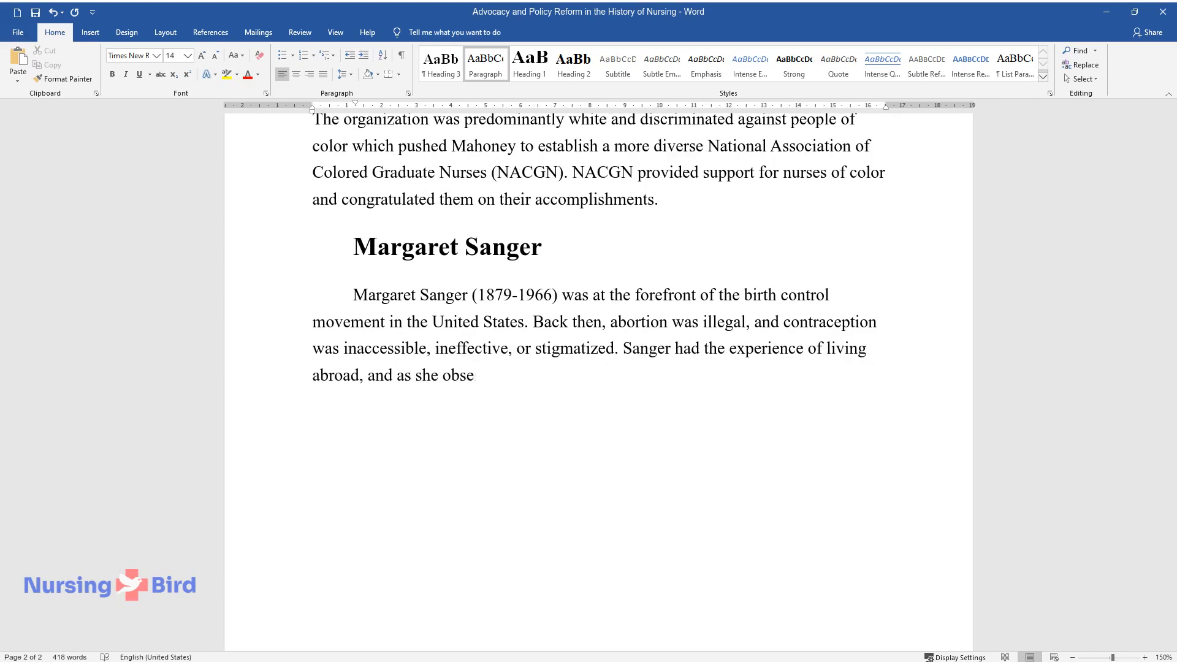
# Step: Cover her study of Dutch clinics and founding the American Birth Control League (ABCL) after World War I
pyautogui.write('rved the medical practice in Dutch clinics, she grew')
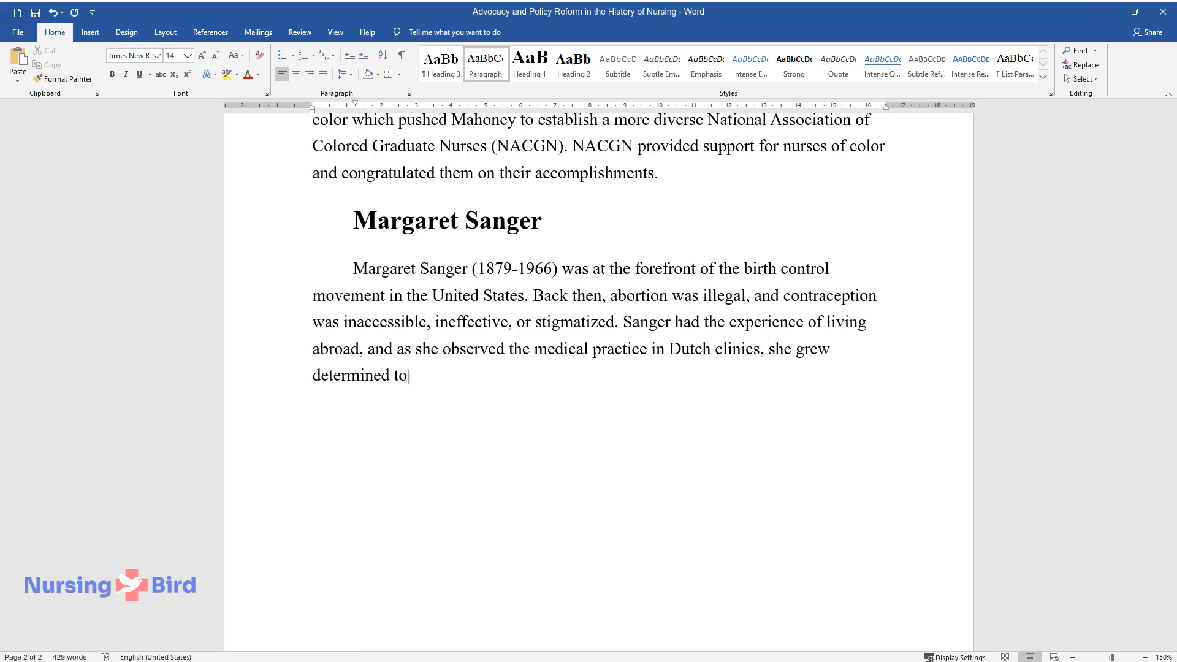
pyautogui.write('bring about a meaningful change')
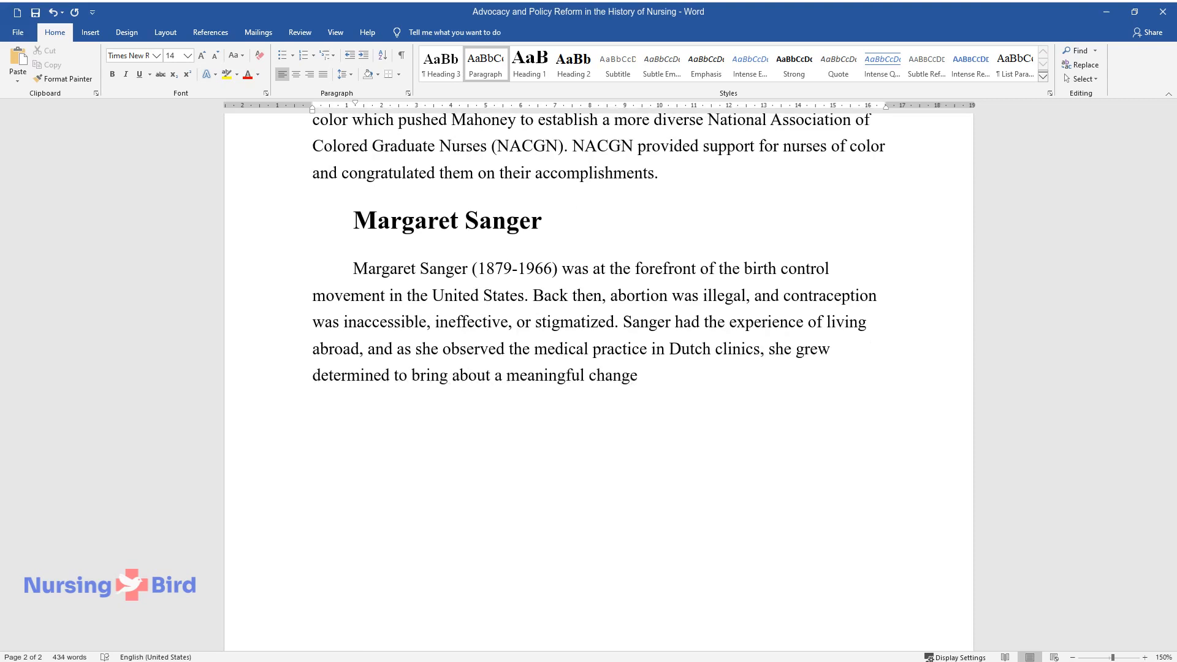
pyautogui.write('in the US. After World War I, she')
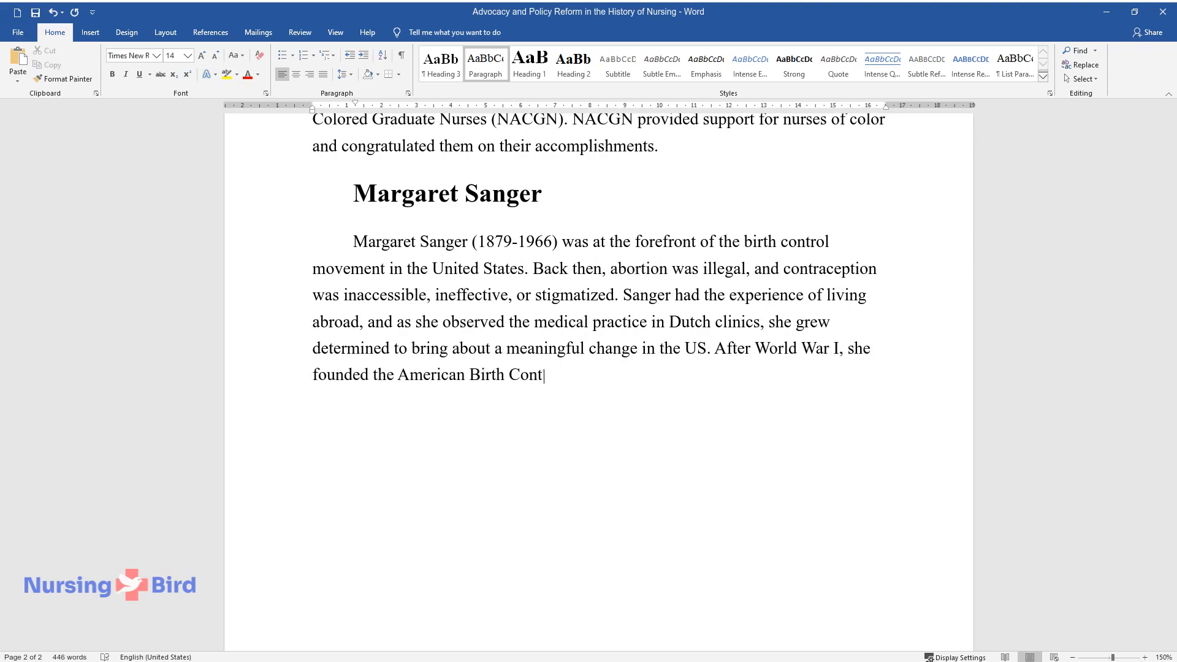
pyautogui.write('rol League (ABCL) that aimed at reaching out to')
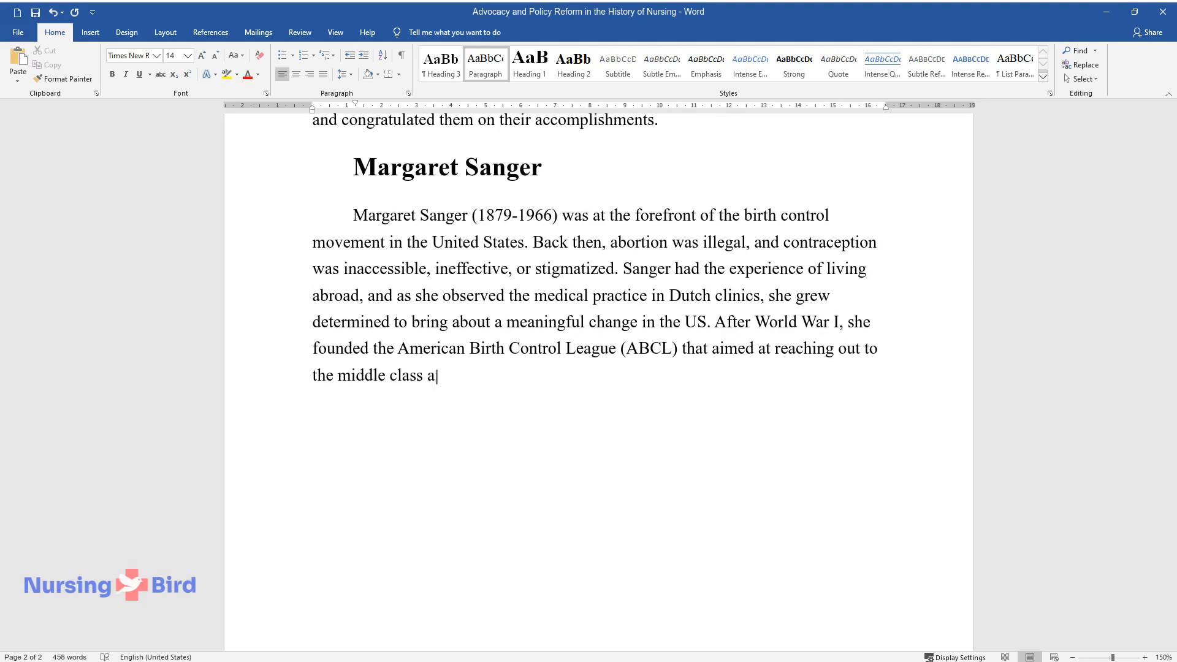
pyautogui.write('nd promoting family planning. According to Sanger, the main')
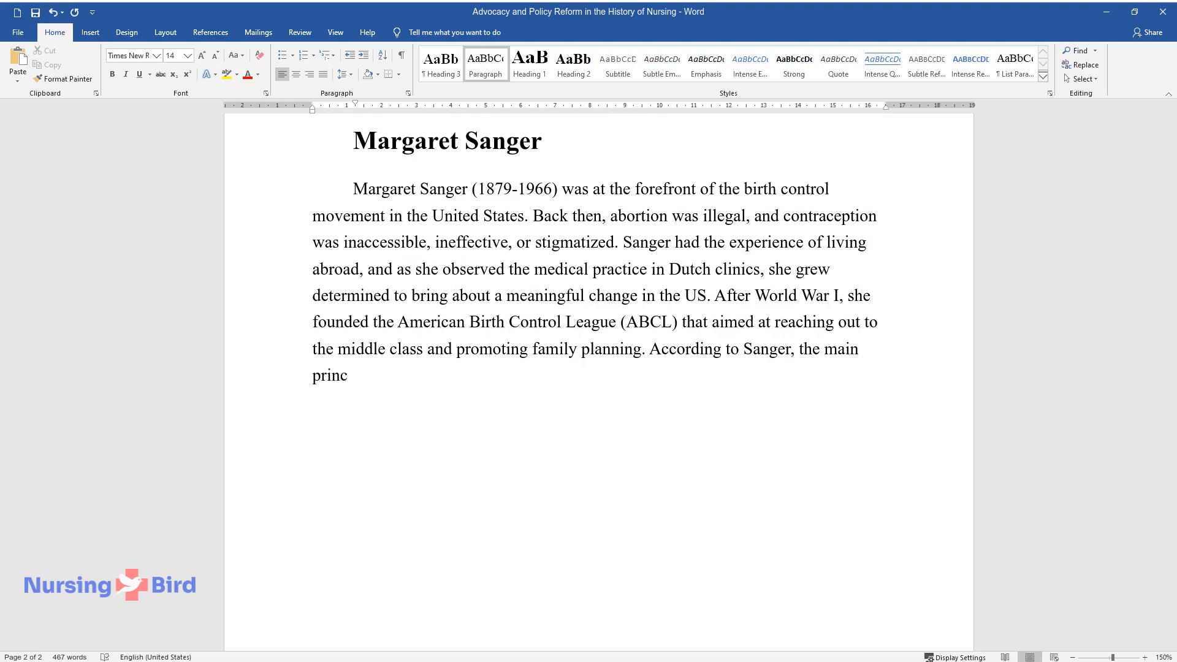
# Step: Describe the family planning principles and the International Committee on Planned Parenthood's growth
pyautogui.write('iples of conscious family plannin')
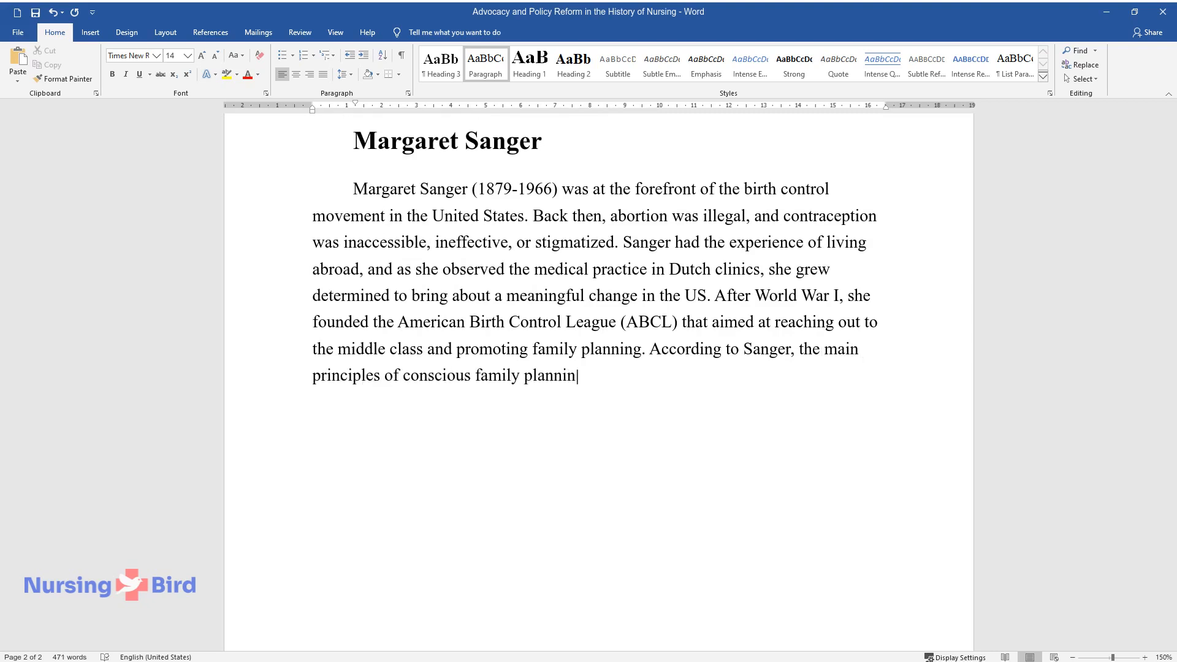
pyautogui.write('were willful conception and provision of')
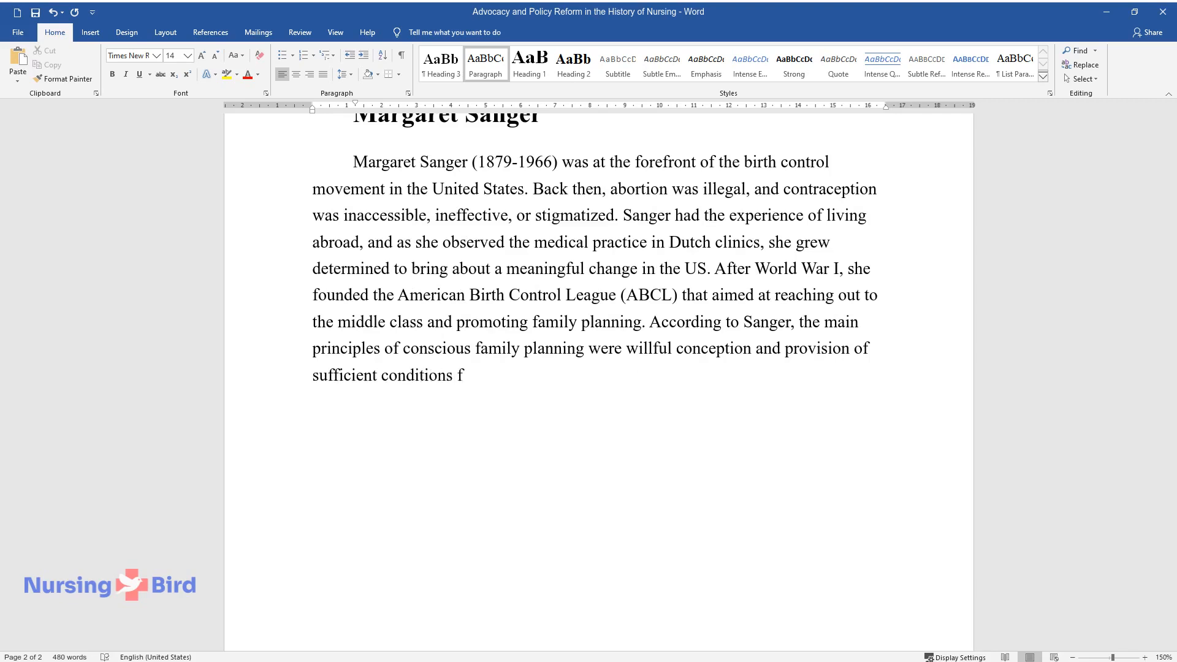
pyautogui.write("or a child's health and well-being. After World War II,")
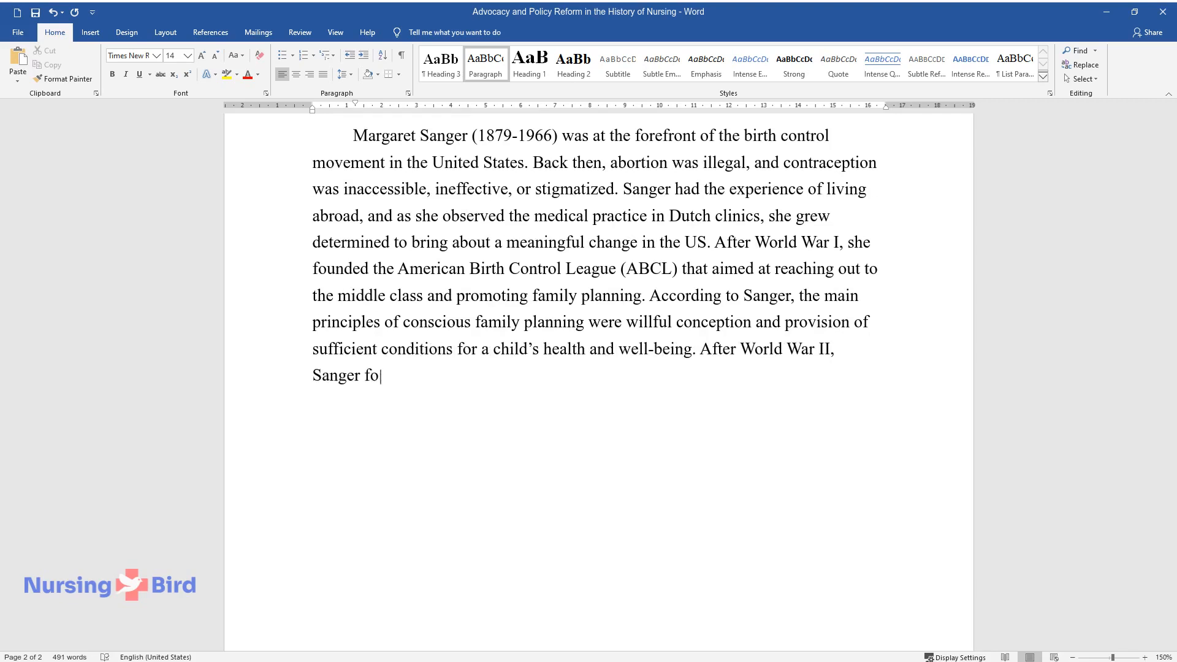
pyautogui.write('unded the International Committee')
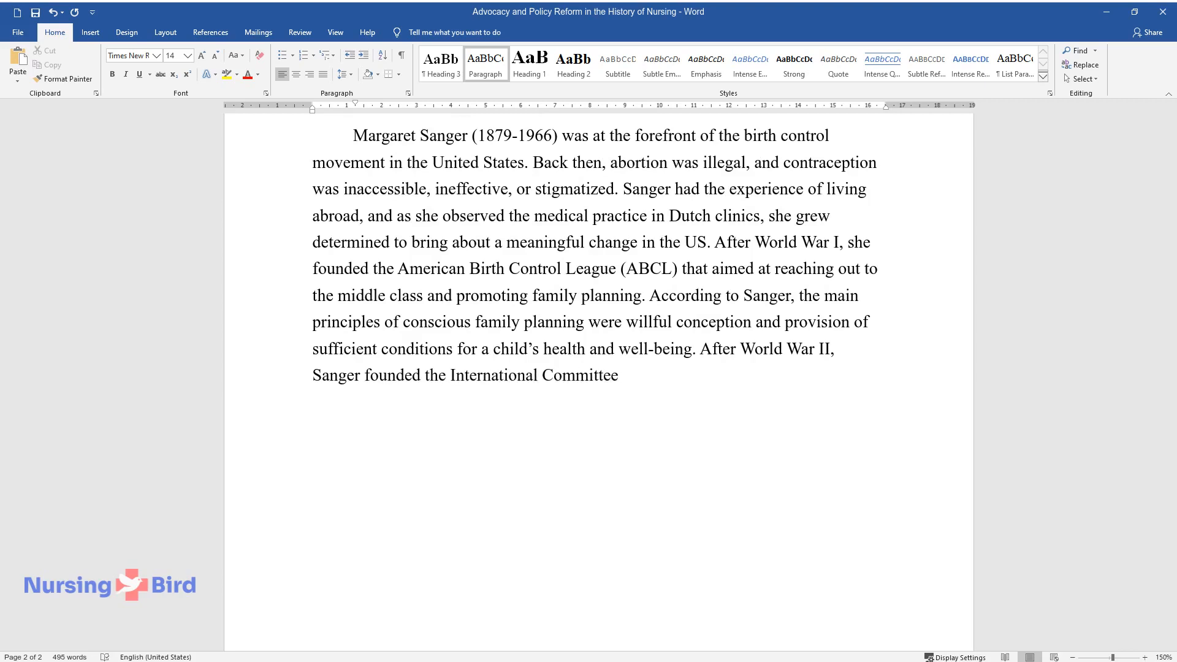
pyautogui.write('on Planned Parenthood which later')
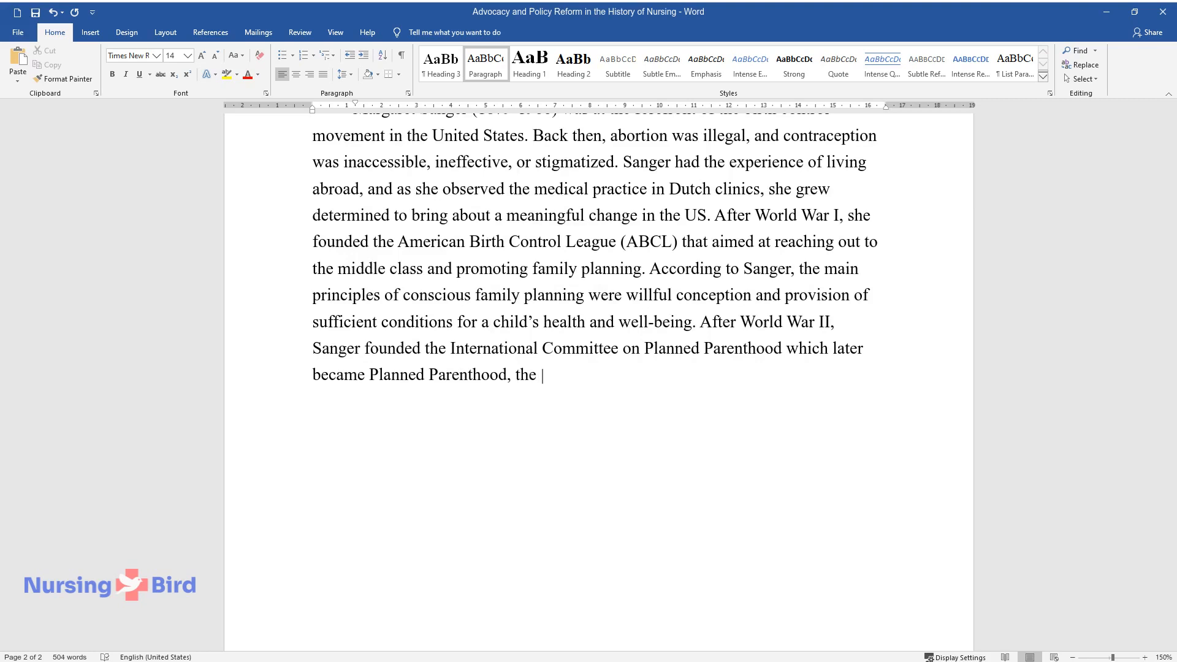
pyautogui.write("world's largest women's health organization.")
pyautogui.write('Contrast and Comparison')
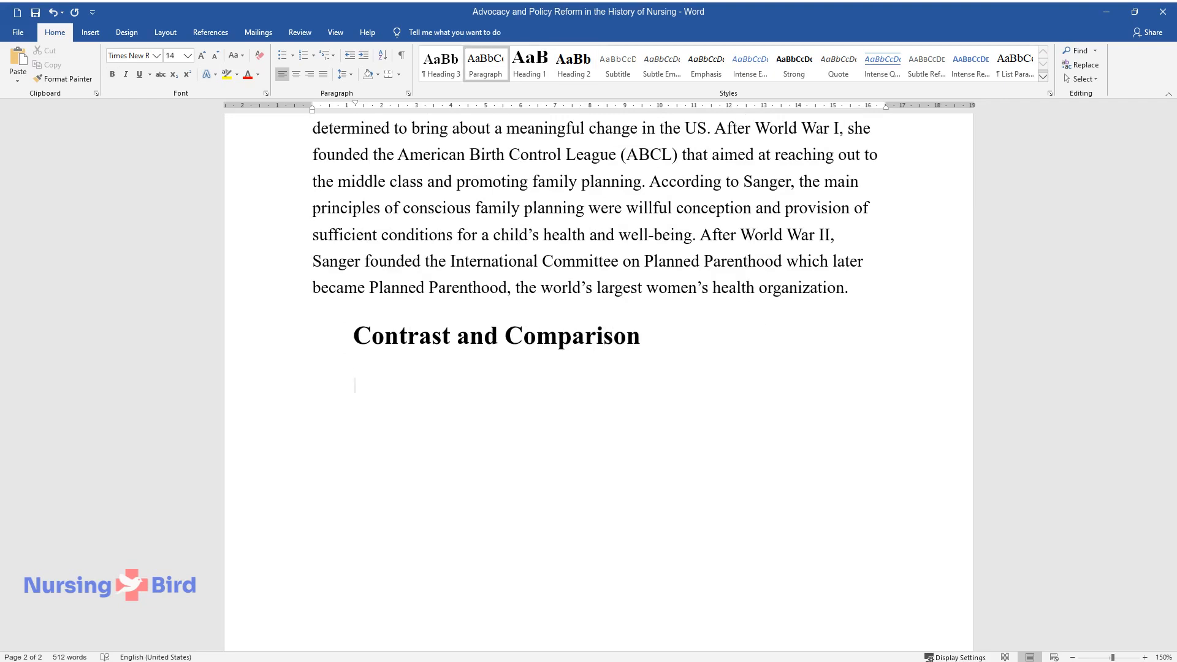
# Step: Write the comparison paragraph's opening on the three nurses' shared contributions and experiences driving change
pyautogui.write('All three nurse advocates made an invaluable')
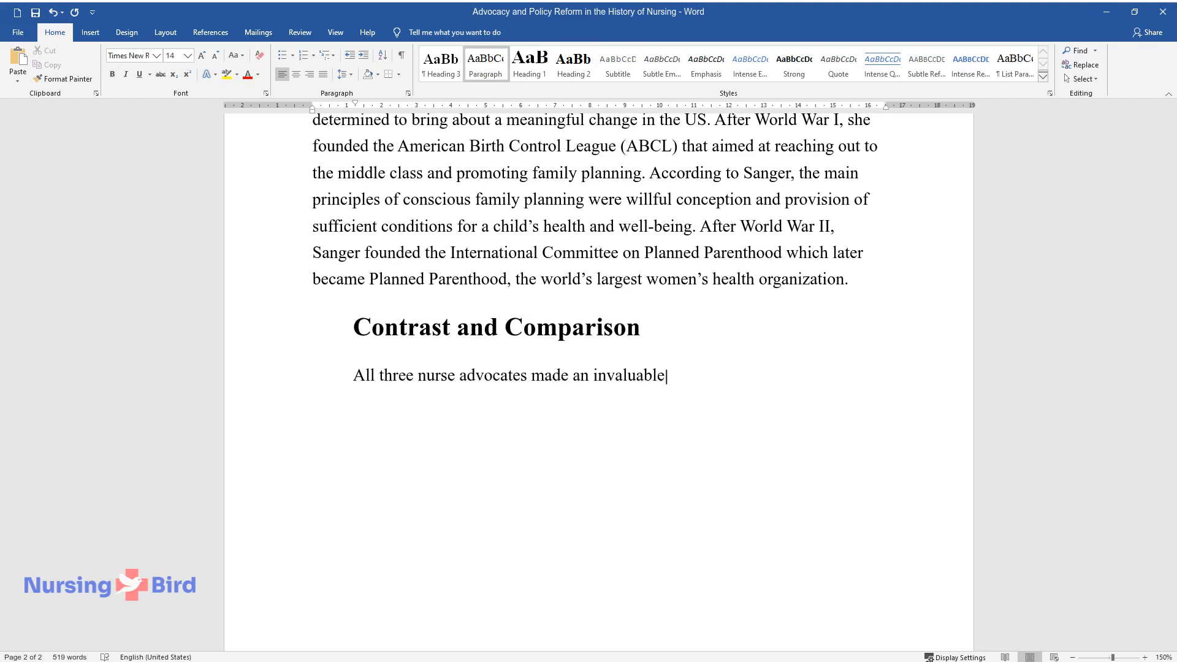
pyautogui.write('contribution to the nursing field,')
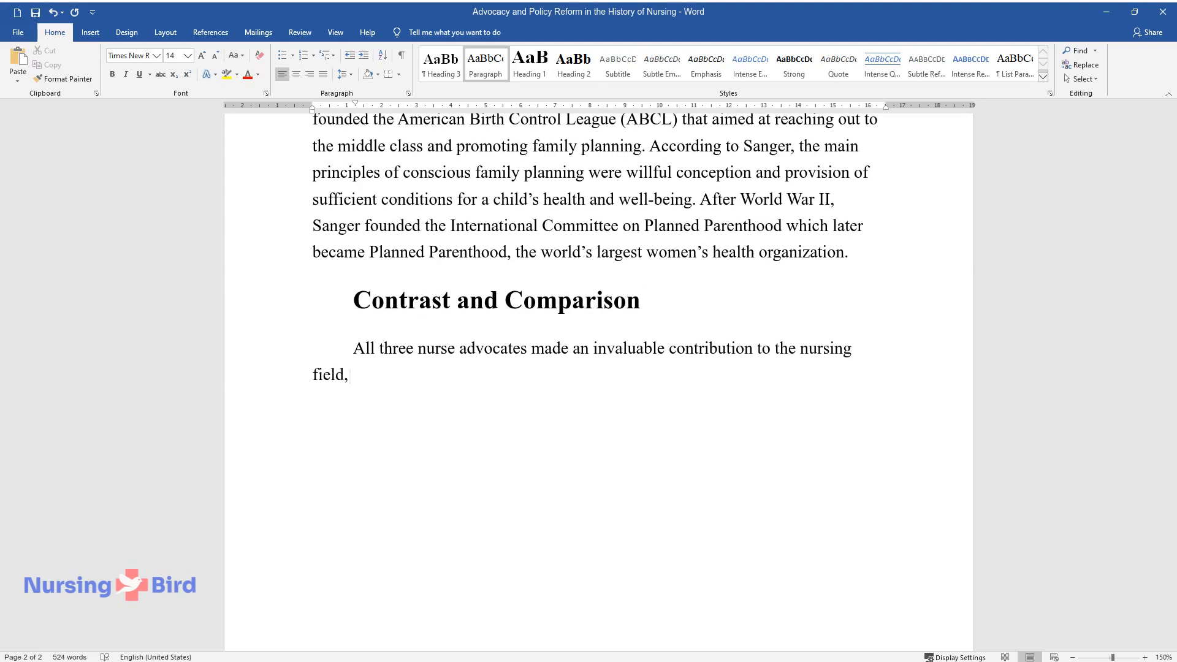
pyautogui.write('which is the first similarity one m')
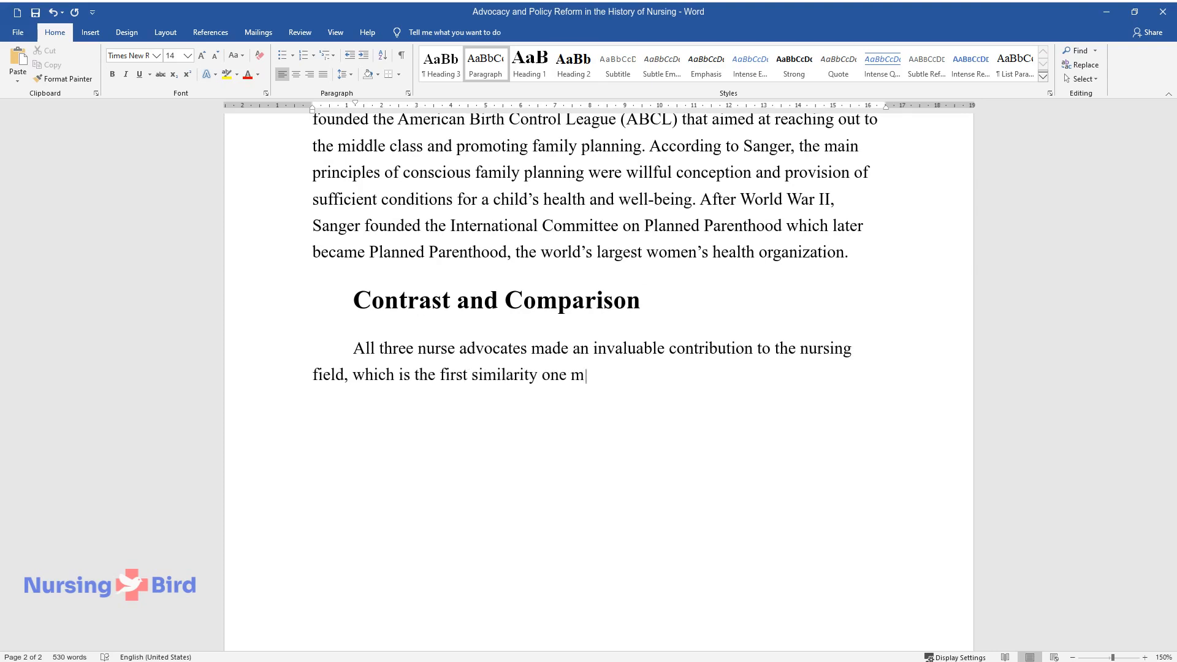
pyautogui.write('ay point out. Further, they were ahead of')
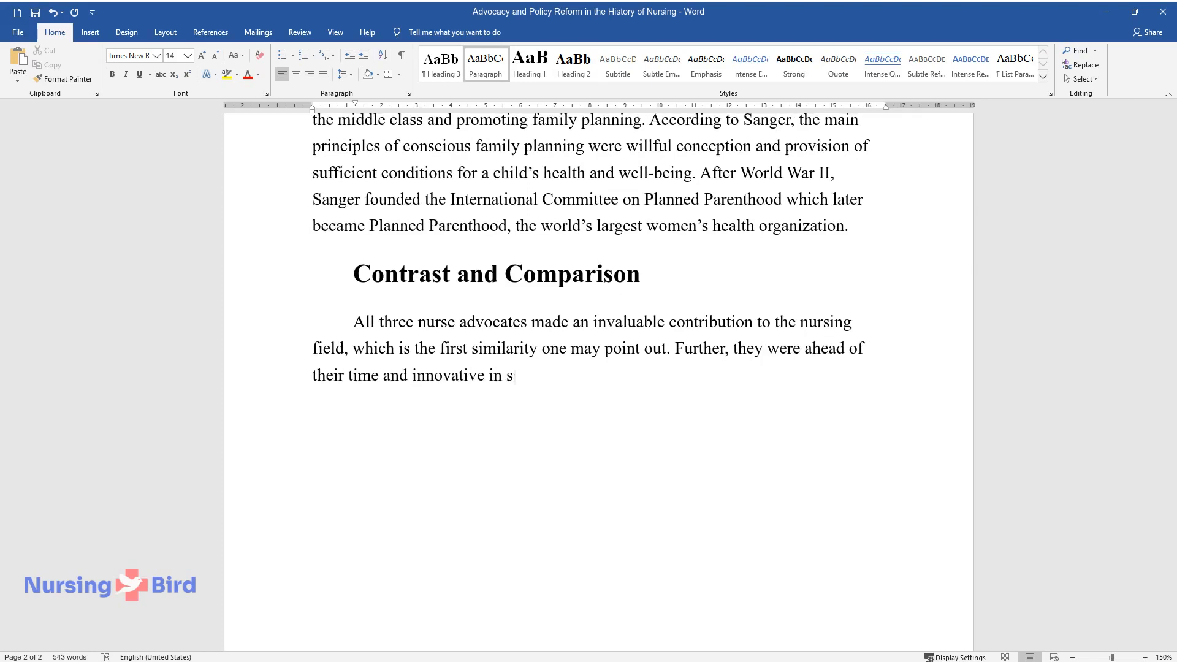
pyautogui.write('eeking and applying solutions to the most pressing')
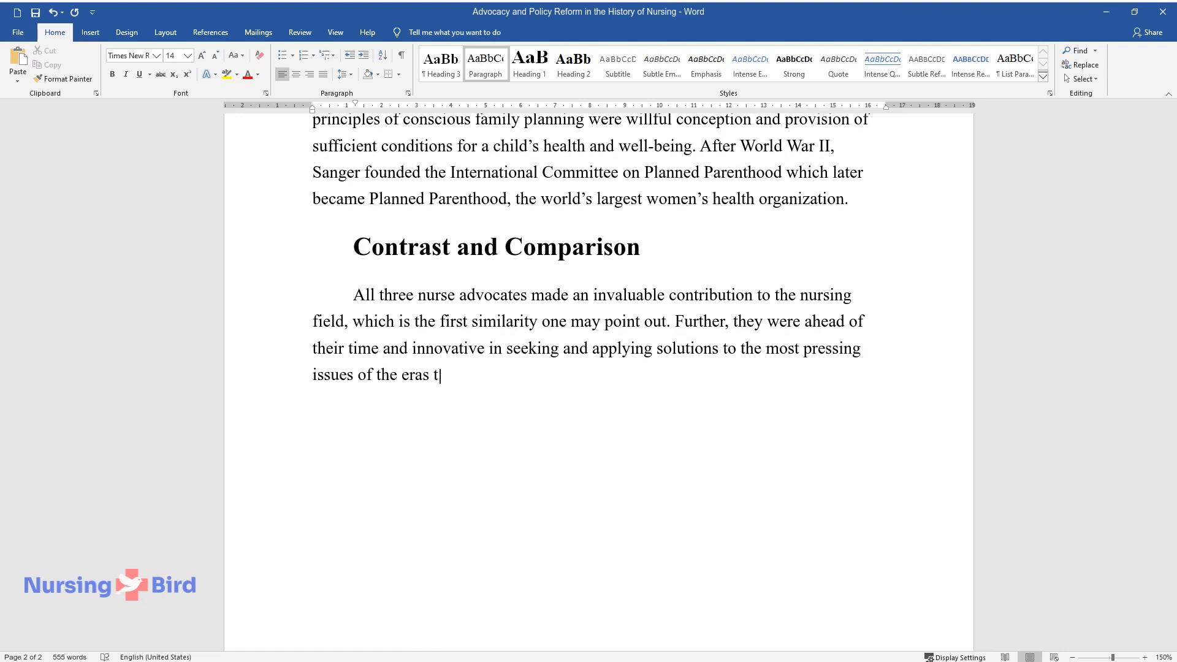
pyautogui.write('hey were living in. What helped each')
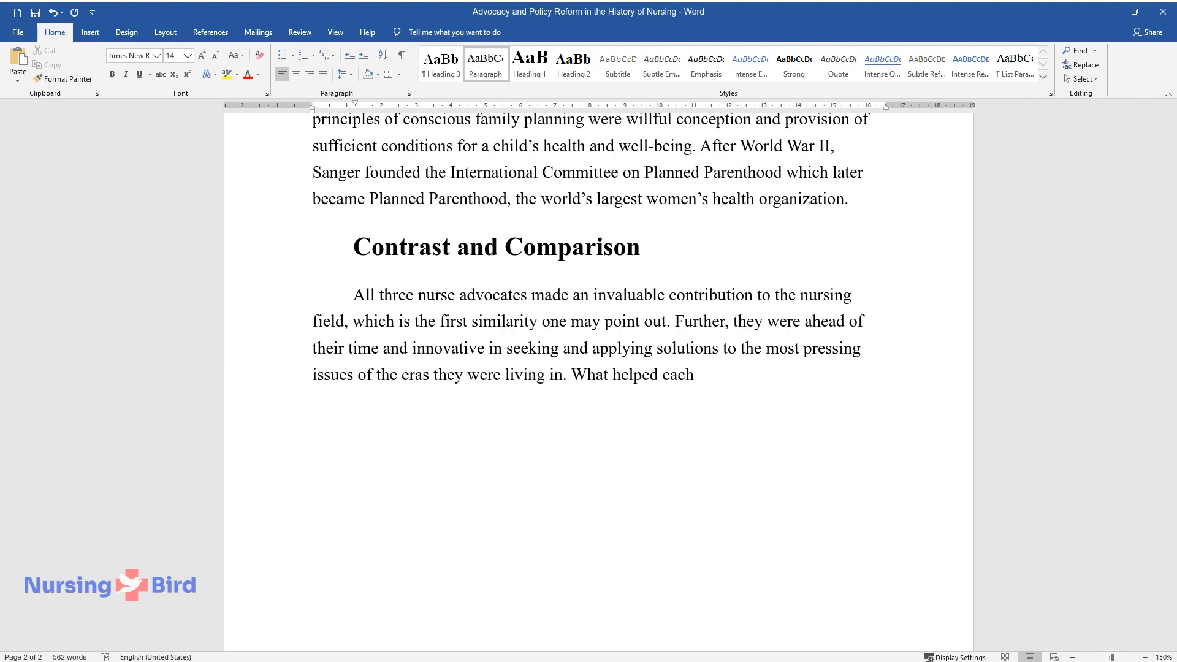
pyautogui.write('of them realize the need for chang')
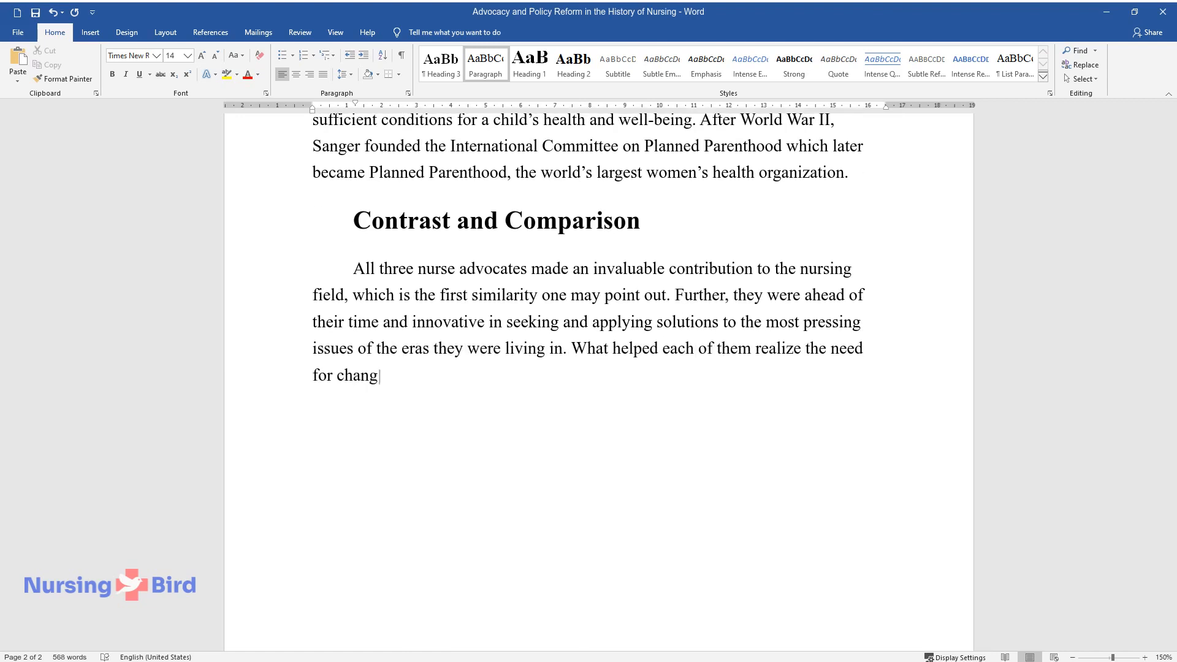
pyautogui.write('e was their experiences, close ties with their communities, and systematic')
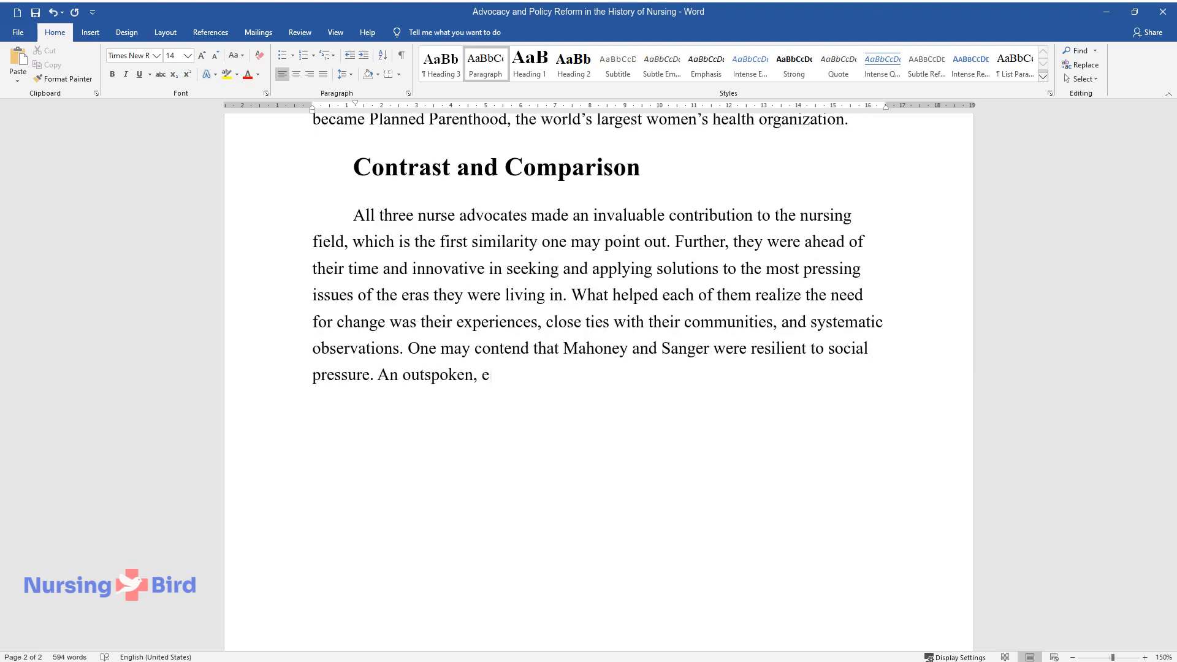
# Step: Finish with Mahoney challenging racial inferiority, concluding the women were equally brave and socially conscious
pyautogui.write('ducated Black woman challenged the common social')
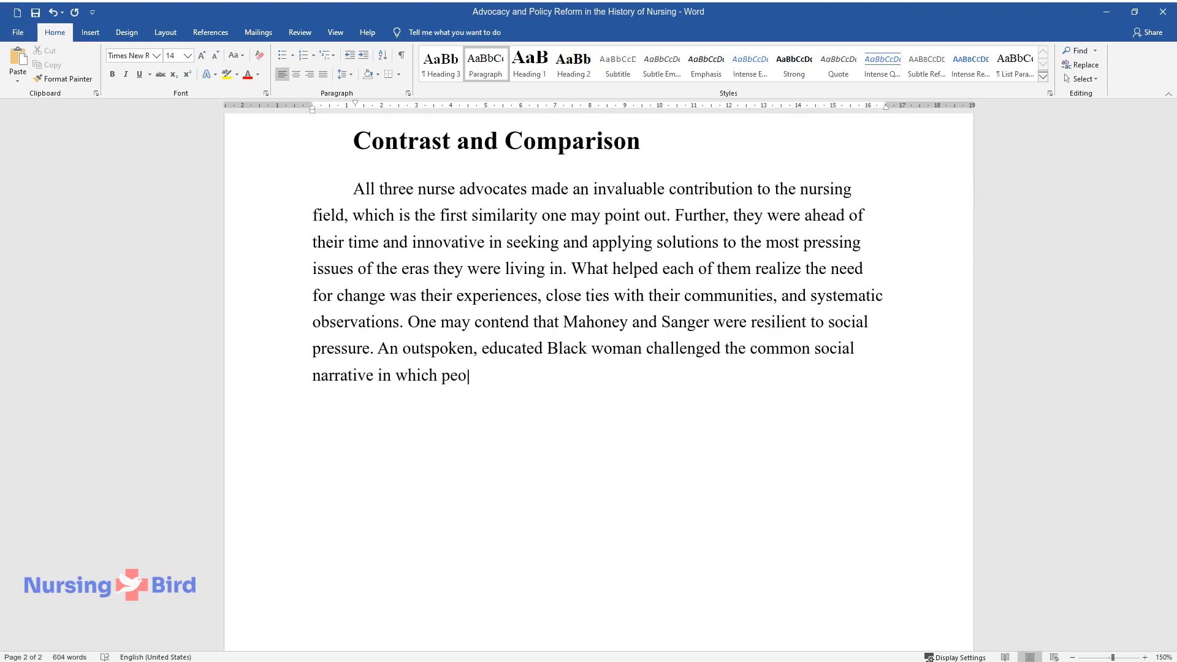
pyautogui.write('ple of color were inferior to Whites. Sanger reconsidered the')
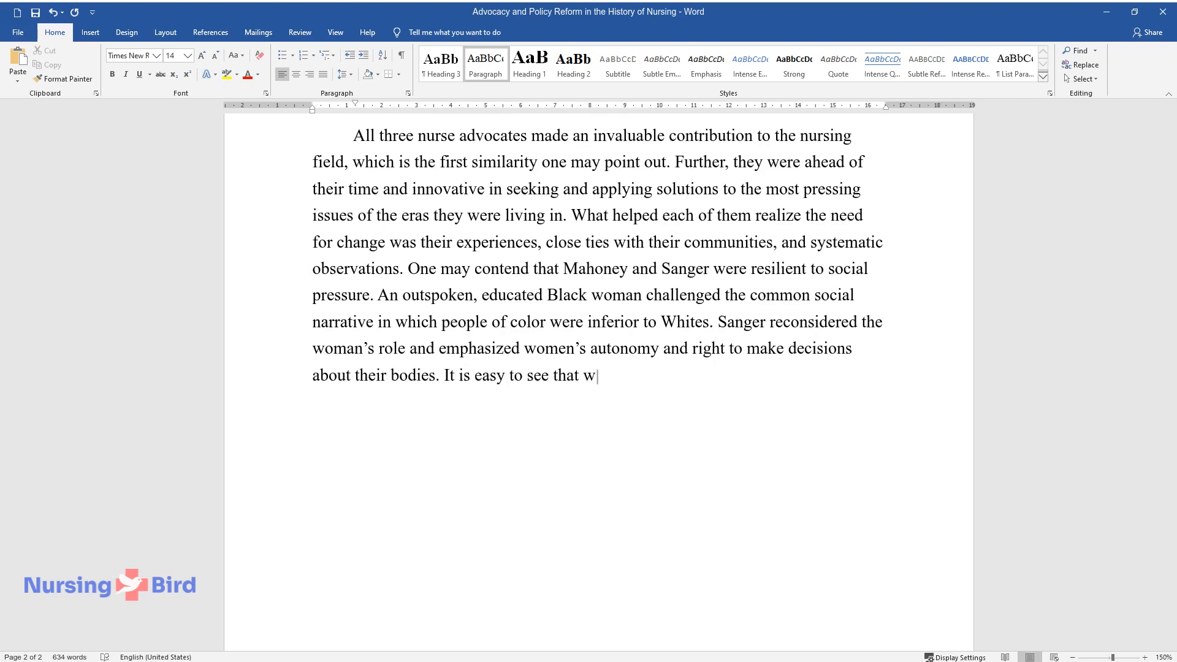
pyautogui.write('hile addressing different issues, t')
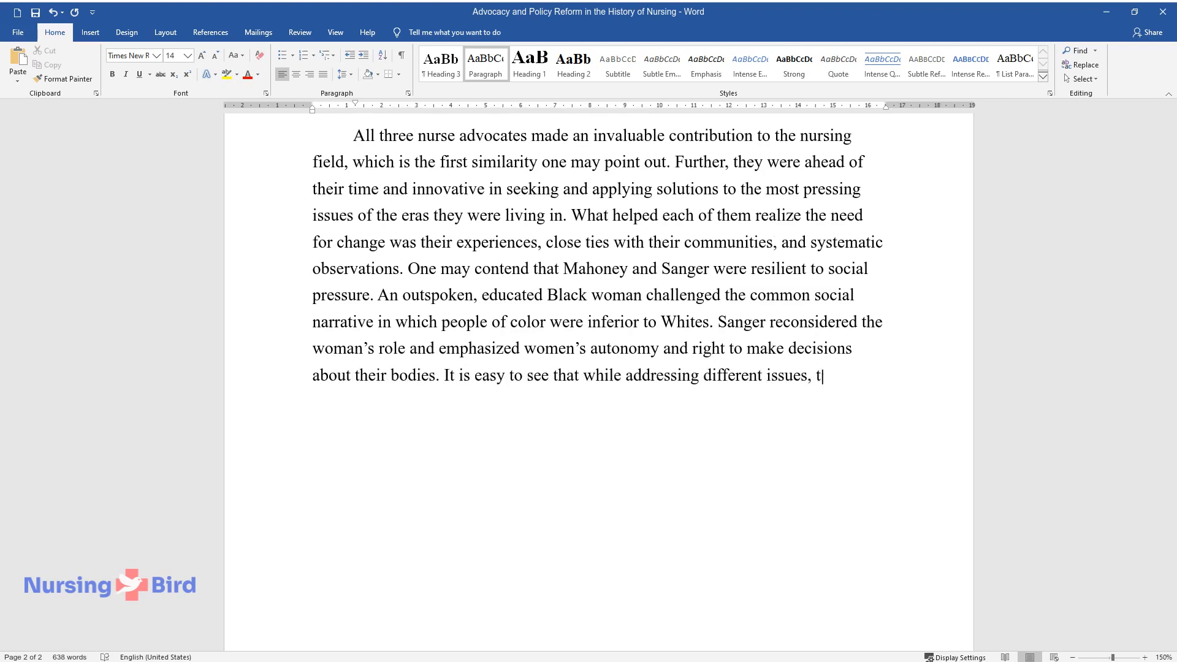
pyautogui.write('hese women were equally brave and so')
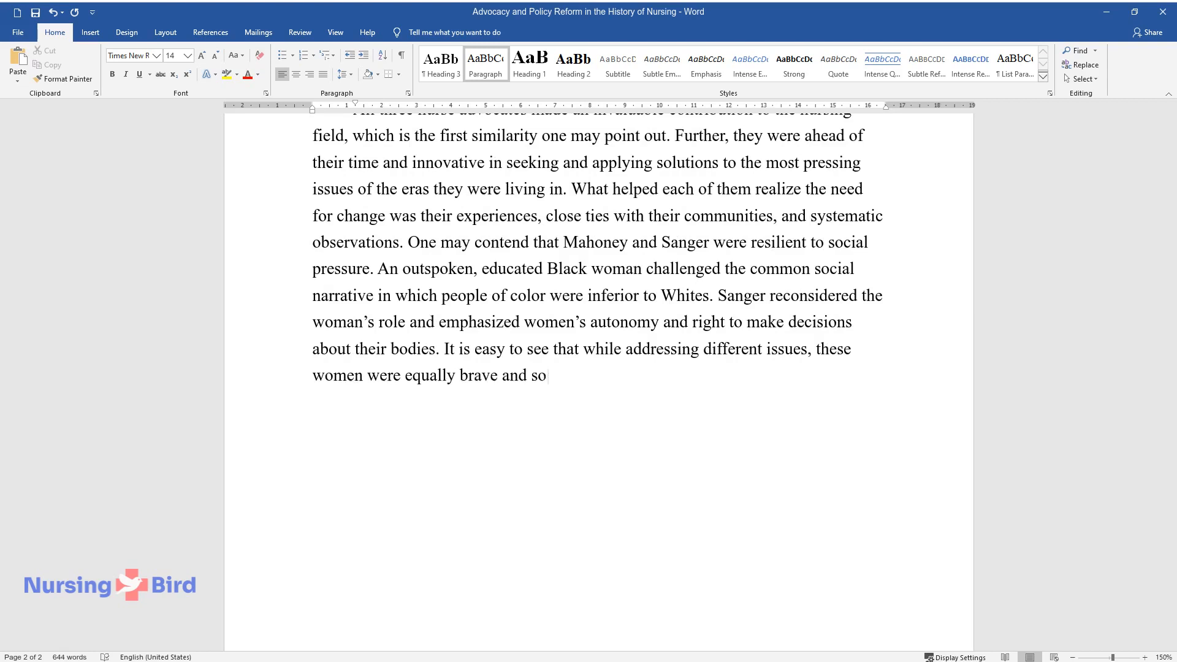
pyautogui.write('cially conscious.')
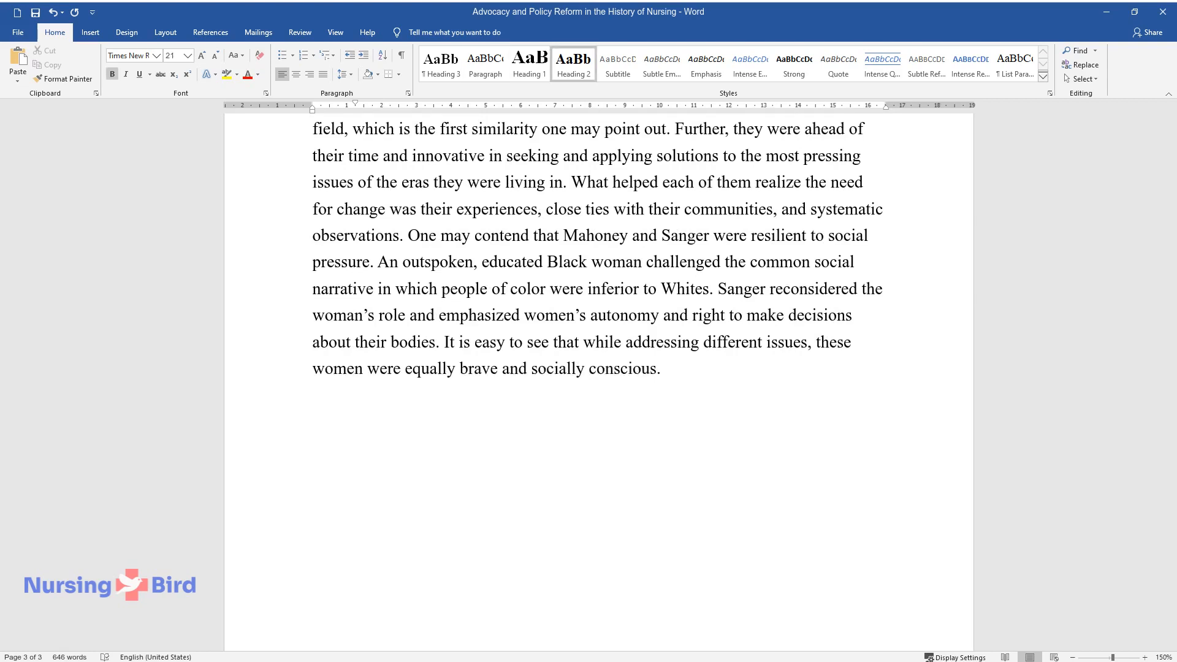
# Step: Add the 'Future Prospects and Necessary Changes' heading and outline current issues like education and retirement
pyautogui.write('Future Prospects and Nec')
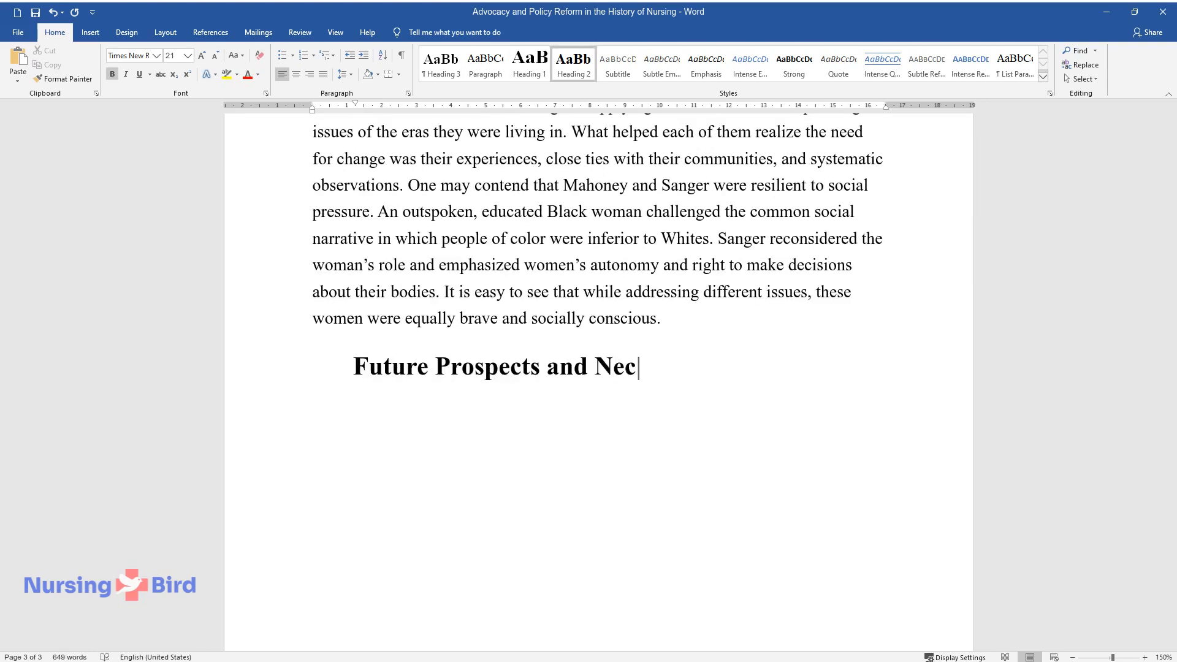
pyautogui.write('essary Changes')
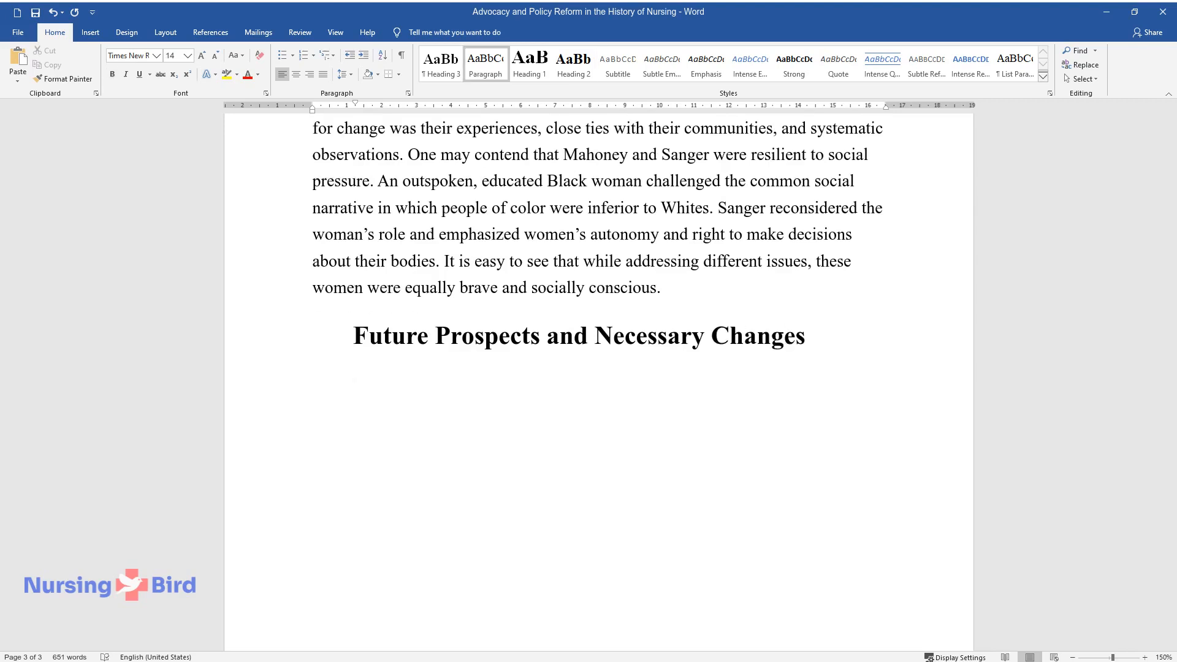
pyautogui.write('Even though tangible progr')
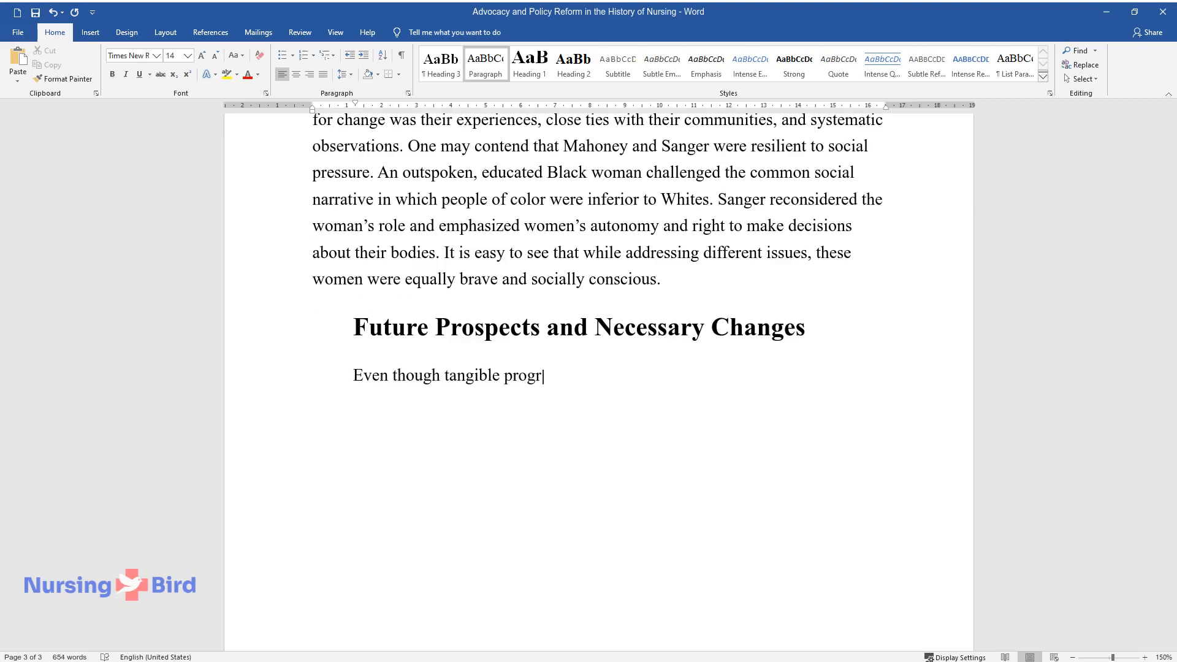
pyautogui.write('ess was made, the need for nurse a')
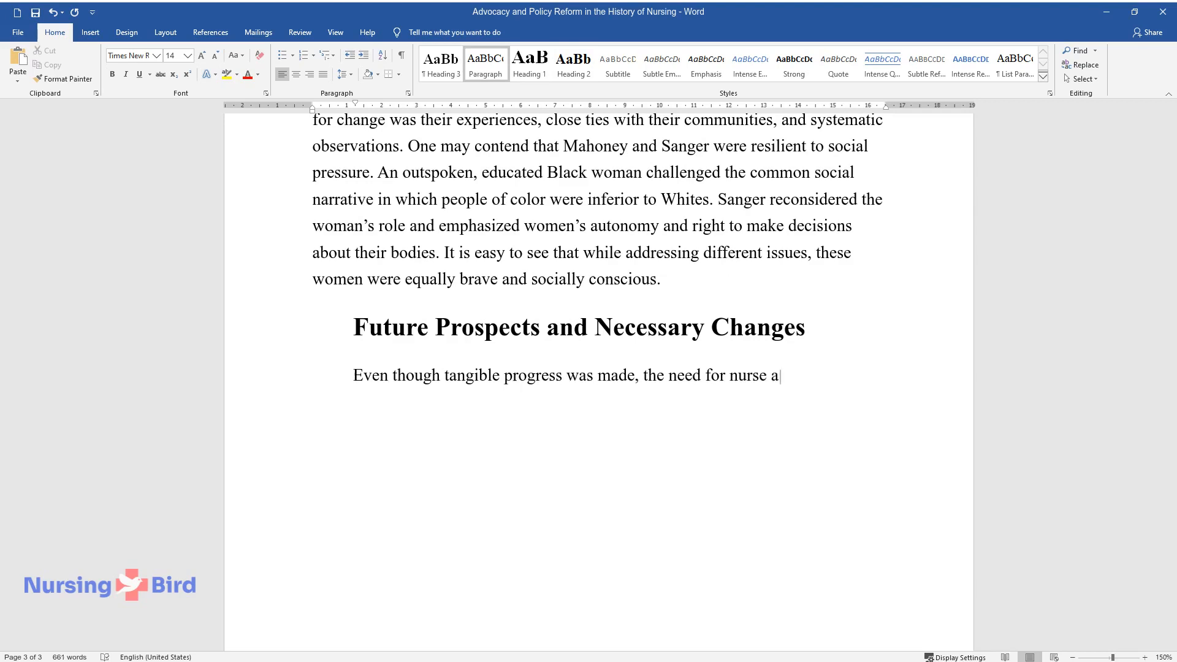
pyautogui.write('dvocacy and policy reforms remain')
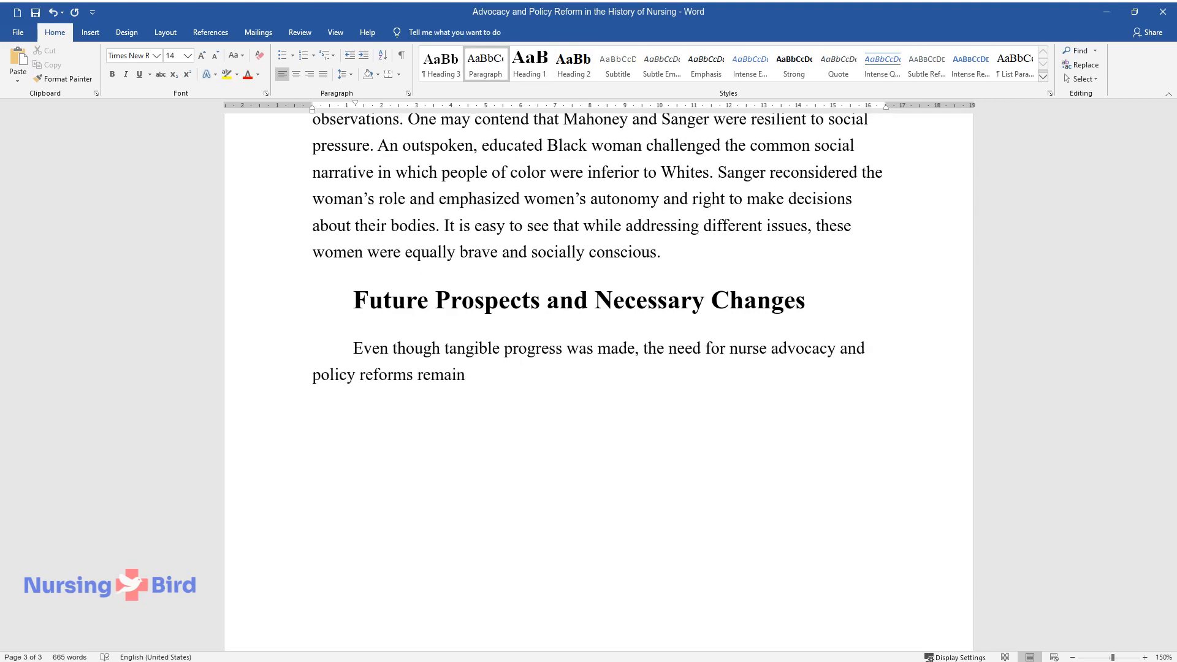
pyautogui.write('s. Among the current issues are nurse shortage in the')
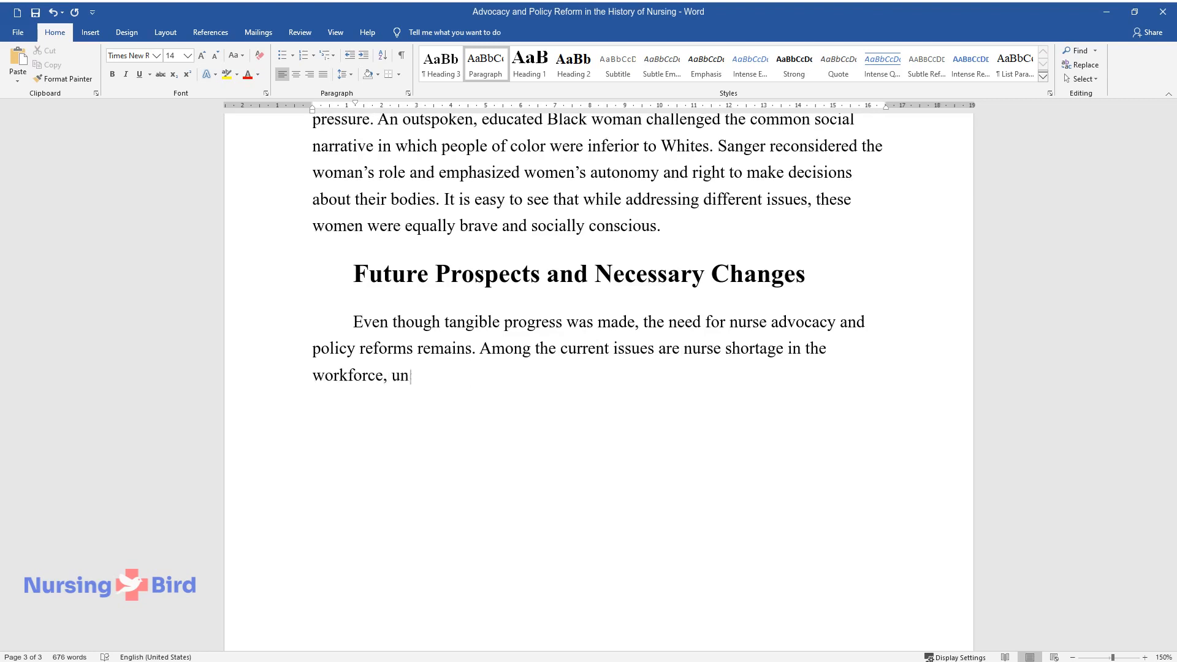
pyautogui.write('derwhelming educational level, th')
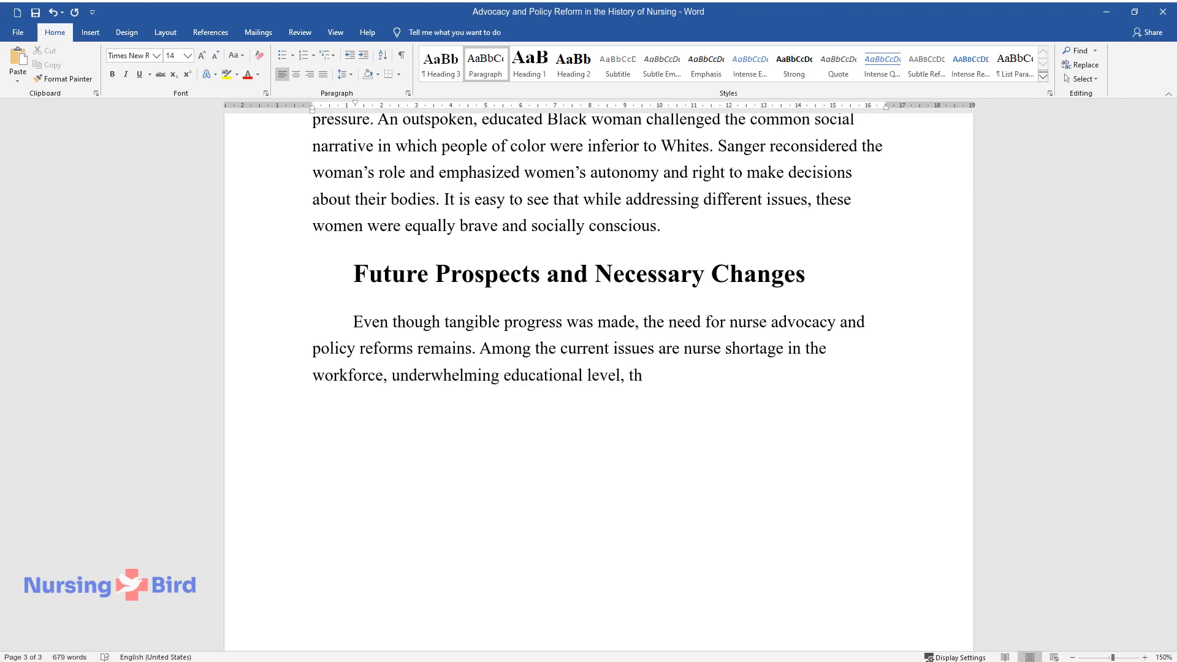
pyautogui.write('e retirement of registered nurses,')
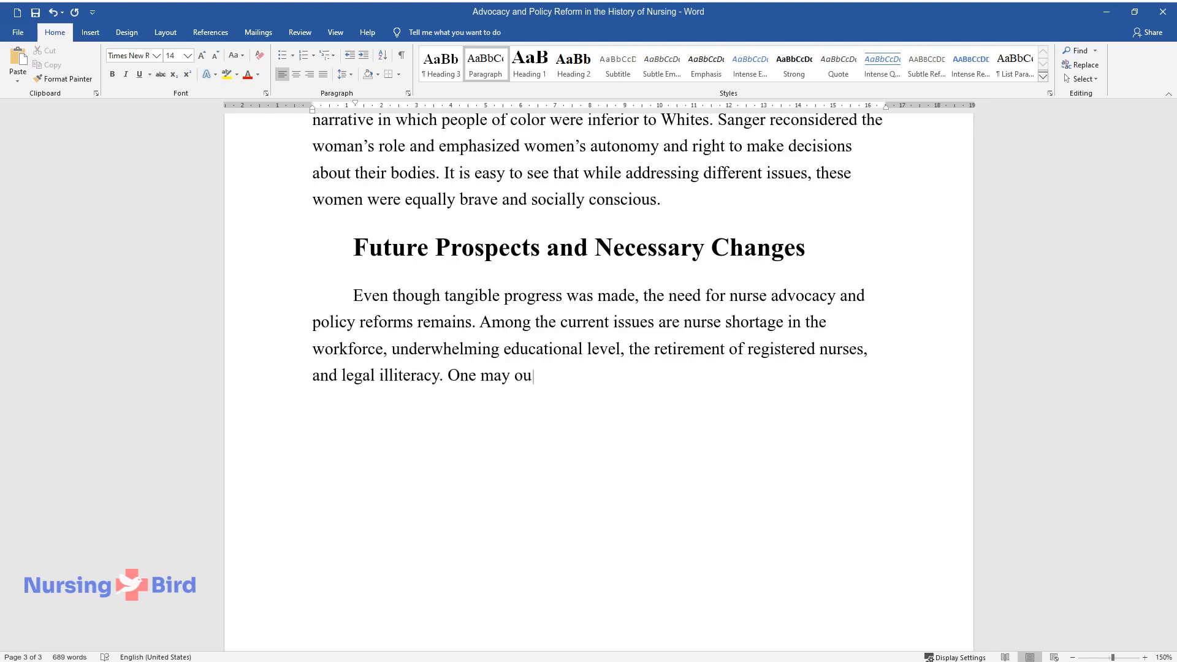
# Step: Propose solutions: motivating continued education and legal study, and nurses not fearing to challenge
pyautogui.write('tline possible solutions to address the said issues')
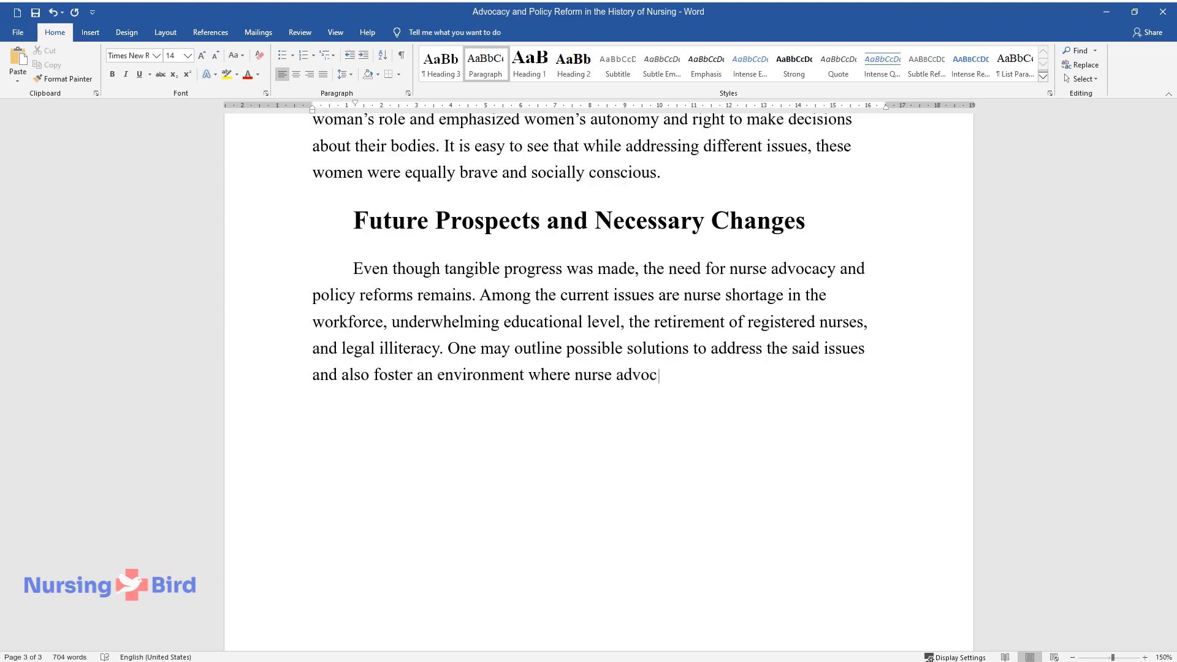
pyautogui.write('acy is encouraged. First, it is i')
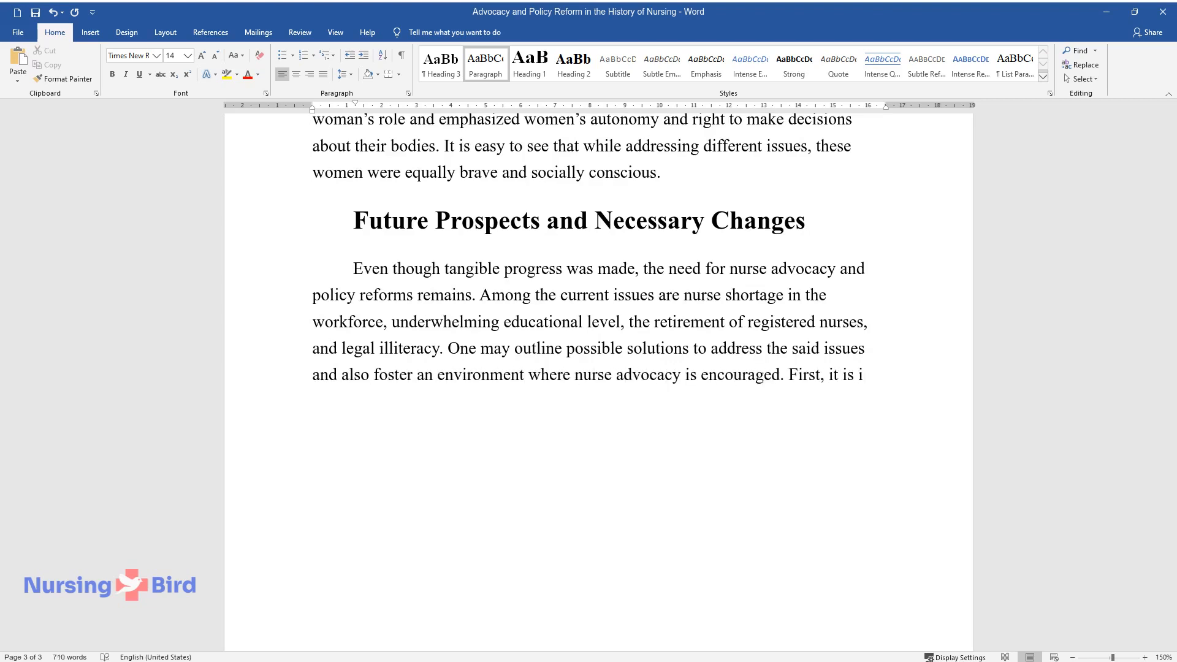
pyautogui.write('mperative to motivate nurses to c')
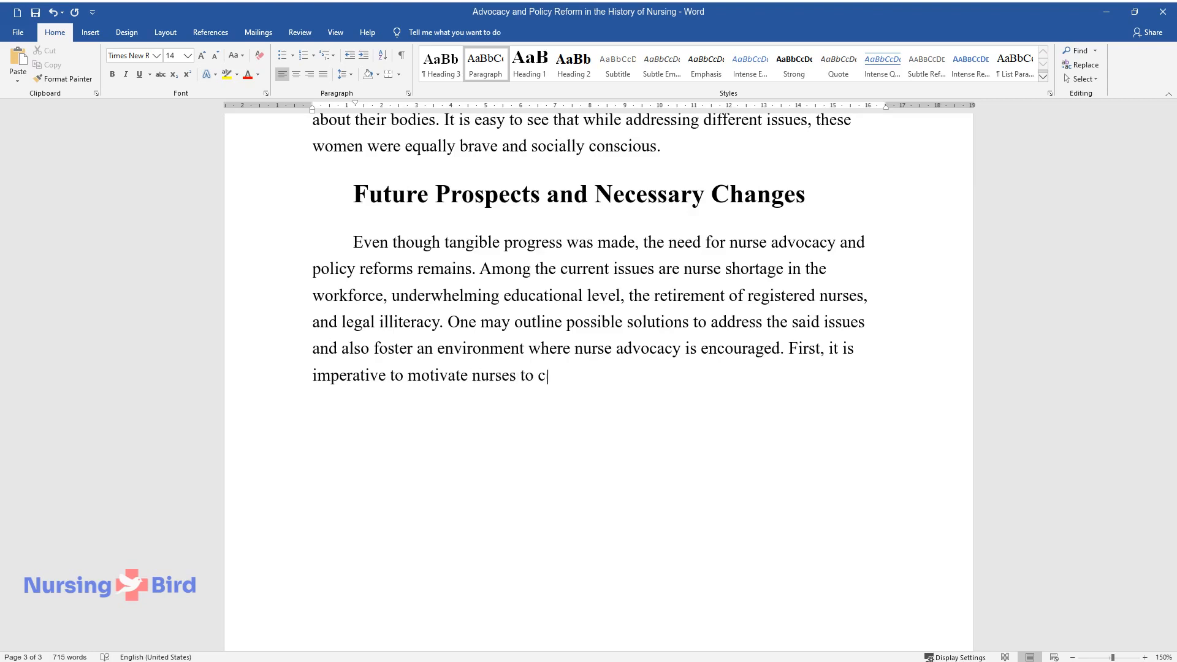
pyautogui.write('ontinue their education and study')
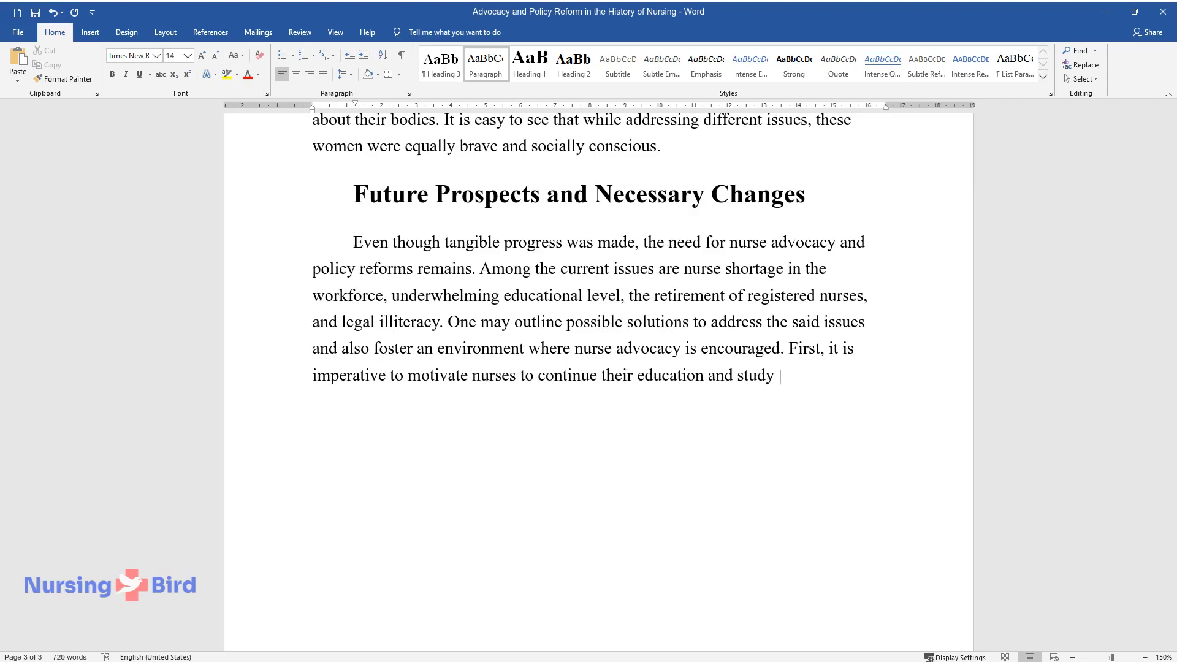
pyautogui.write('the legal basis of their professi')
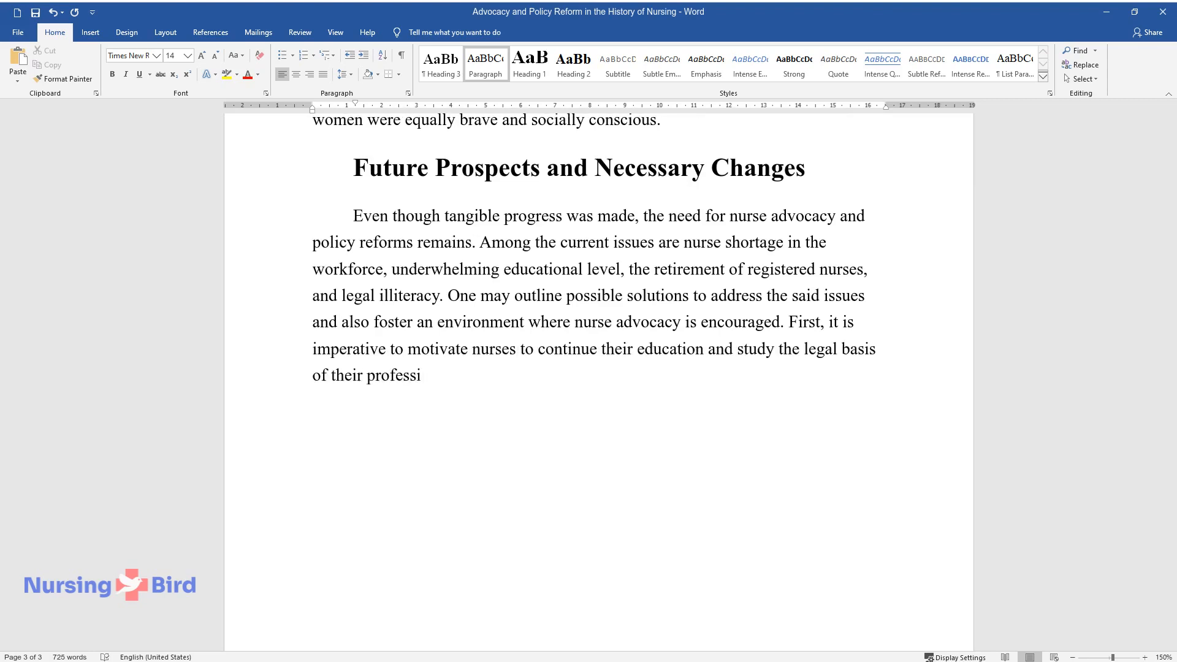
pyautogui.write('on. Second, nurses should not be afraid to challenge the status quo')
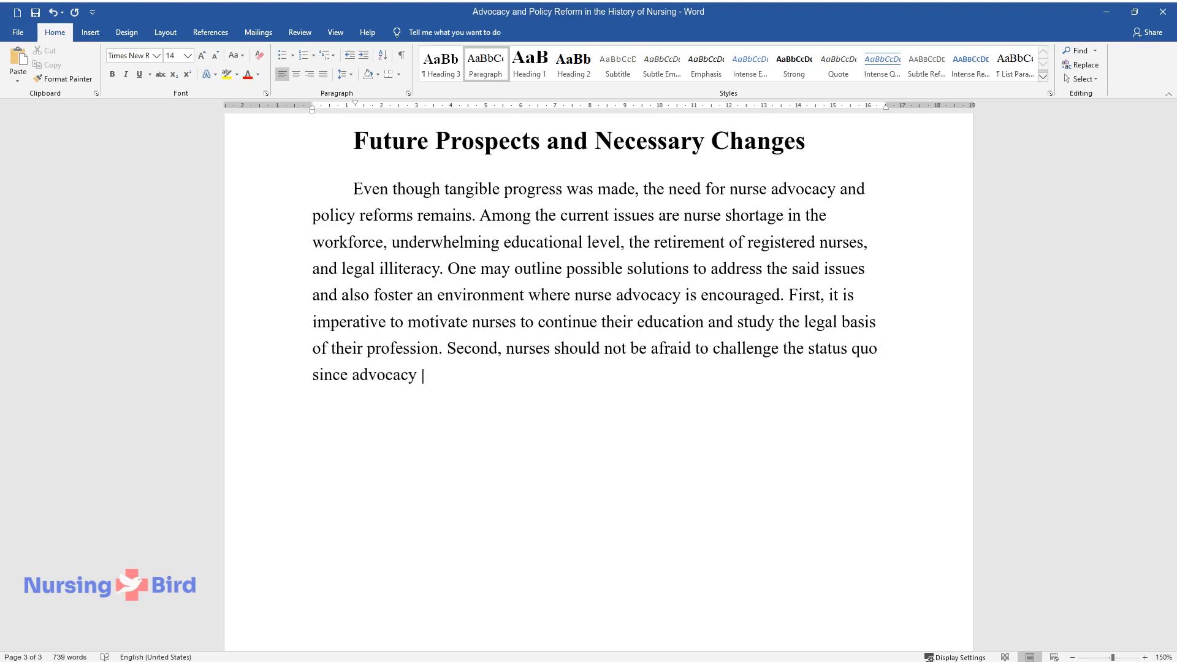
# Step: Add that policymakers and employers should ensure a safe, friendly atmosphere in health facilities
pyautogui.write('is often a risky endeavor. Thus, p')
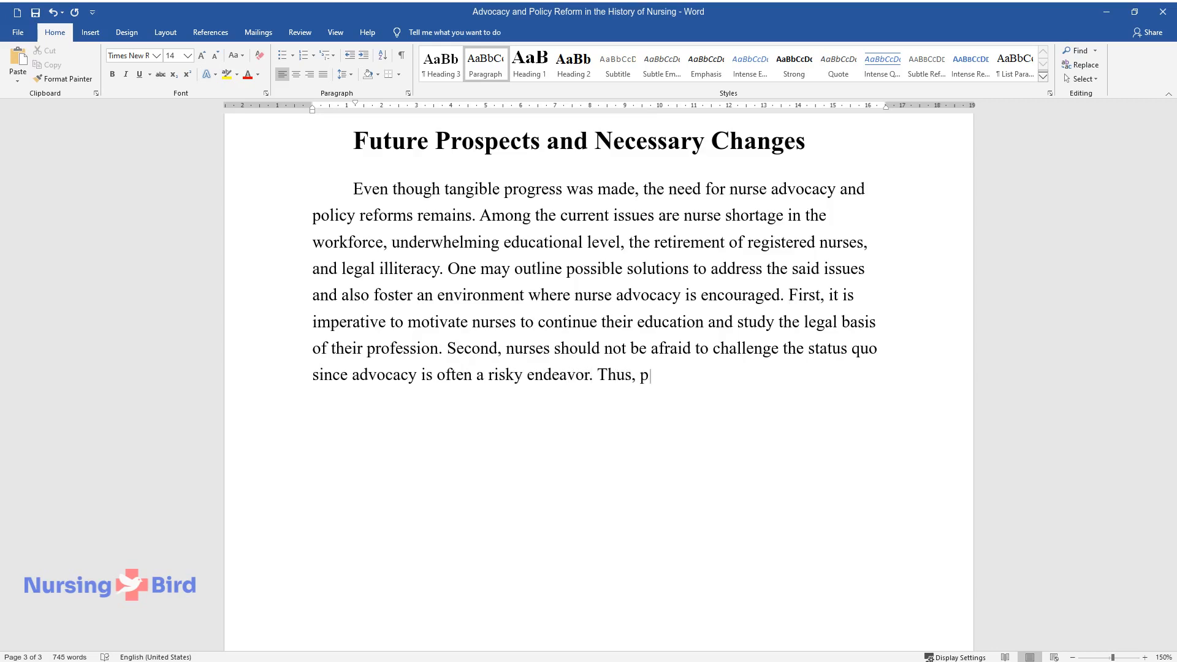
pyautogui.write('olicymakers and employers should')
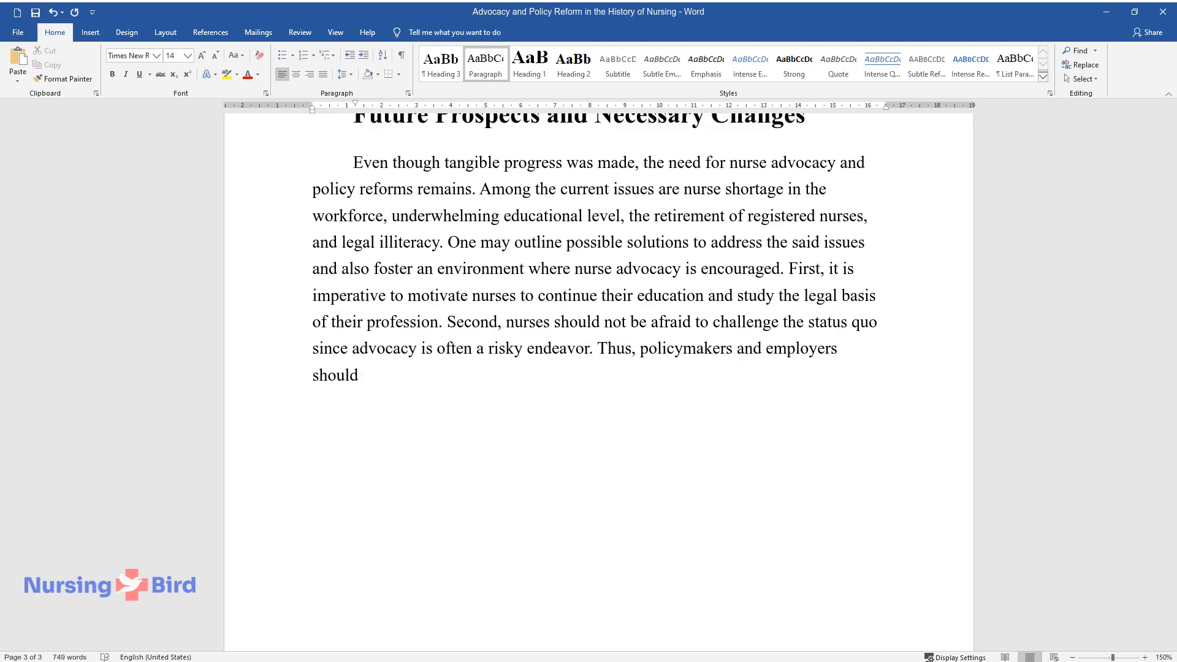
pyautogui.write('ensure a safe and friendly atmosp')
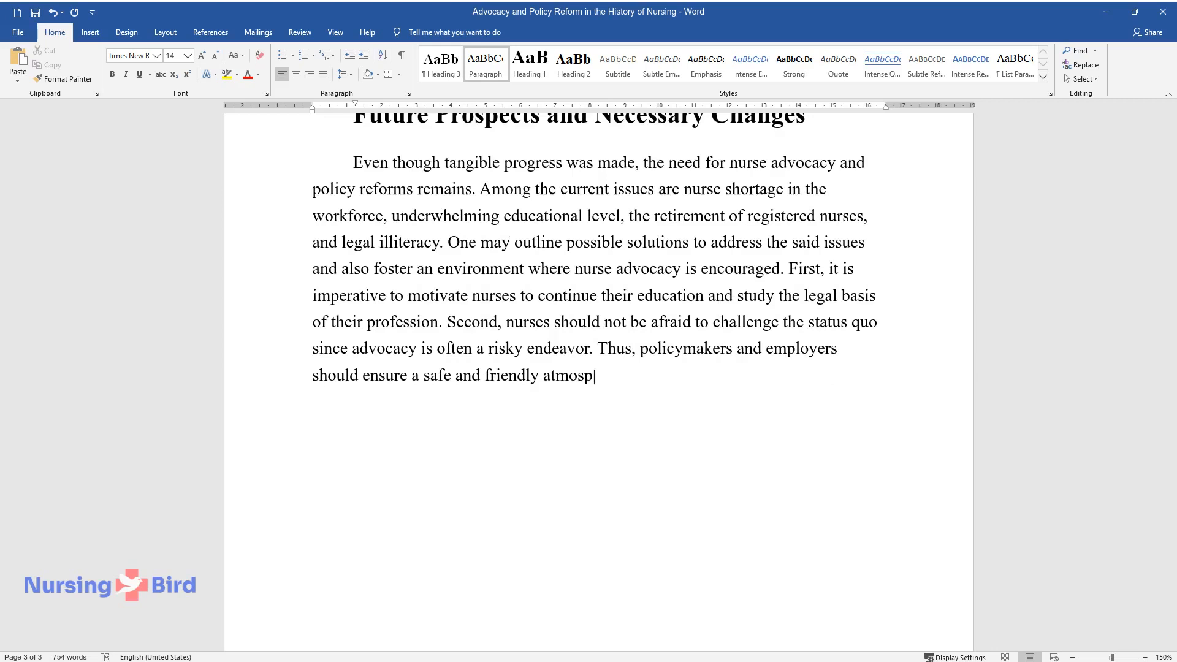
pyautogui.write('here in health facilities so that requests')
pyautogui.write('Conclusion')
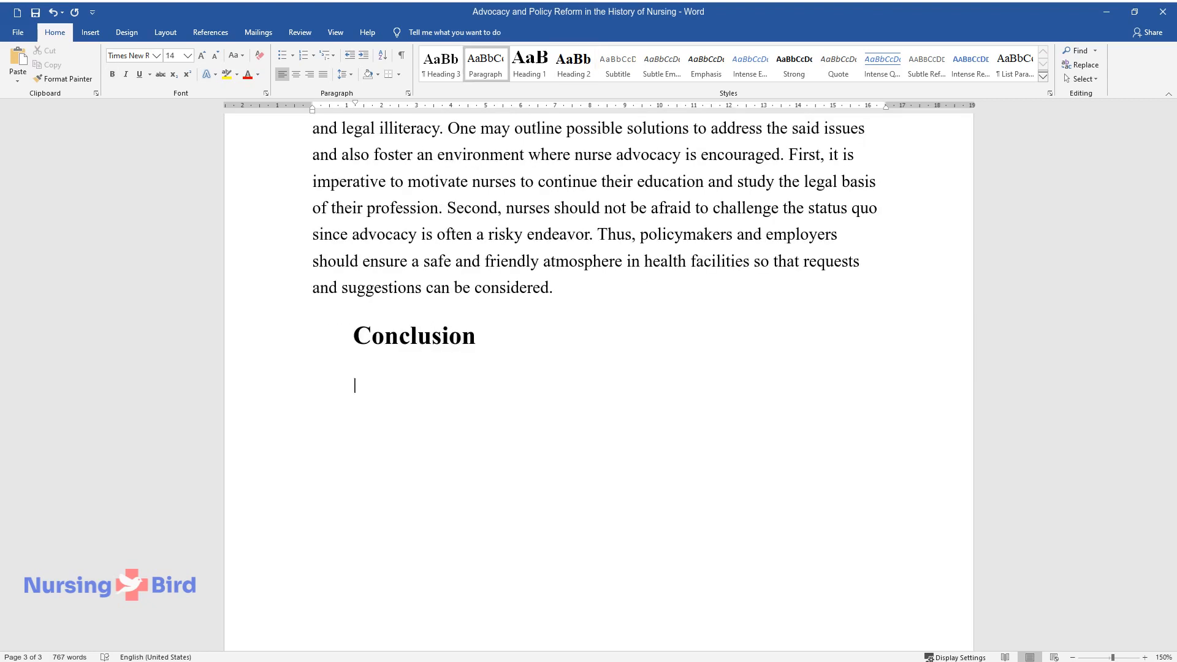
# Step: Open the Conclusion on medicine as a ground for social change through nurses' closeness to communities
pyautogui.write('The field of medicine can be a')
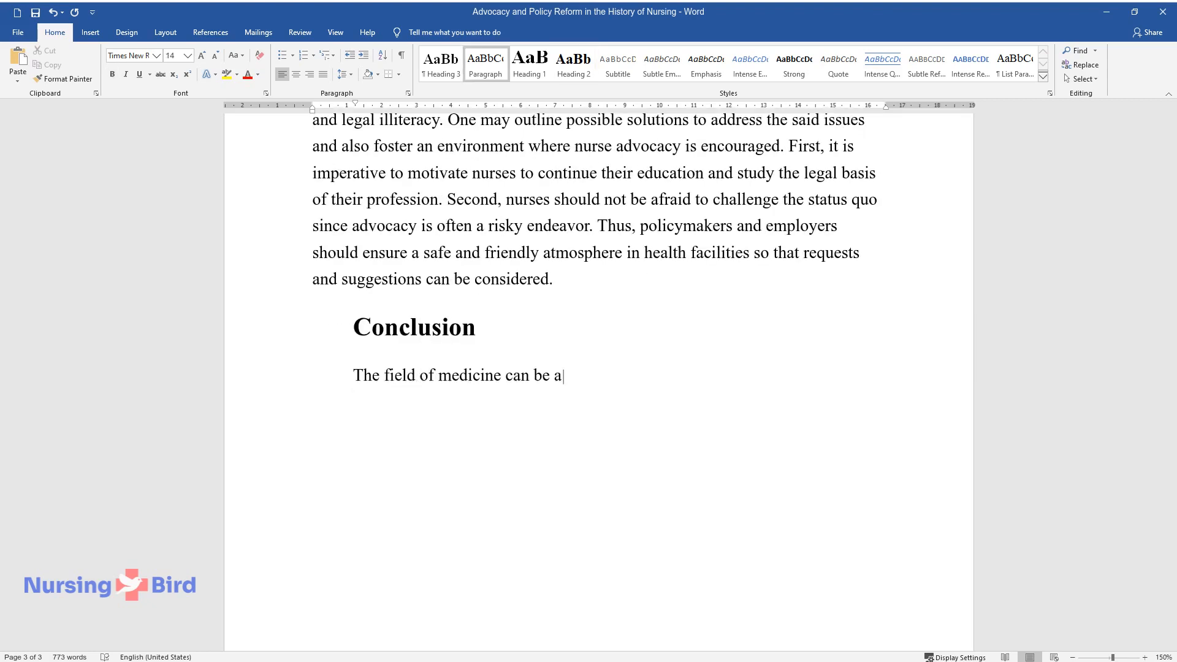
pyautogui.write('nd should be a breeding ground for meaningful')
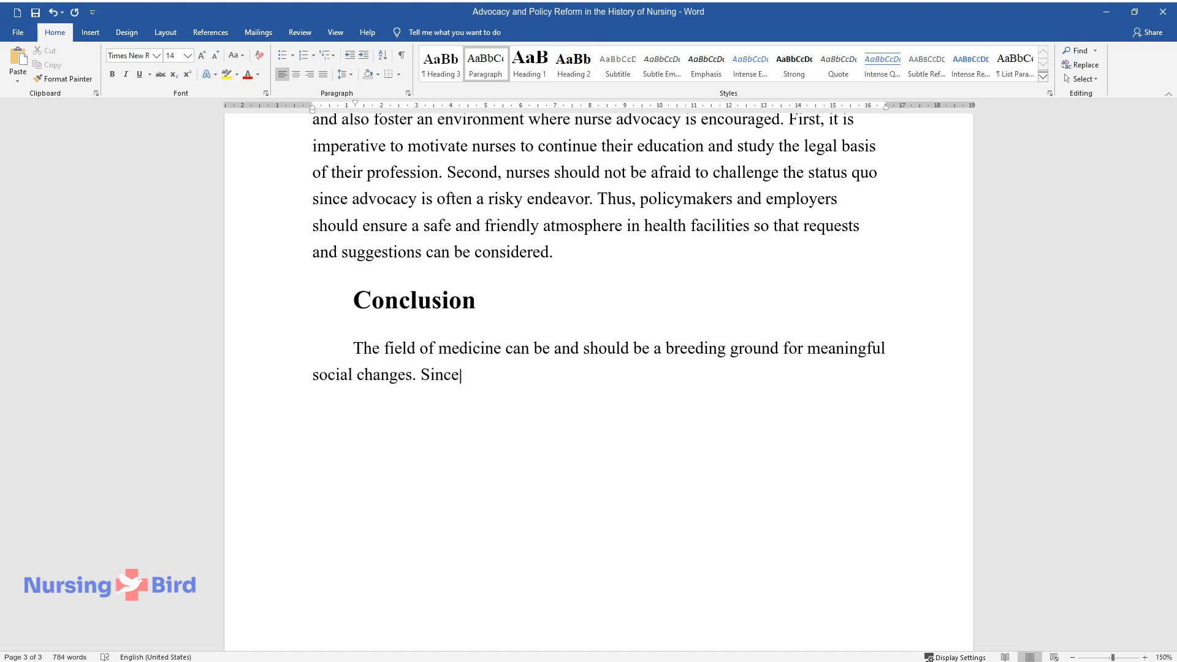
pyautogui.write('nurses are working closely with')
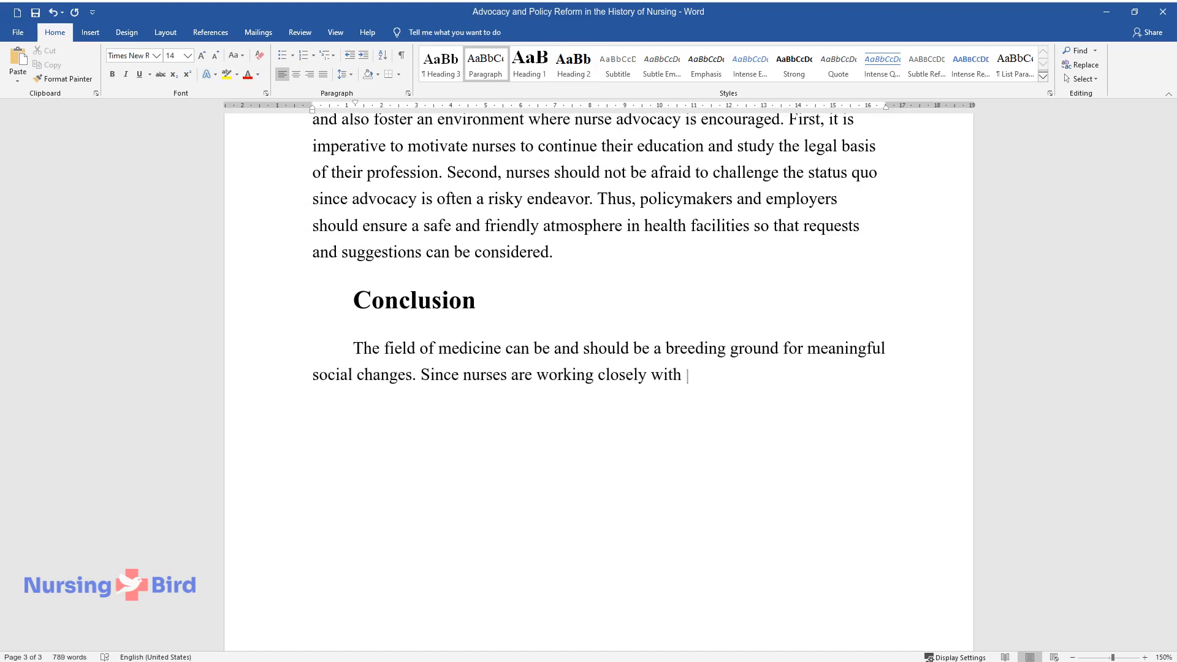
pyautogui.write('their communities, they can unders')
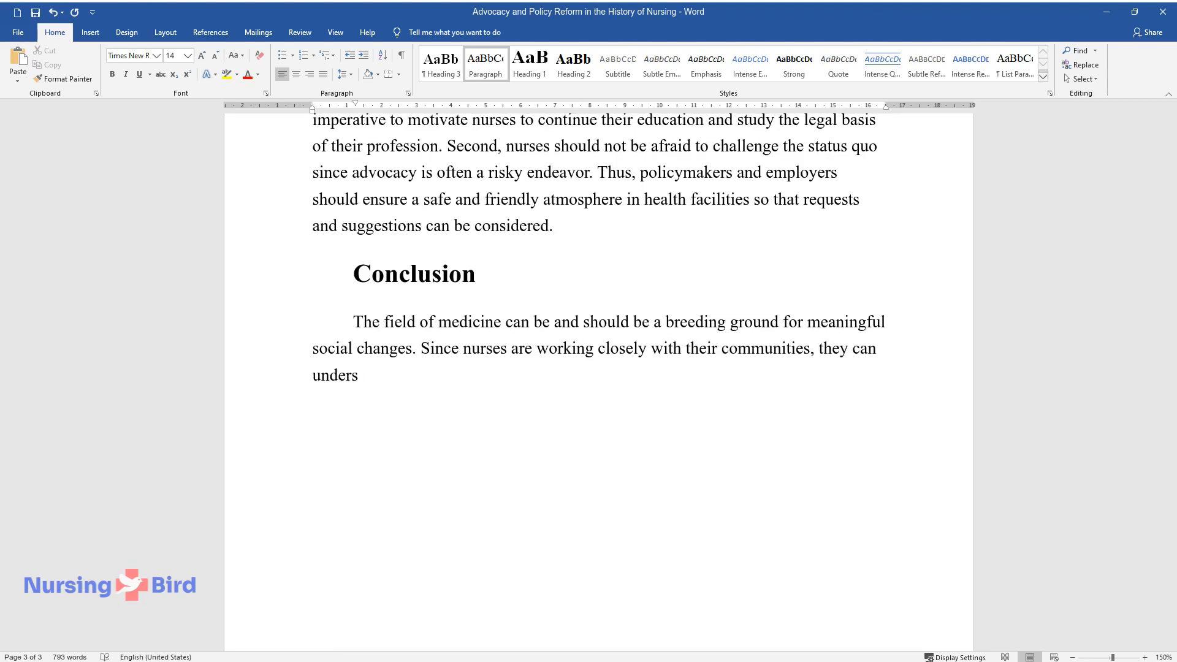
pyautogui.write('tand their needs and come up with')
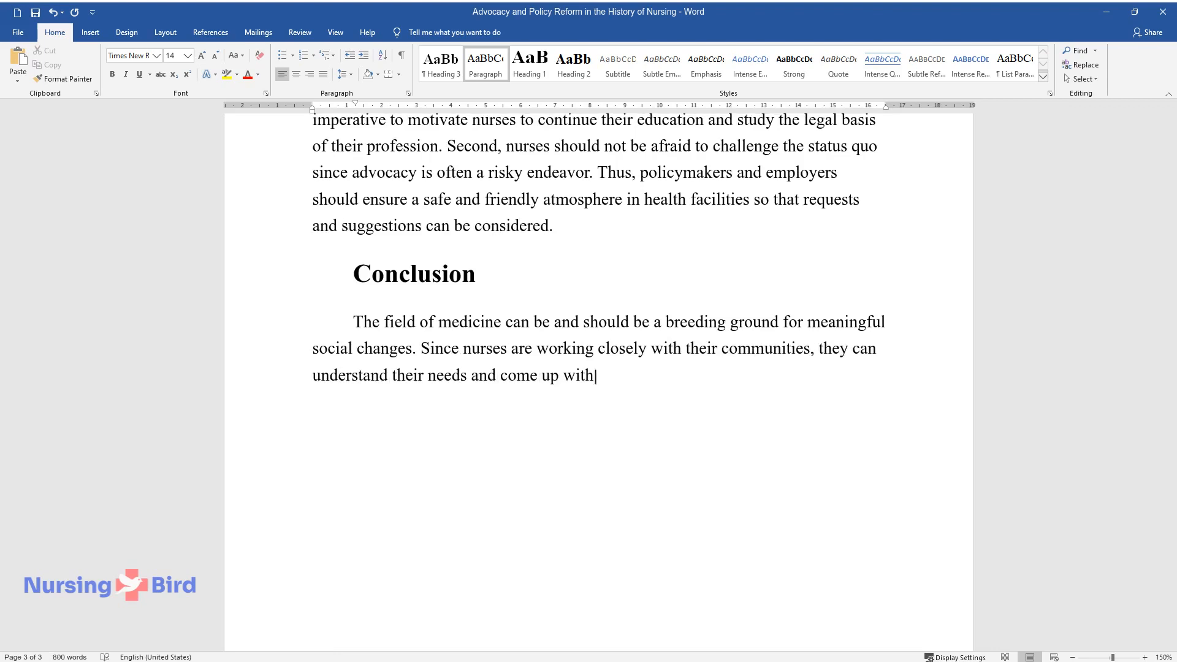
pyautogui.write('workable solutions. The world ha')
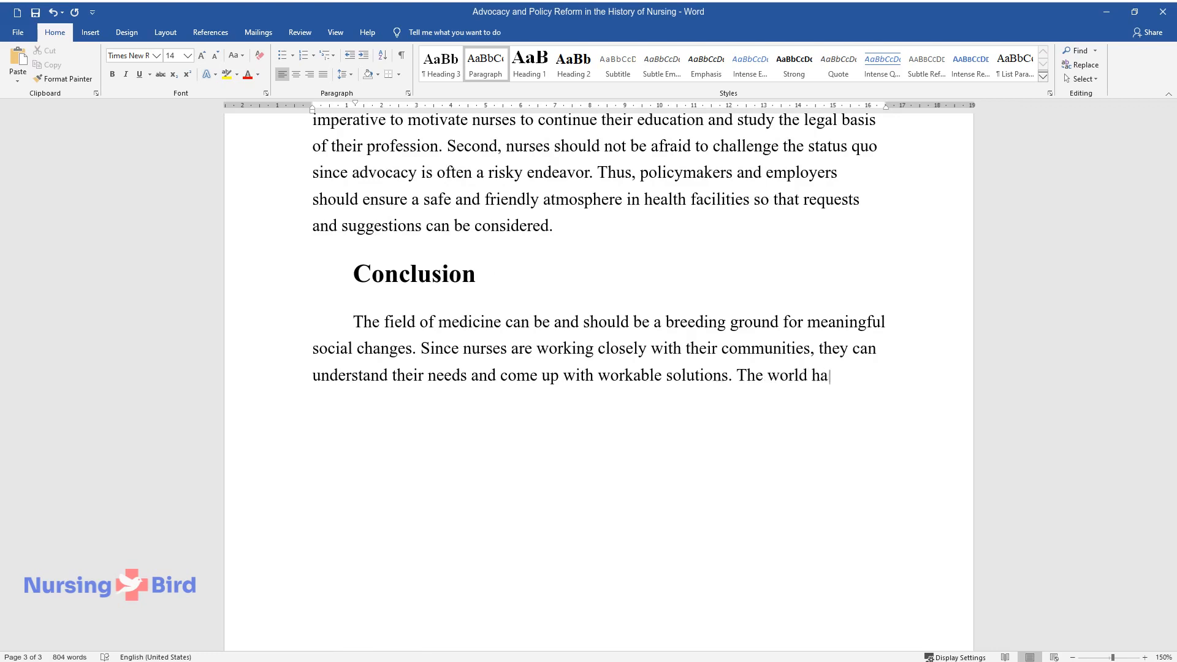
# Step: Summarize Nightingale, Mahoney and Sanger advocating sanitary reforms, black justice and women's rights
pyautogui.write('s seen many gifted nurses who put')
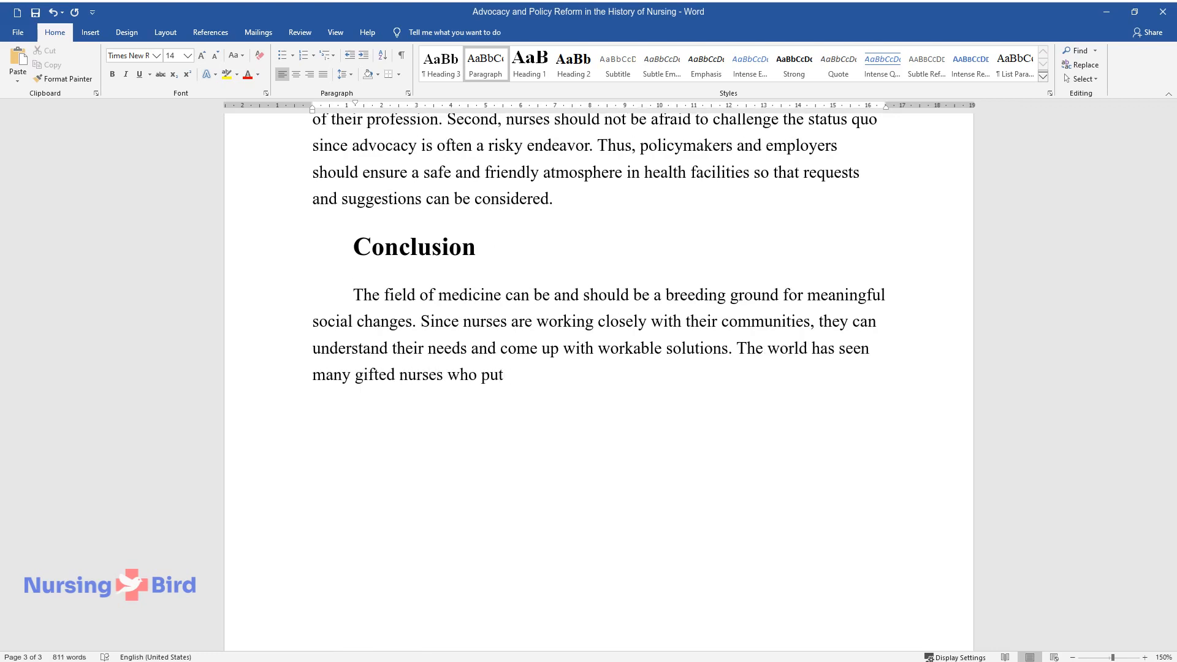
pyautogui.write('their skills to good use and prom')
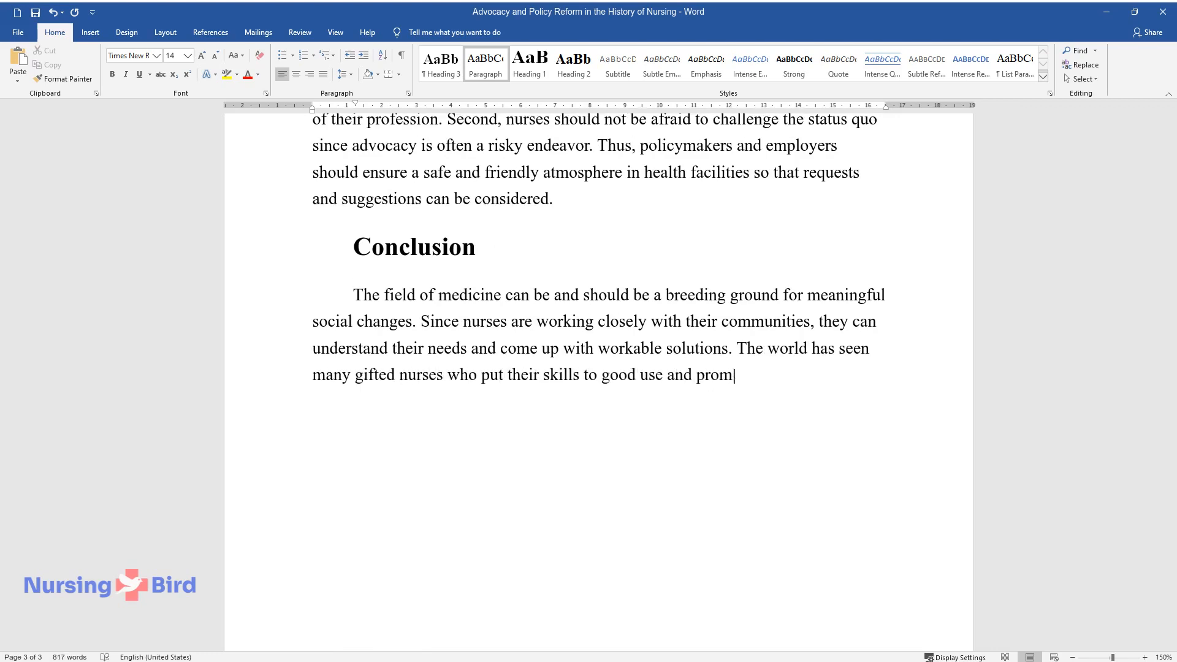
pyautogui.write('oted new policies. In the 19th an')
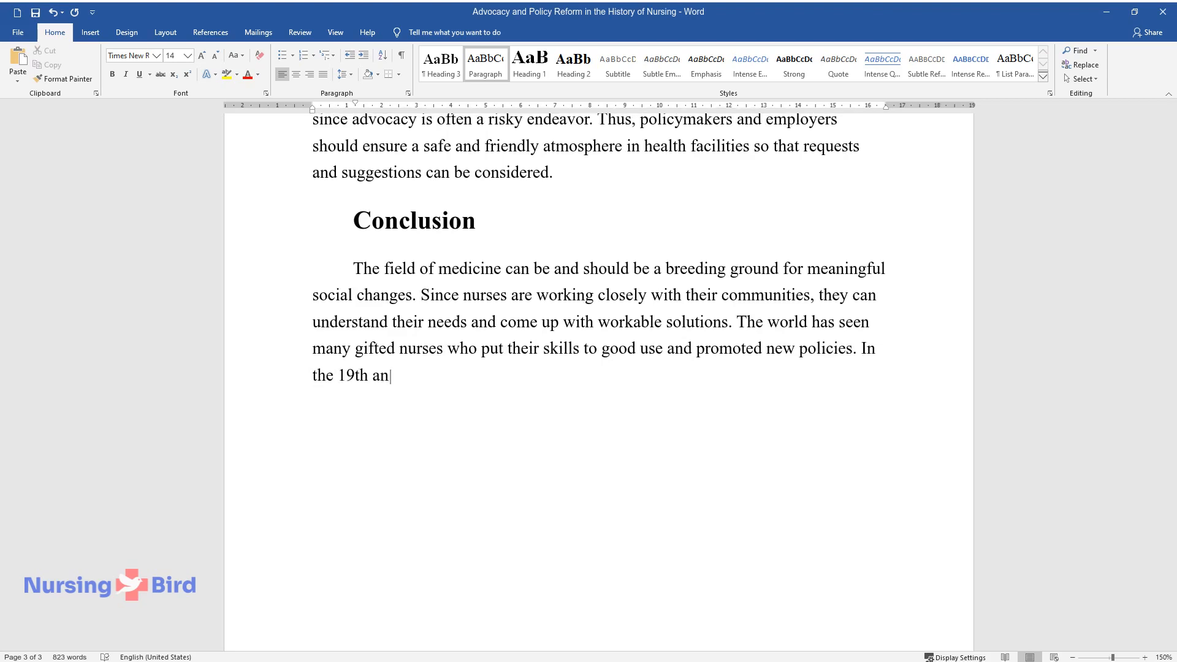
pyautogui.write('d 20th centuries, such nurse advoc')
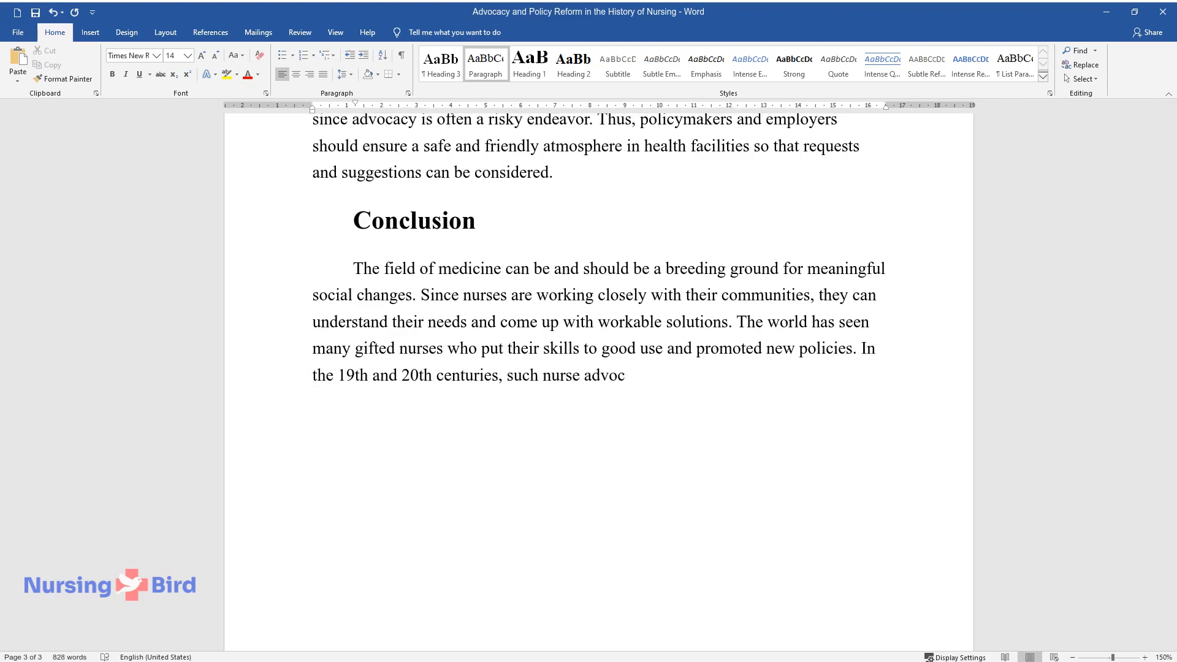
pyautogui.write('ates as Nightingale, Mahoney, and')
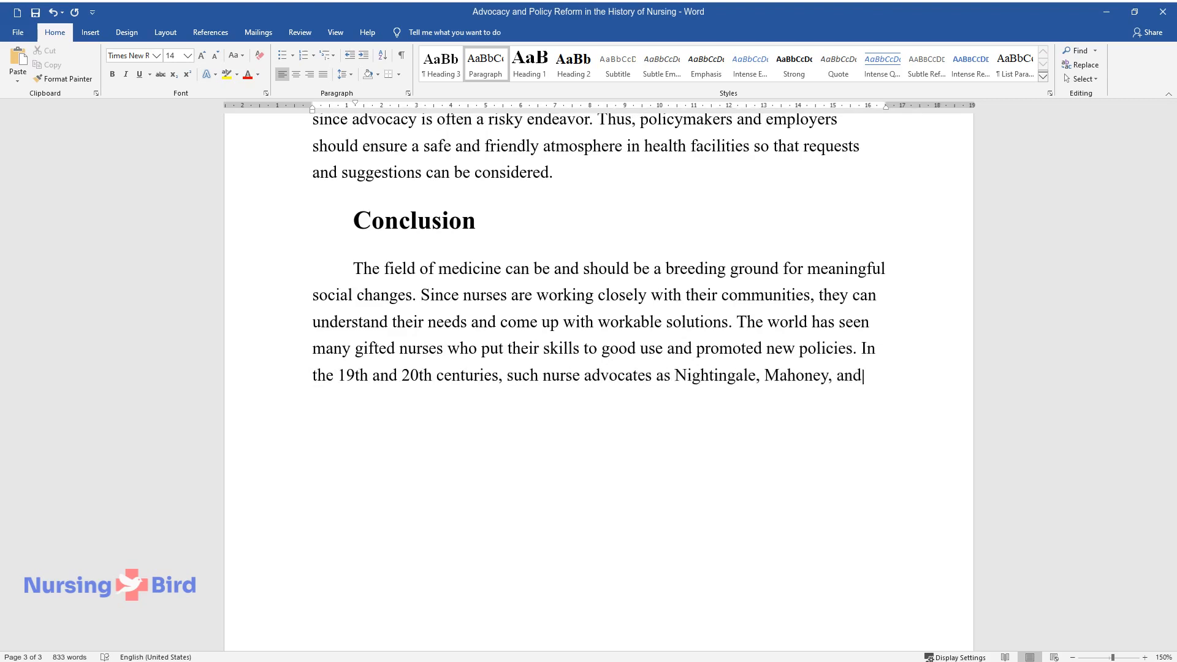
pyautogui.write('Sanger advocated for sanitary re')
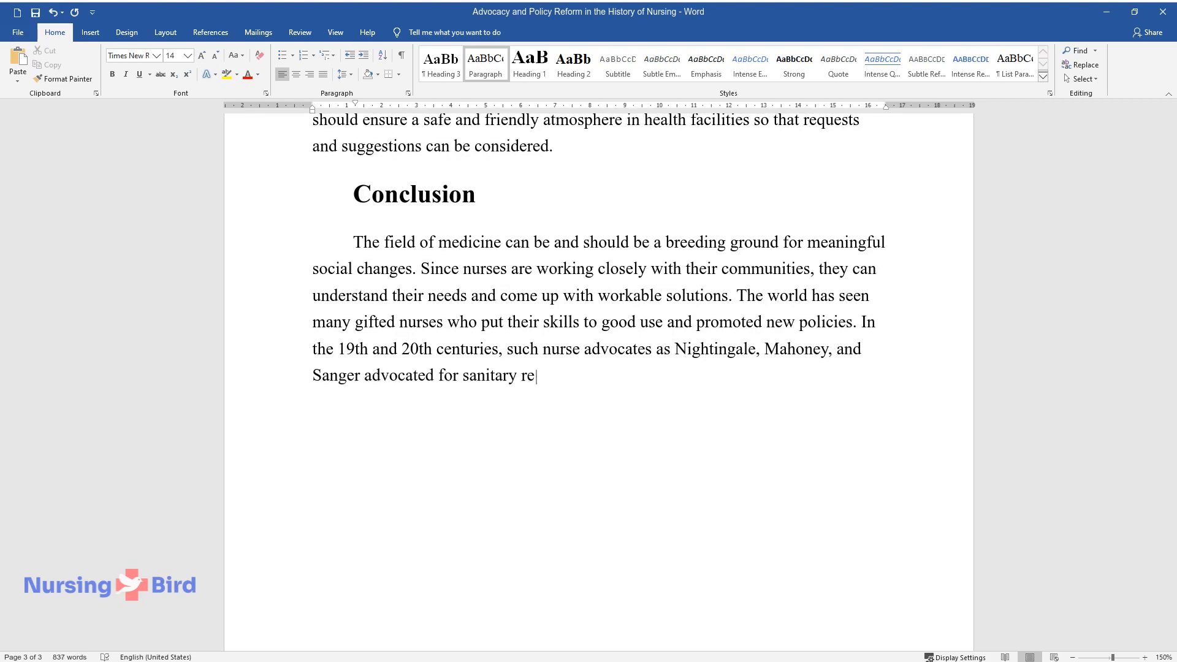
pyautogui.write("forms, black justice, and women's")
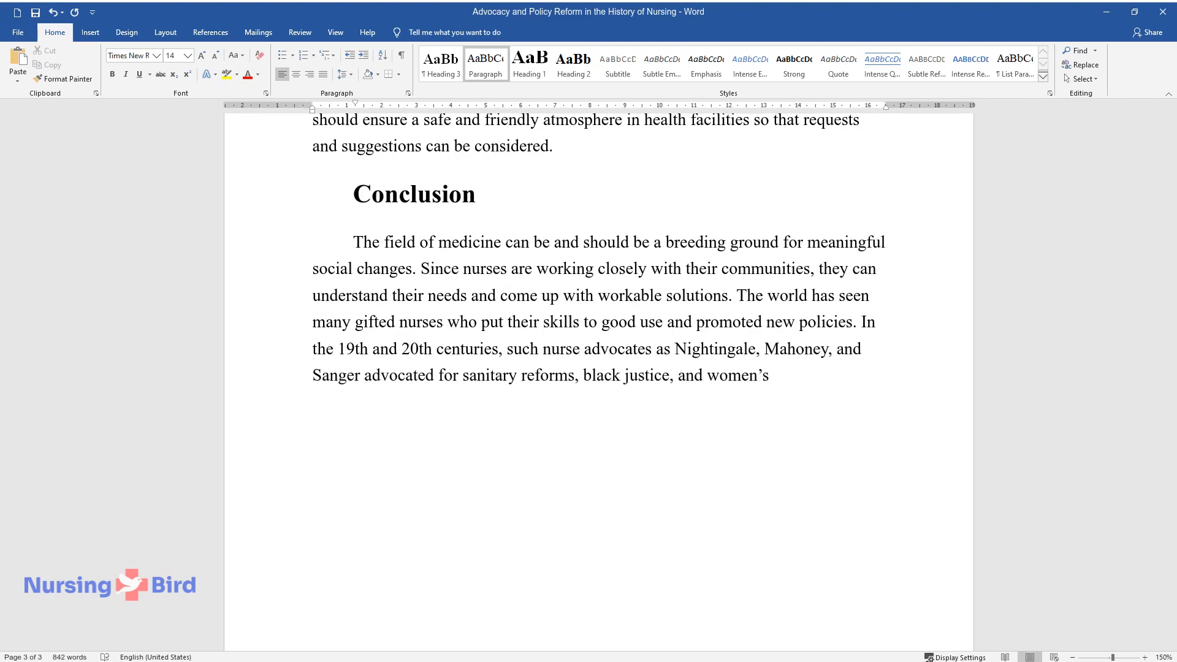
pyautogui.write('rights respectively. As of now, nurse advocacy may be fostered through lifelong learning,')
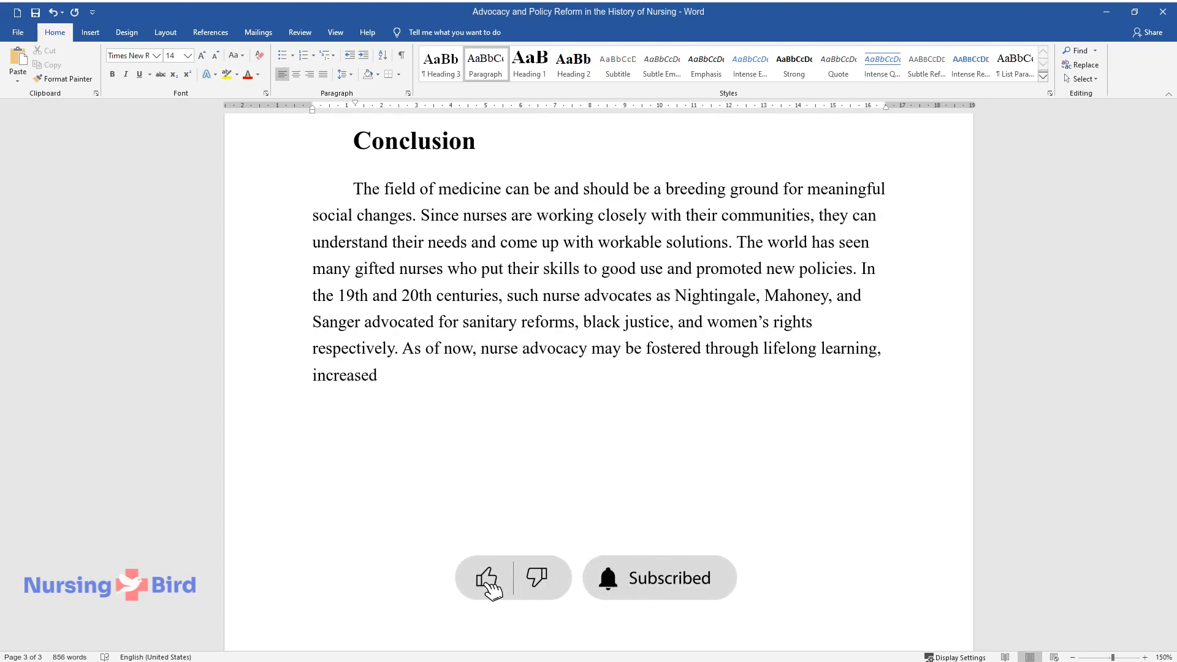
# Step: Type 'legal literacy, and the provision of a responsive work environment' to continue the conclusion
pyautogui.write('legal literacy, and the provision')
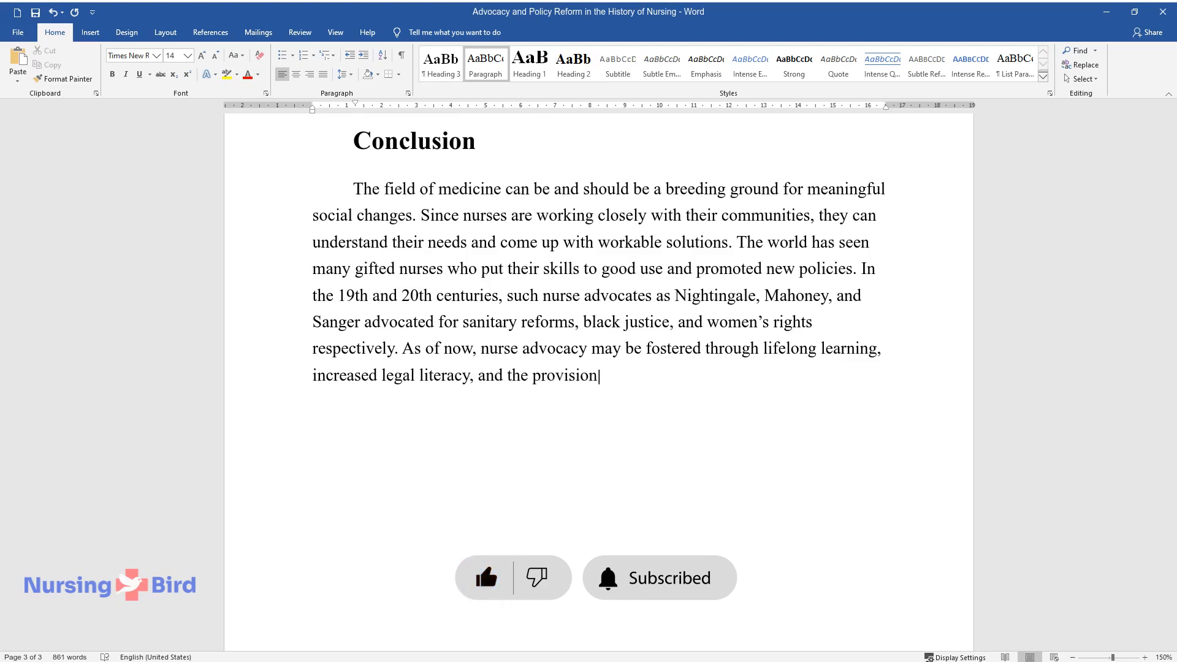
pyautogui.write('of a responsive work environment')
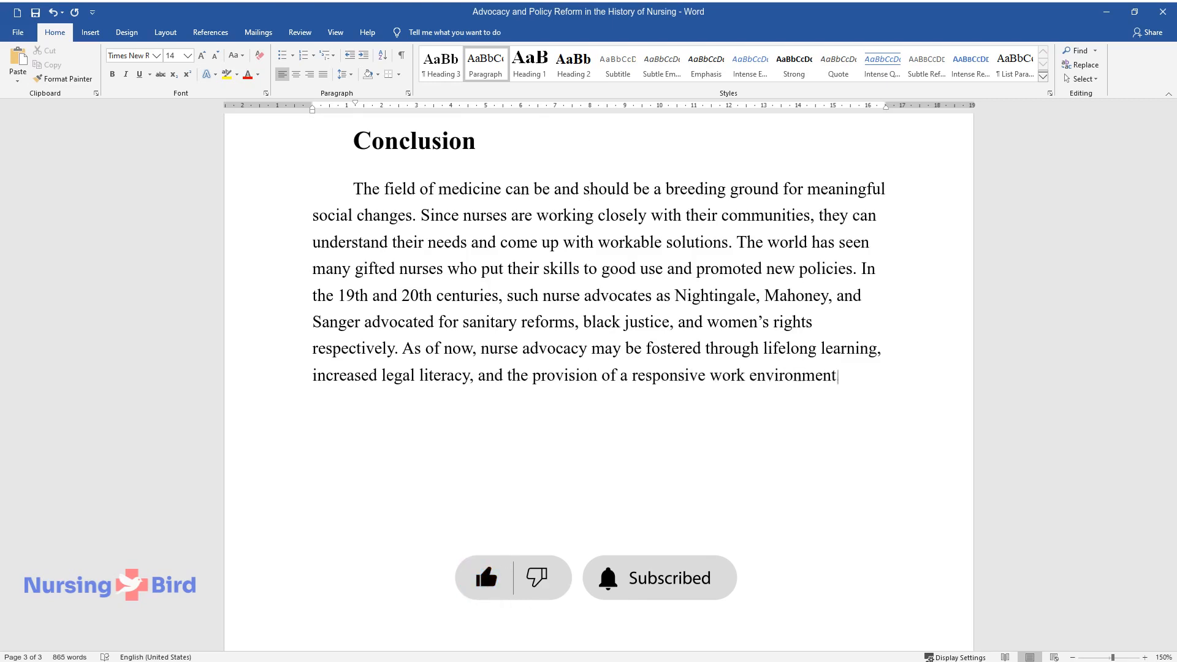